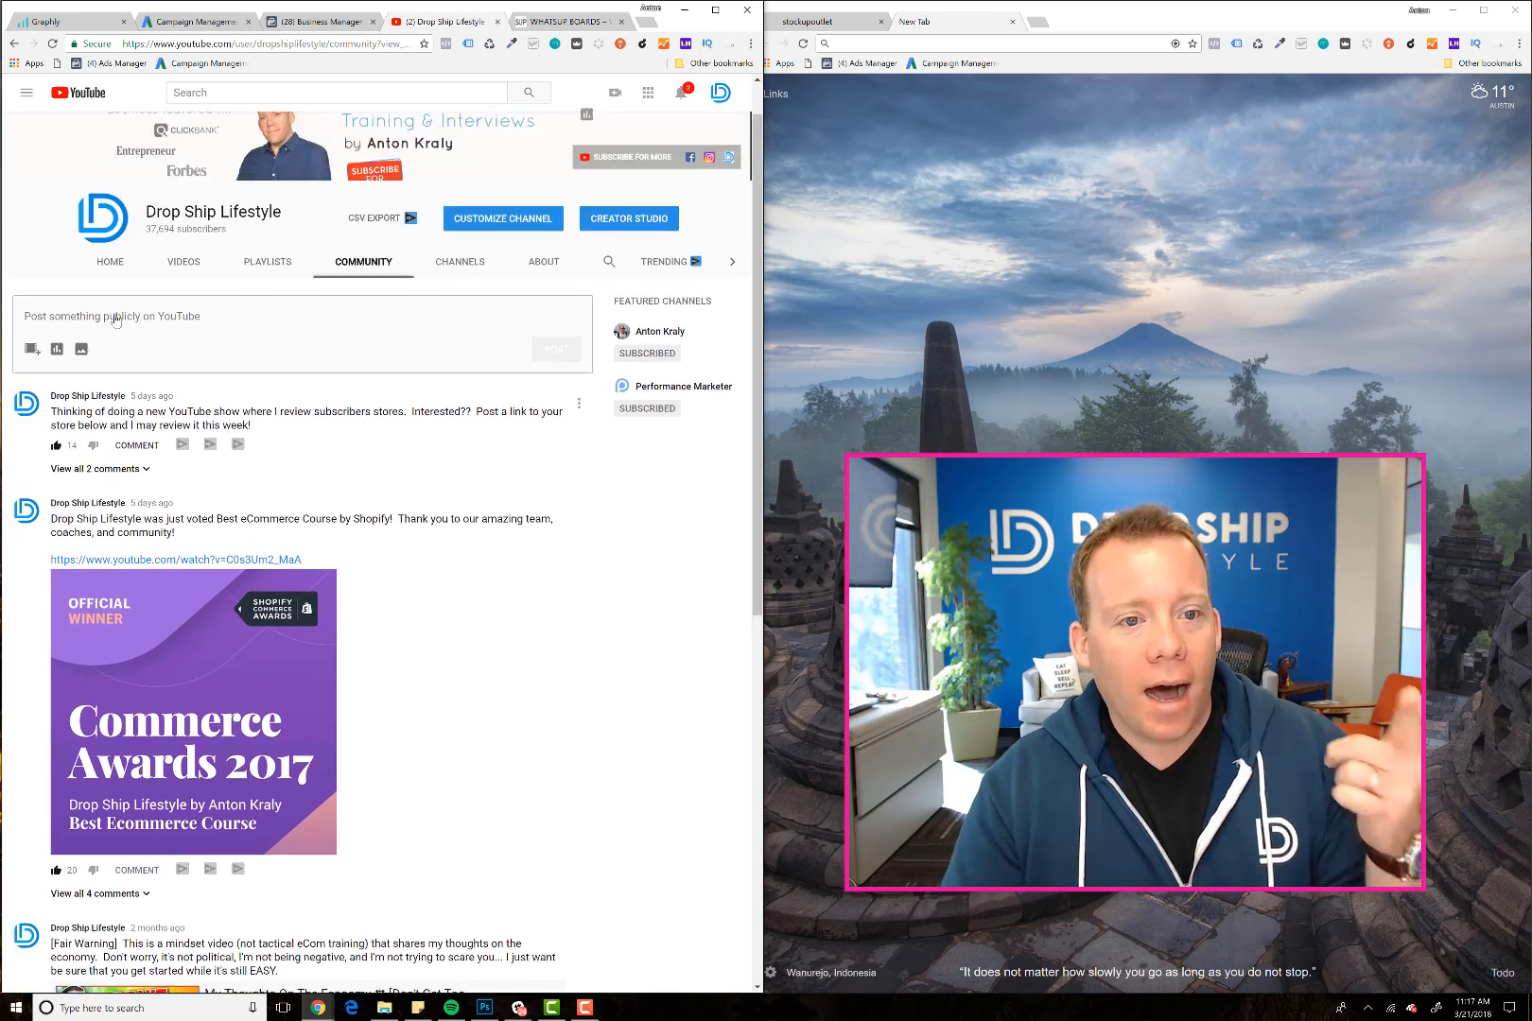
- Expand the store-review post's 2 comments and select the commenter's stockupoutlet.com link
scroll(down, 3)
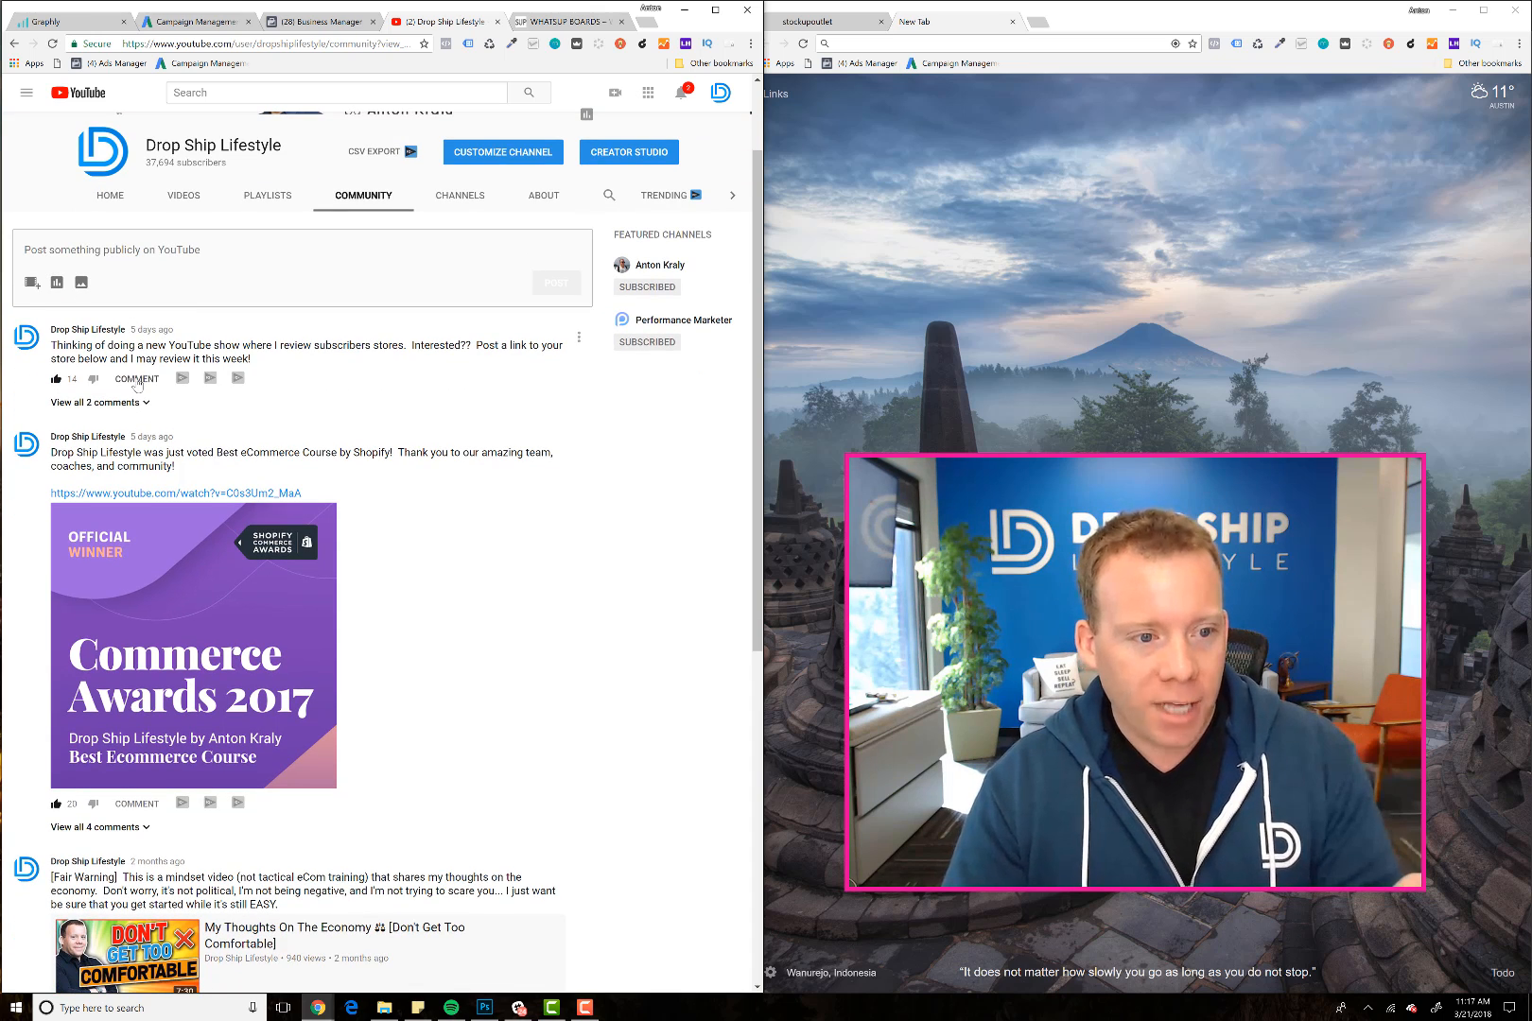
click(96, 402)
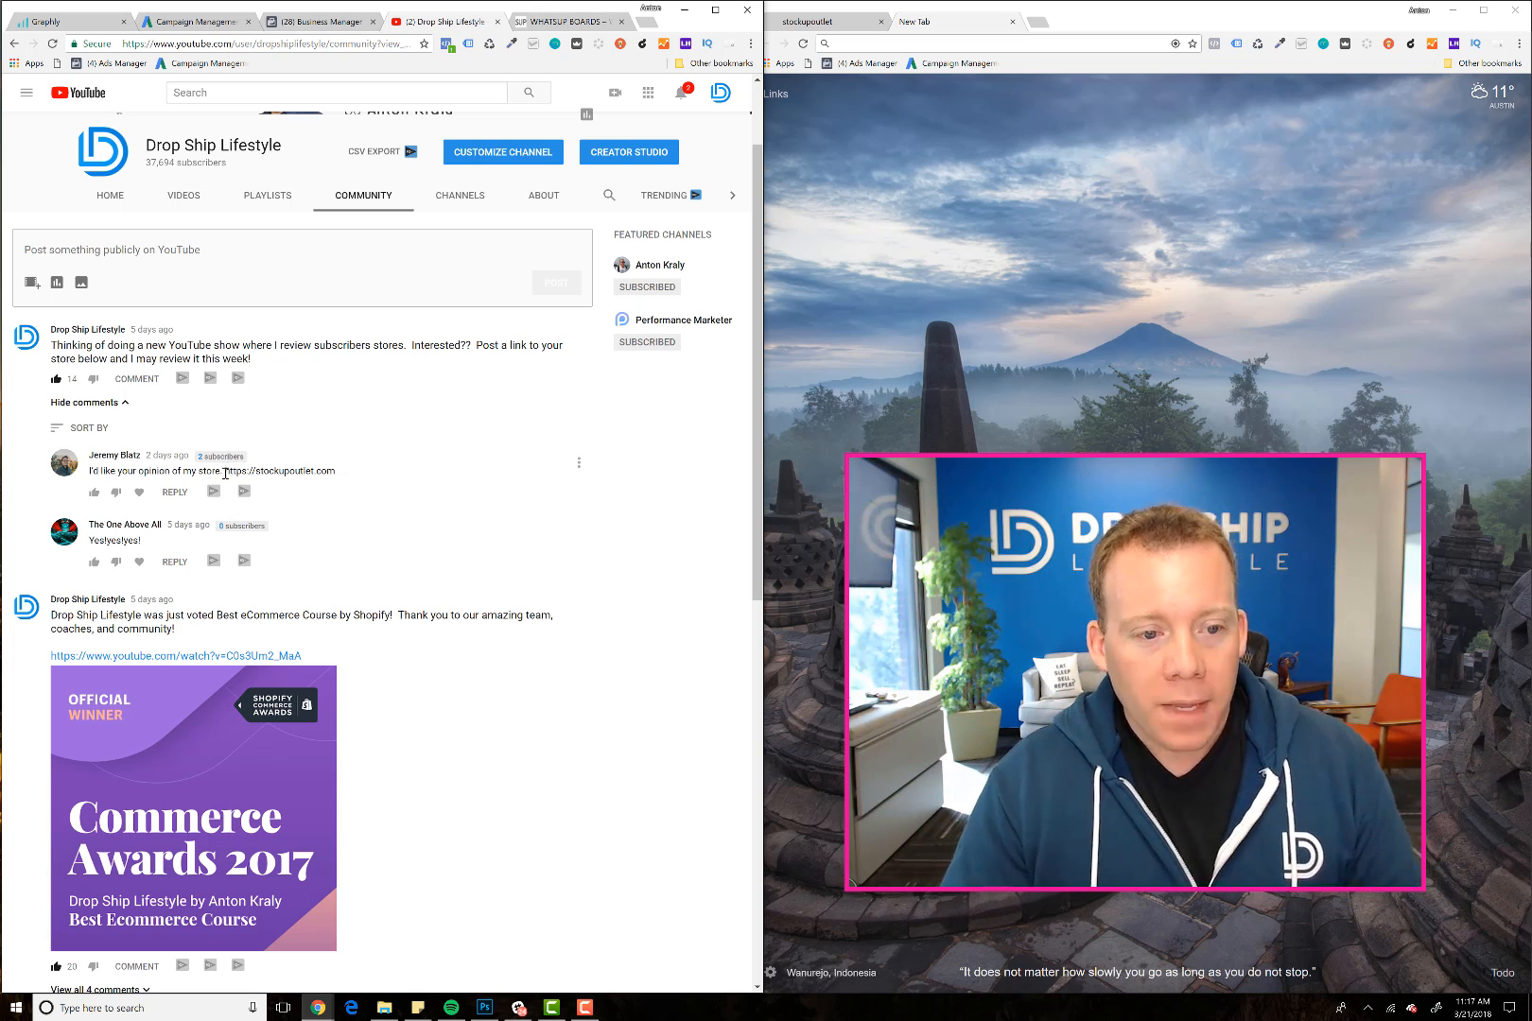
double_click(293, 471)
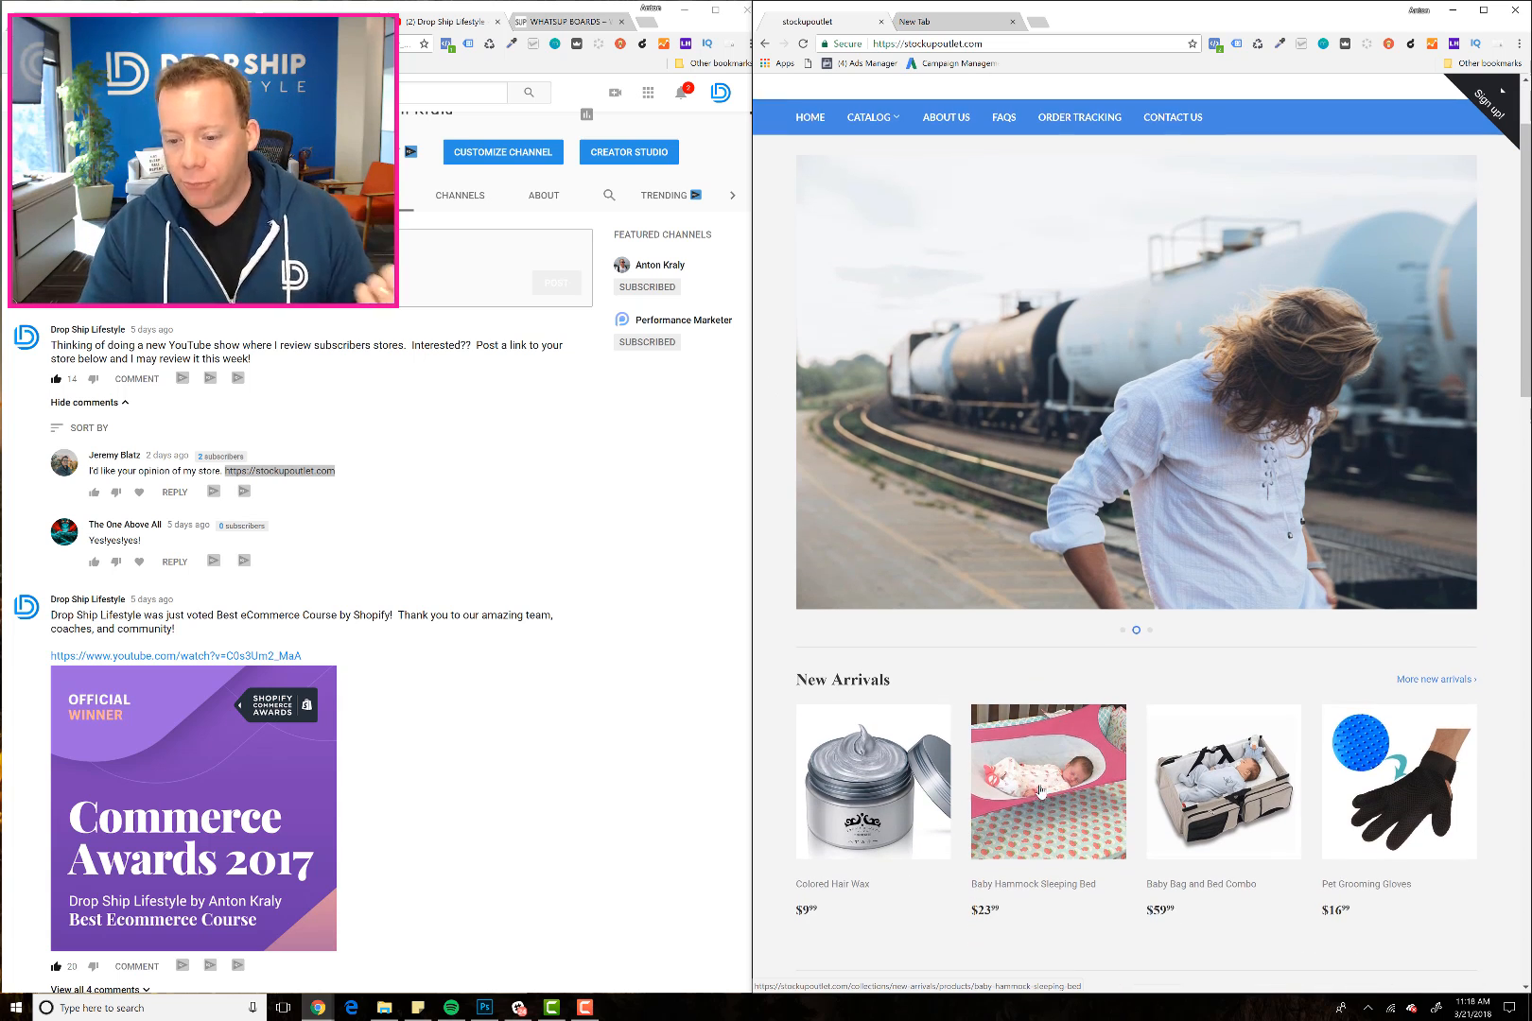
- View the Baby Hammock Sleeping Bed product, return HOME, and advance the banner slideshow
scroll(down, 3)
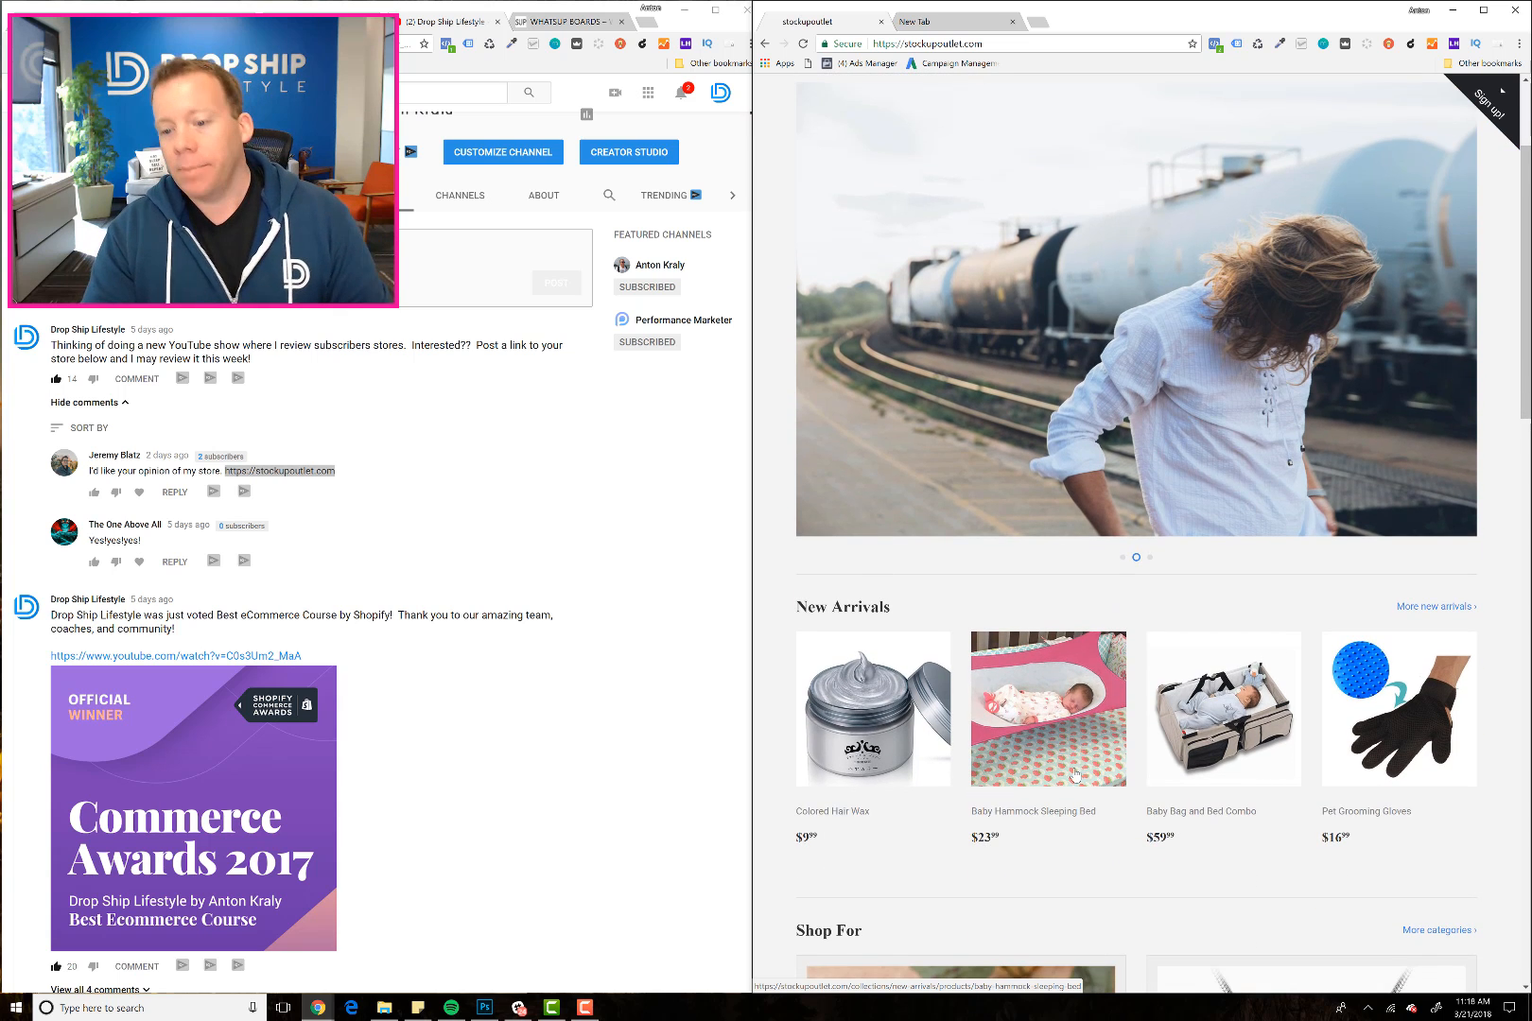
click(1047, 708)
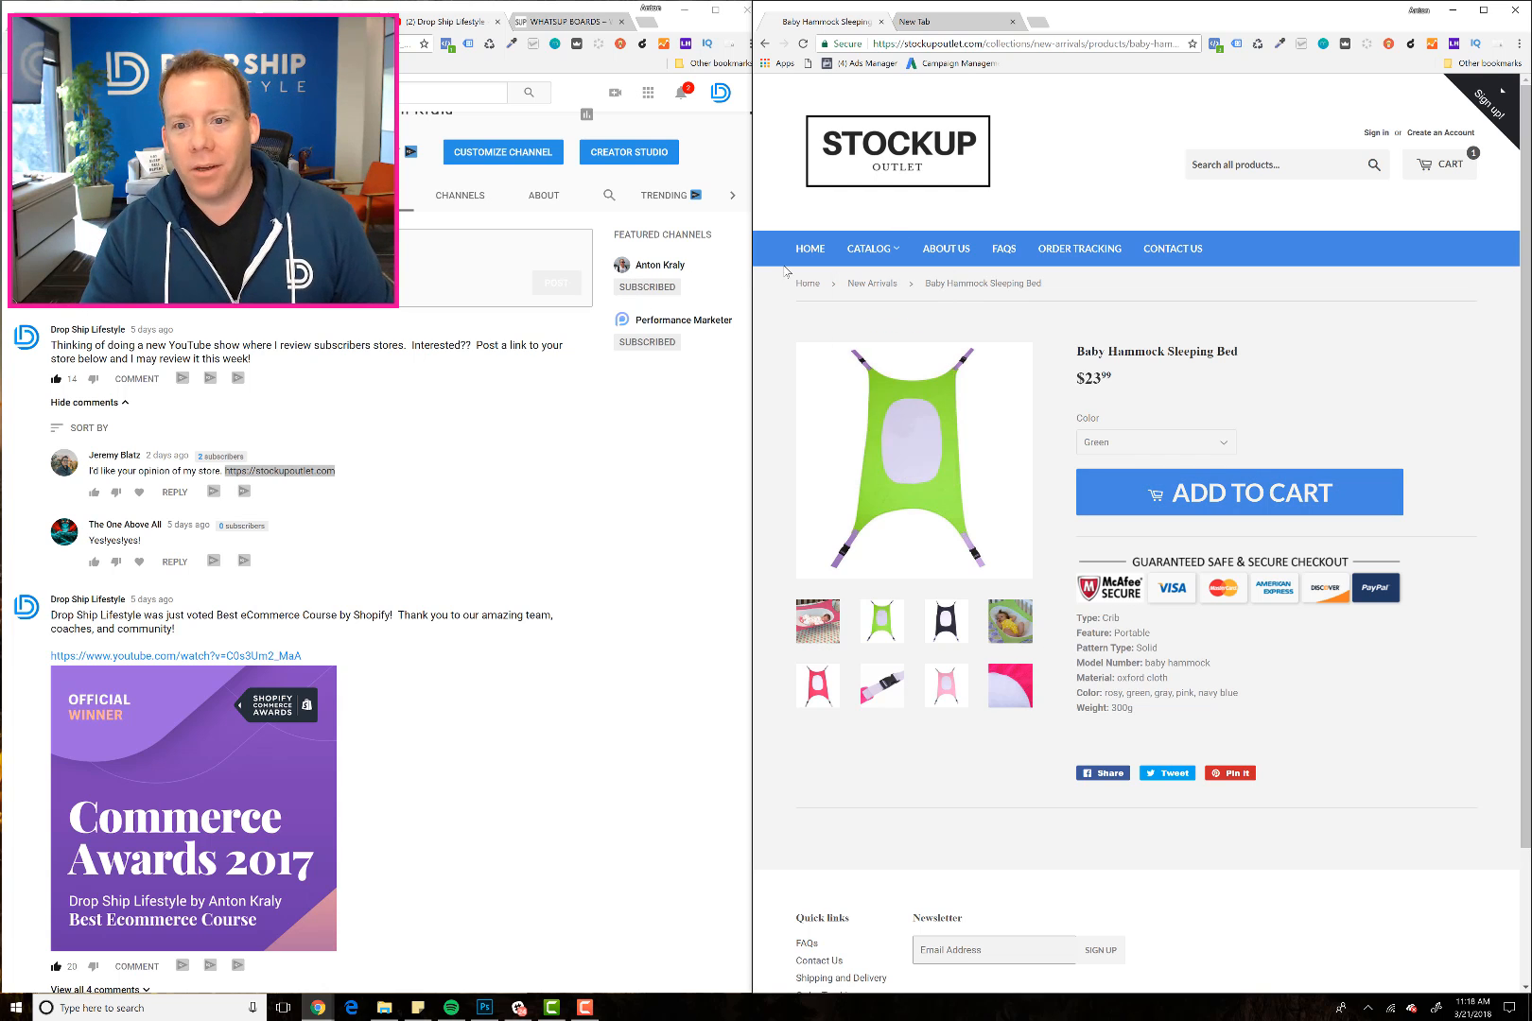
click(808, 249)
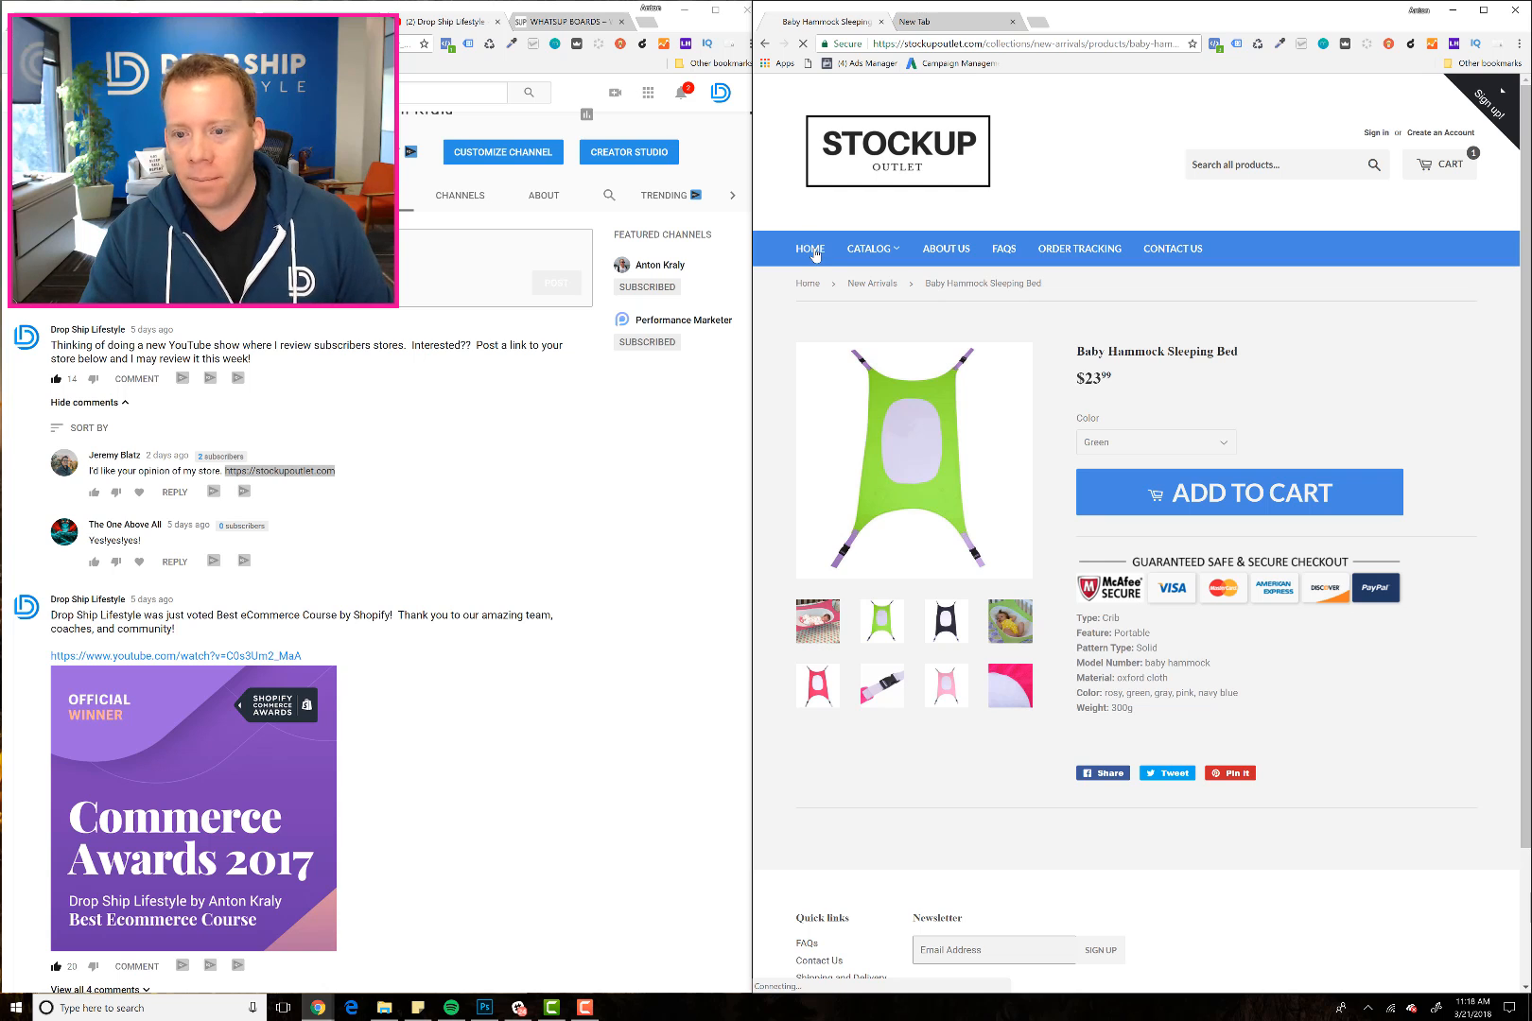
click(809, 249)
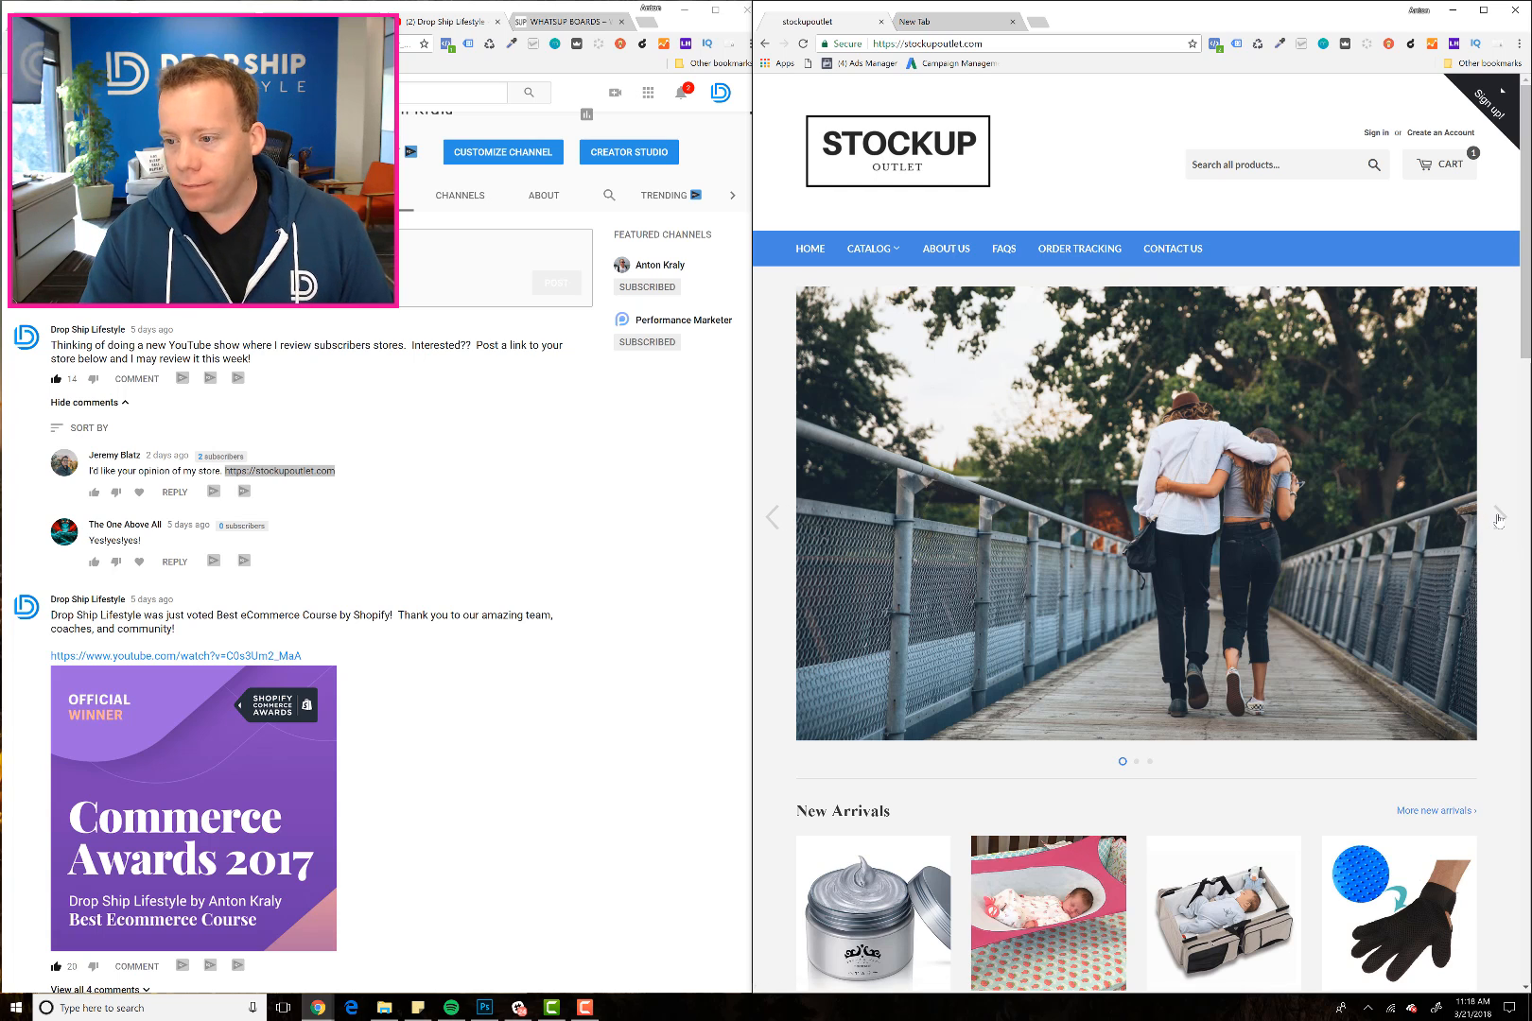
click(1502, 516)
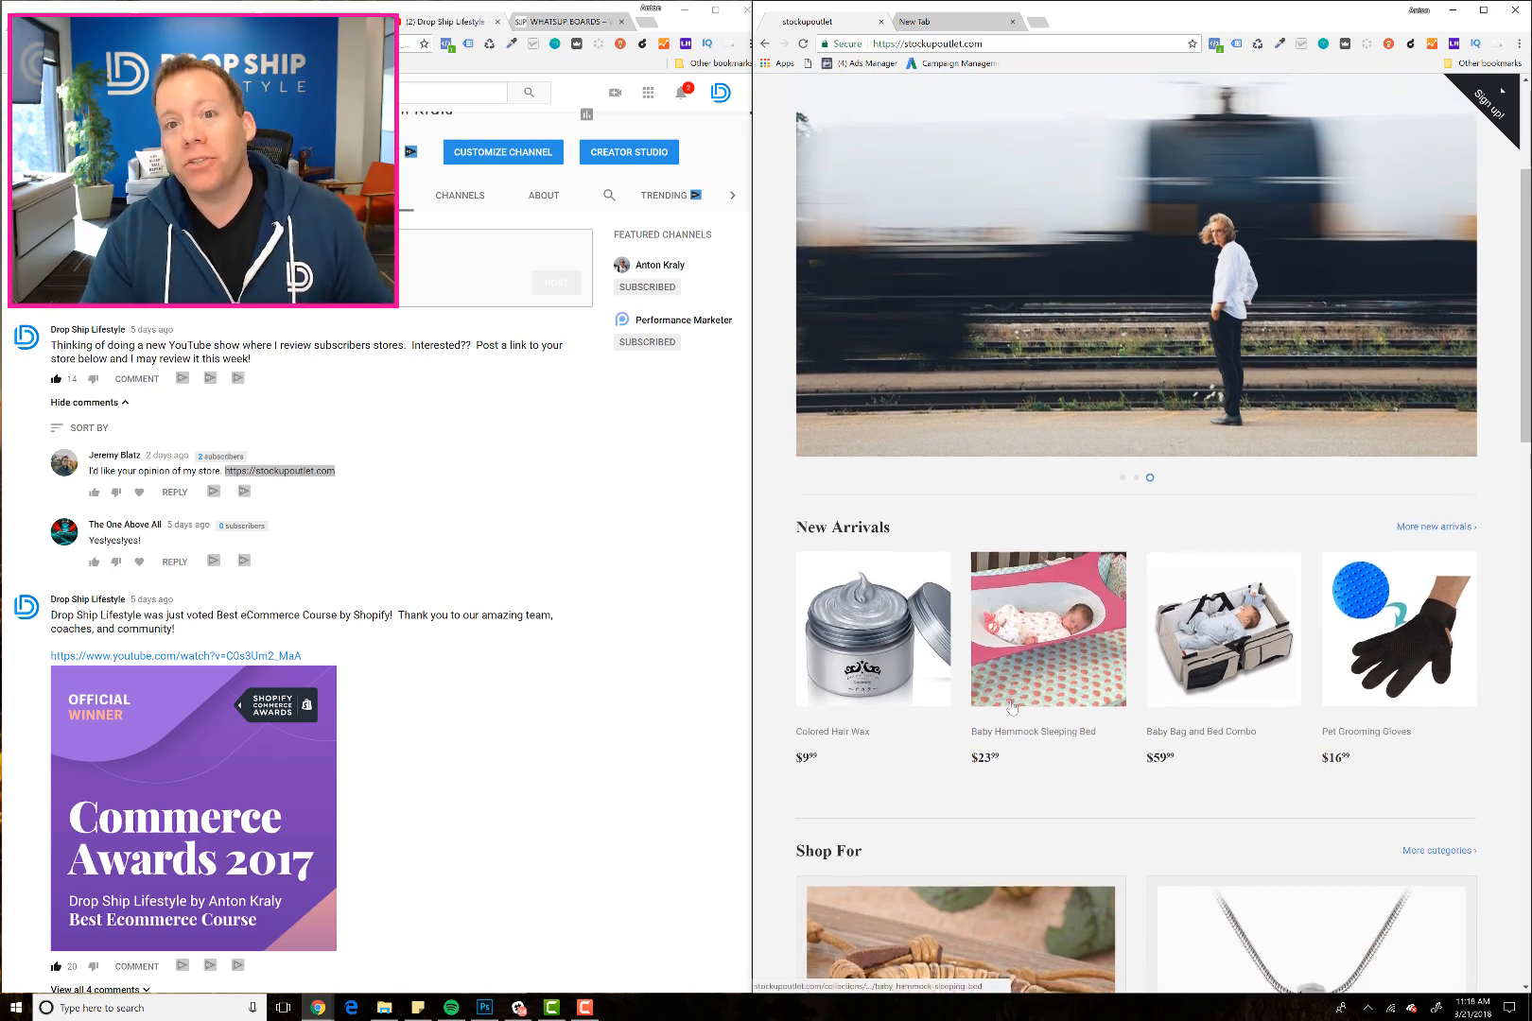
scroll(down, 3)
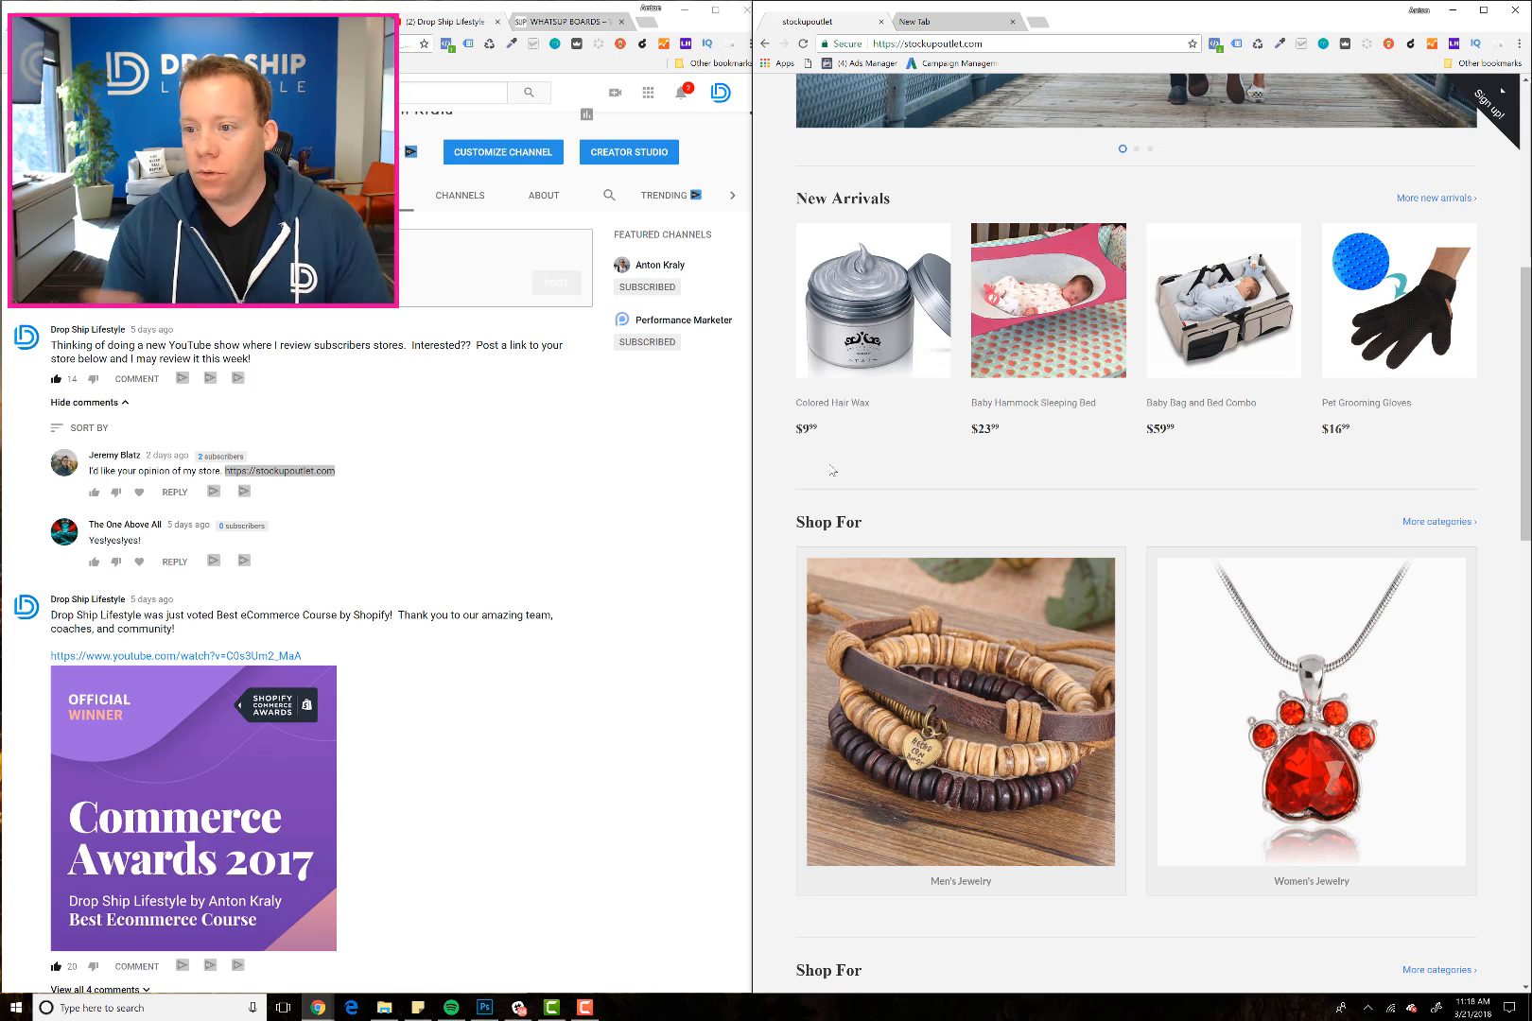
scroll(down, 3)
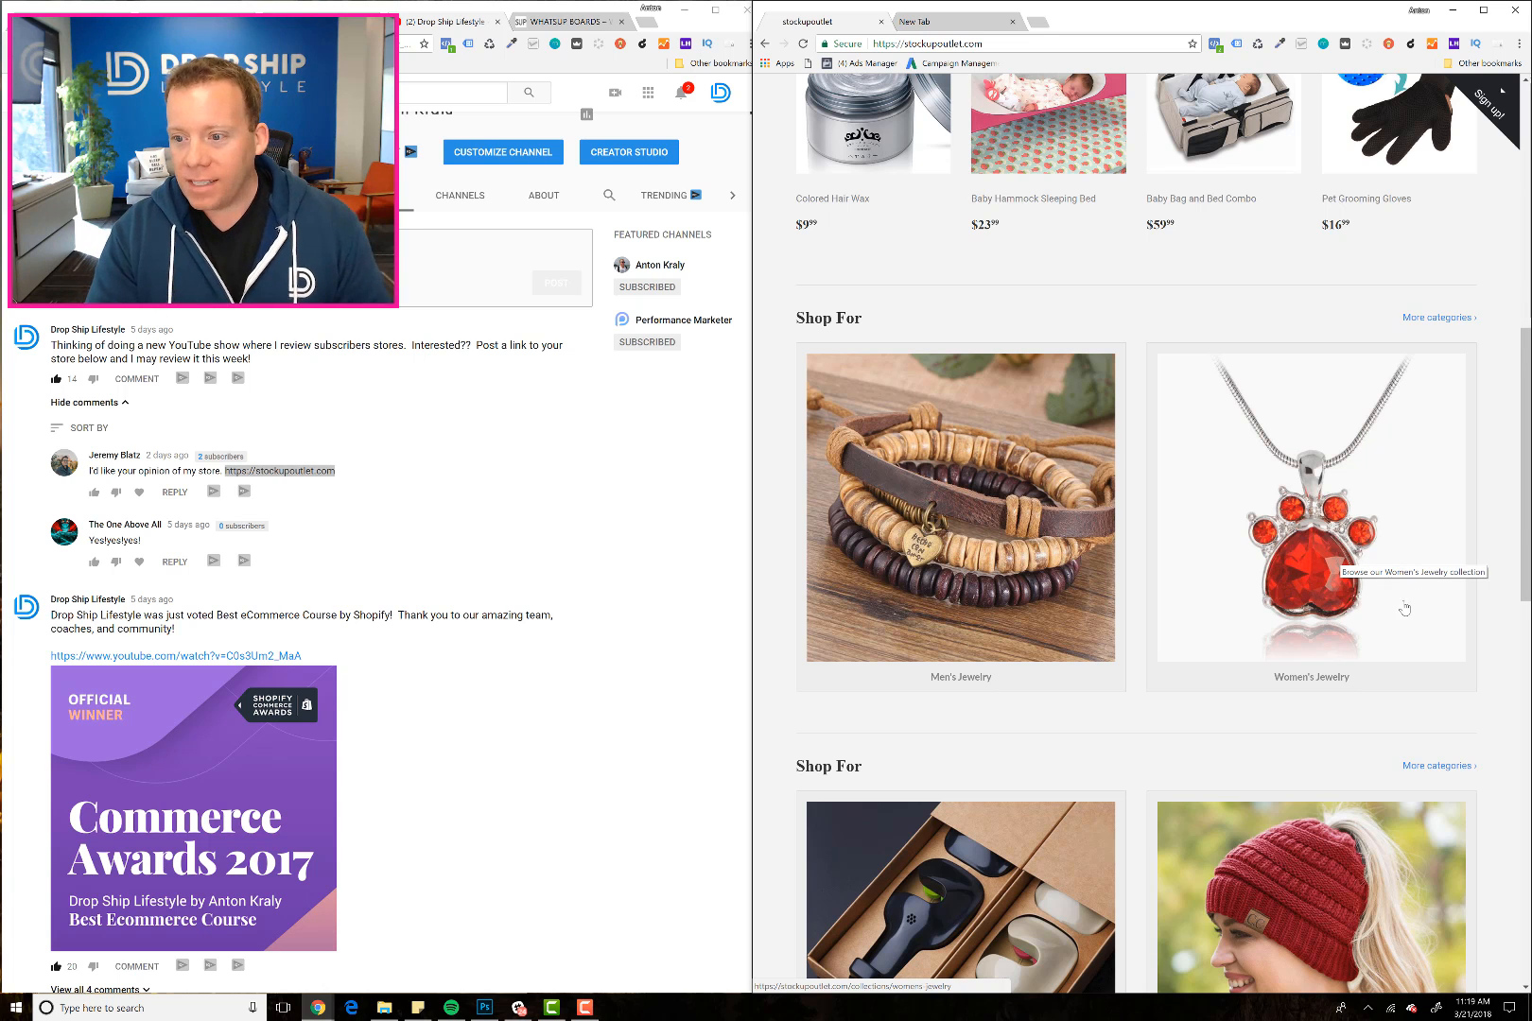
scroll(down, 3)
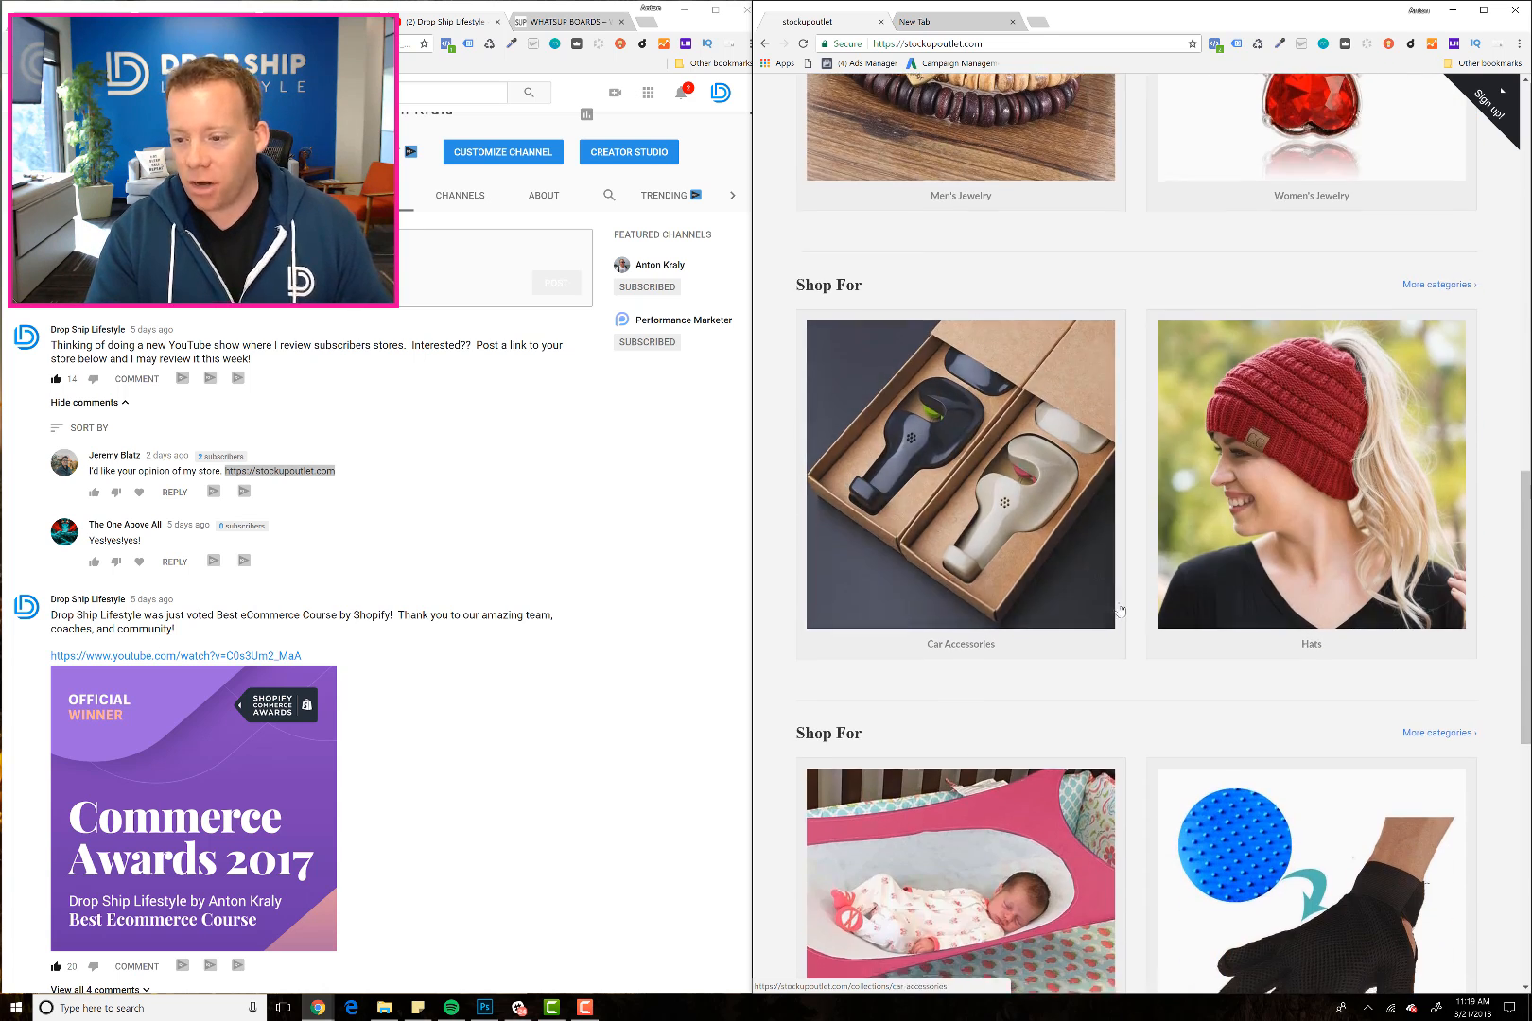
scroll(down, 3)
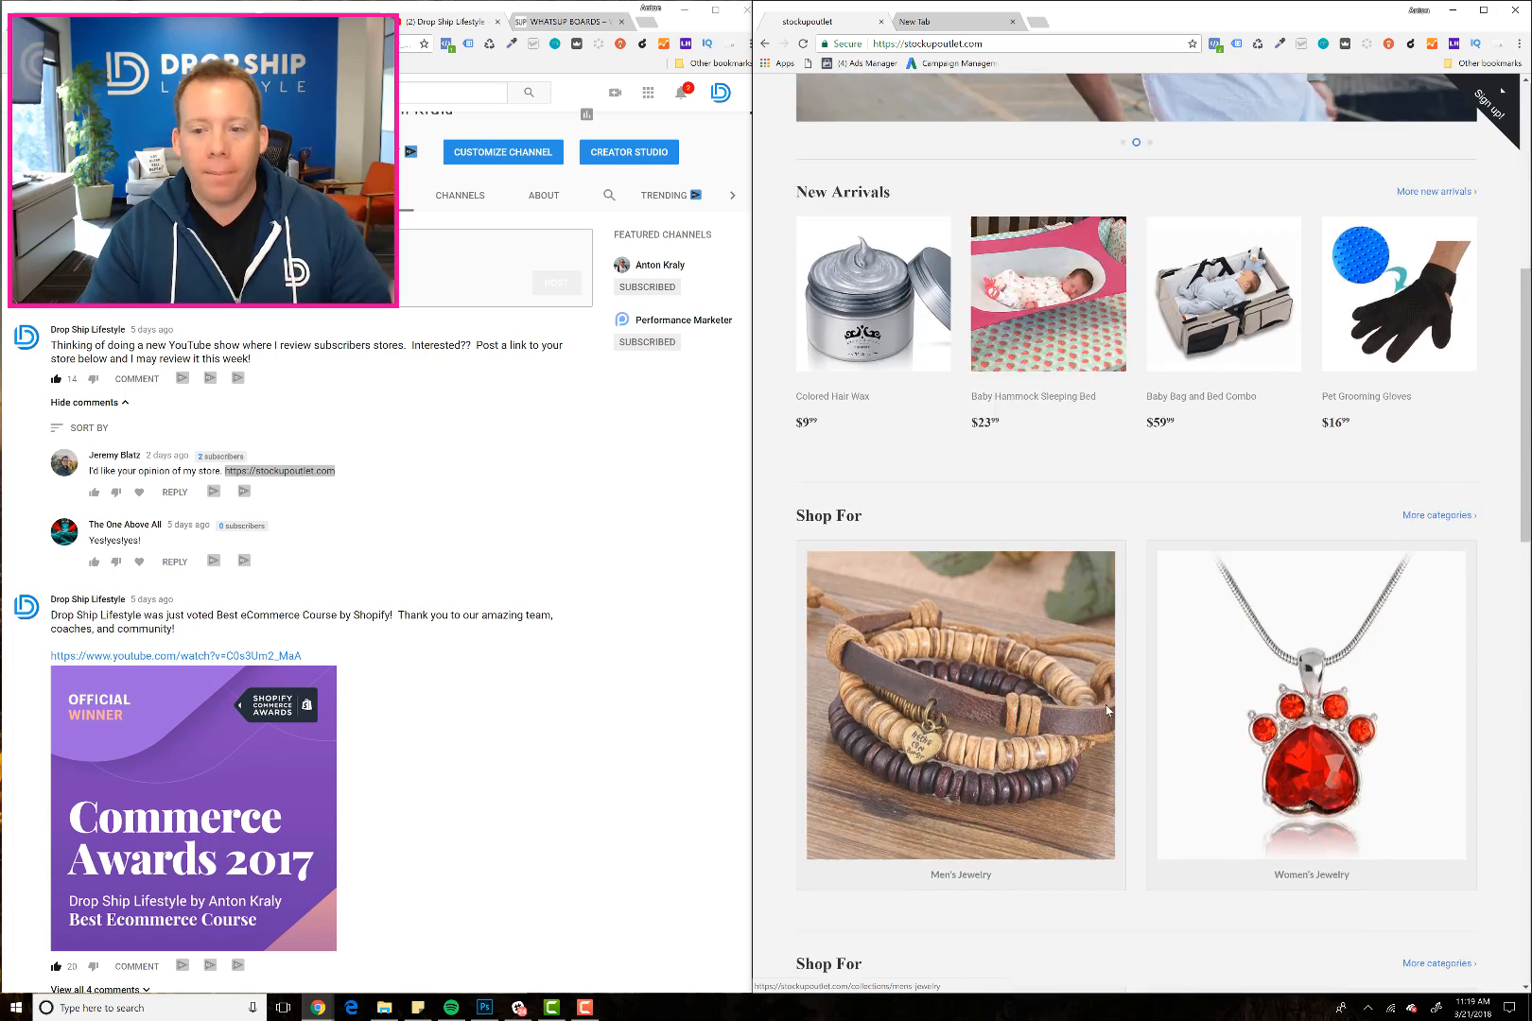
scroll(up, 3)
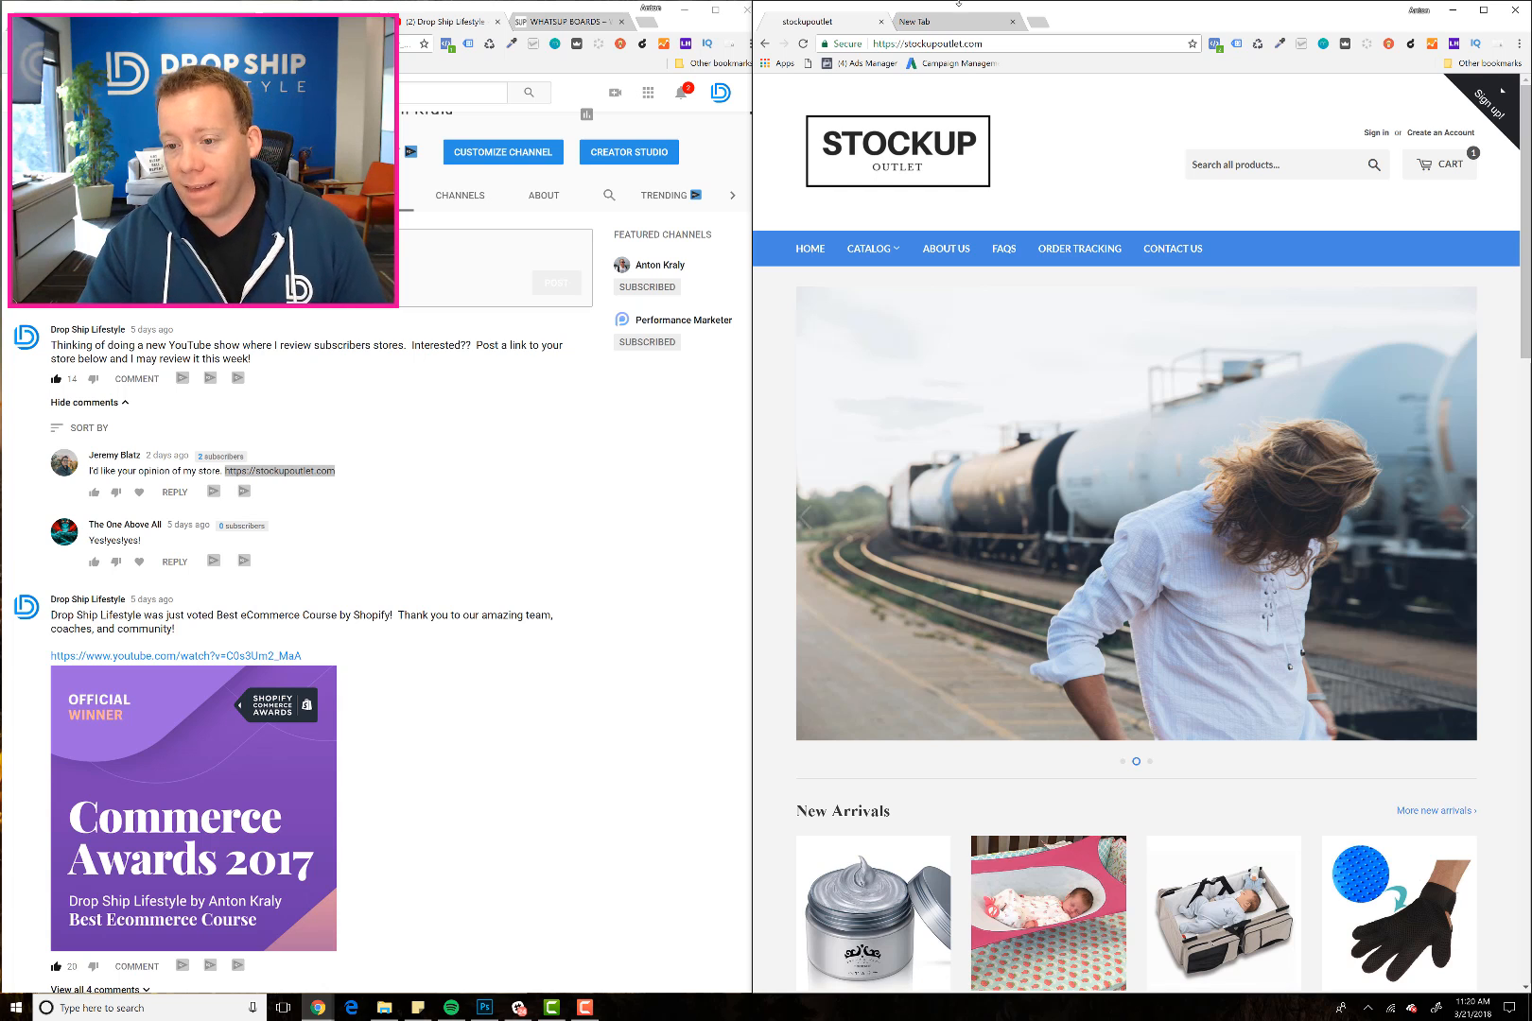
scroll(down, 3)
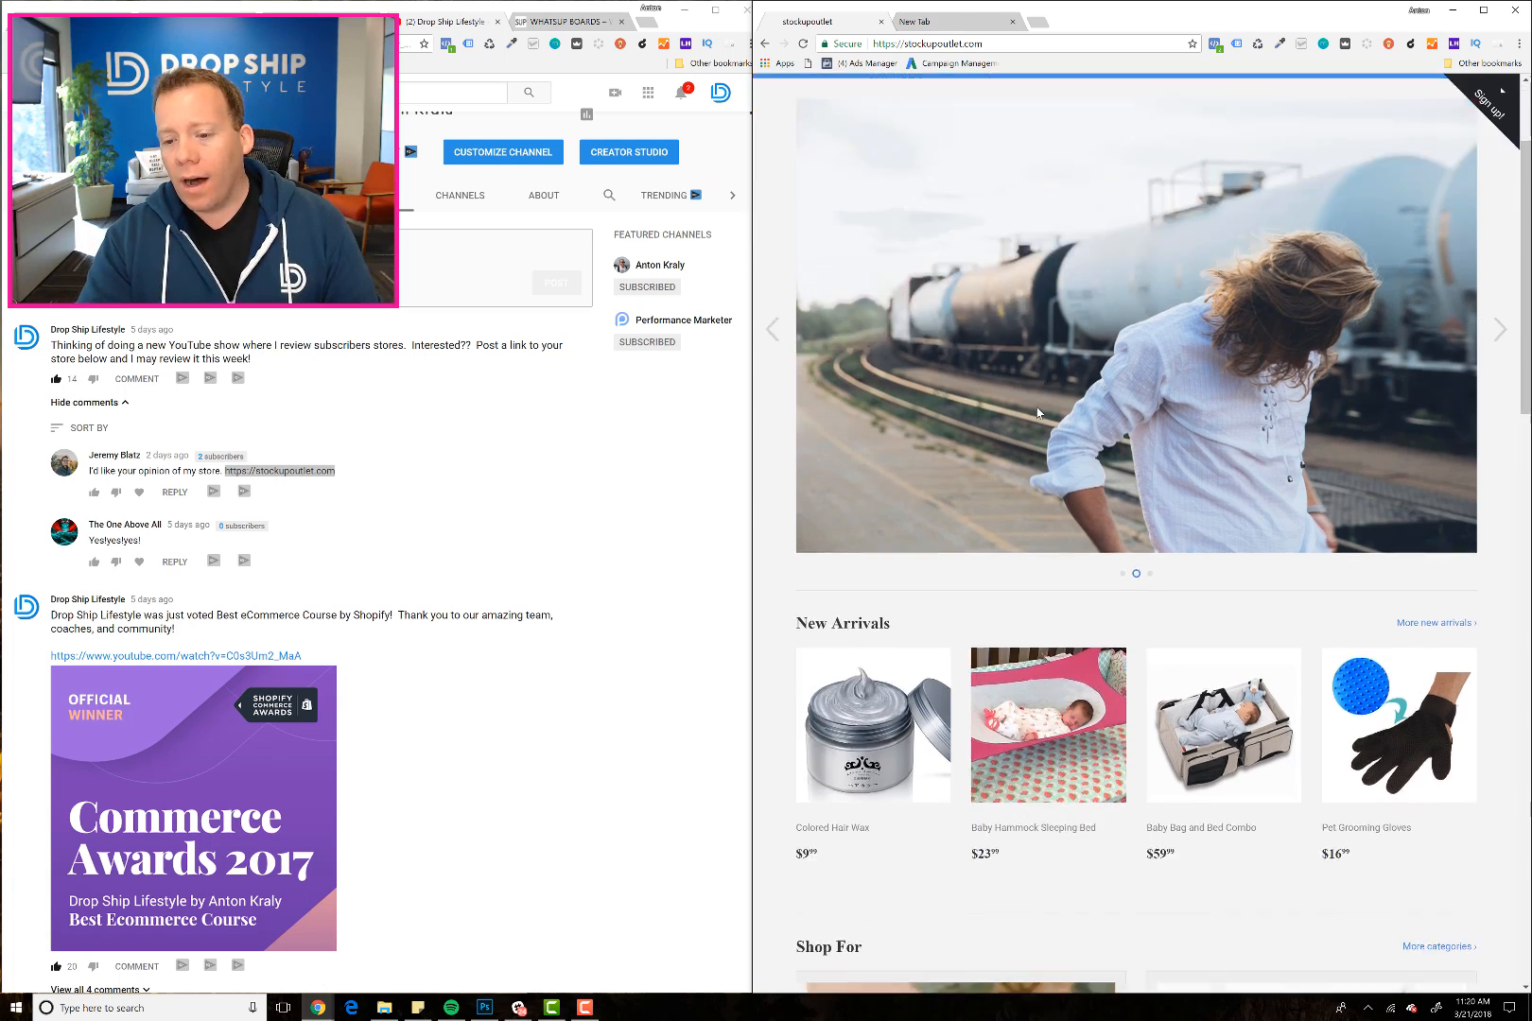
scroll(down, 3)
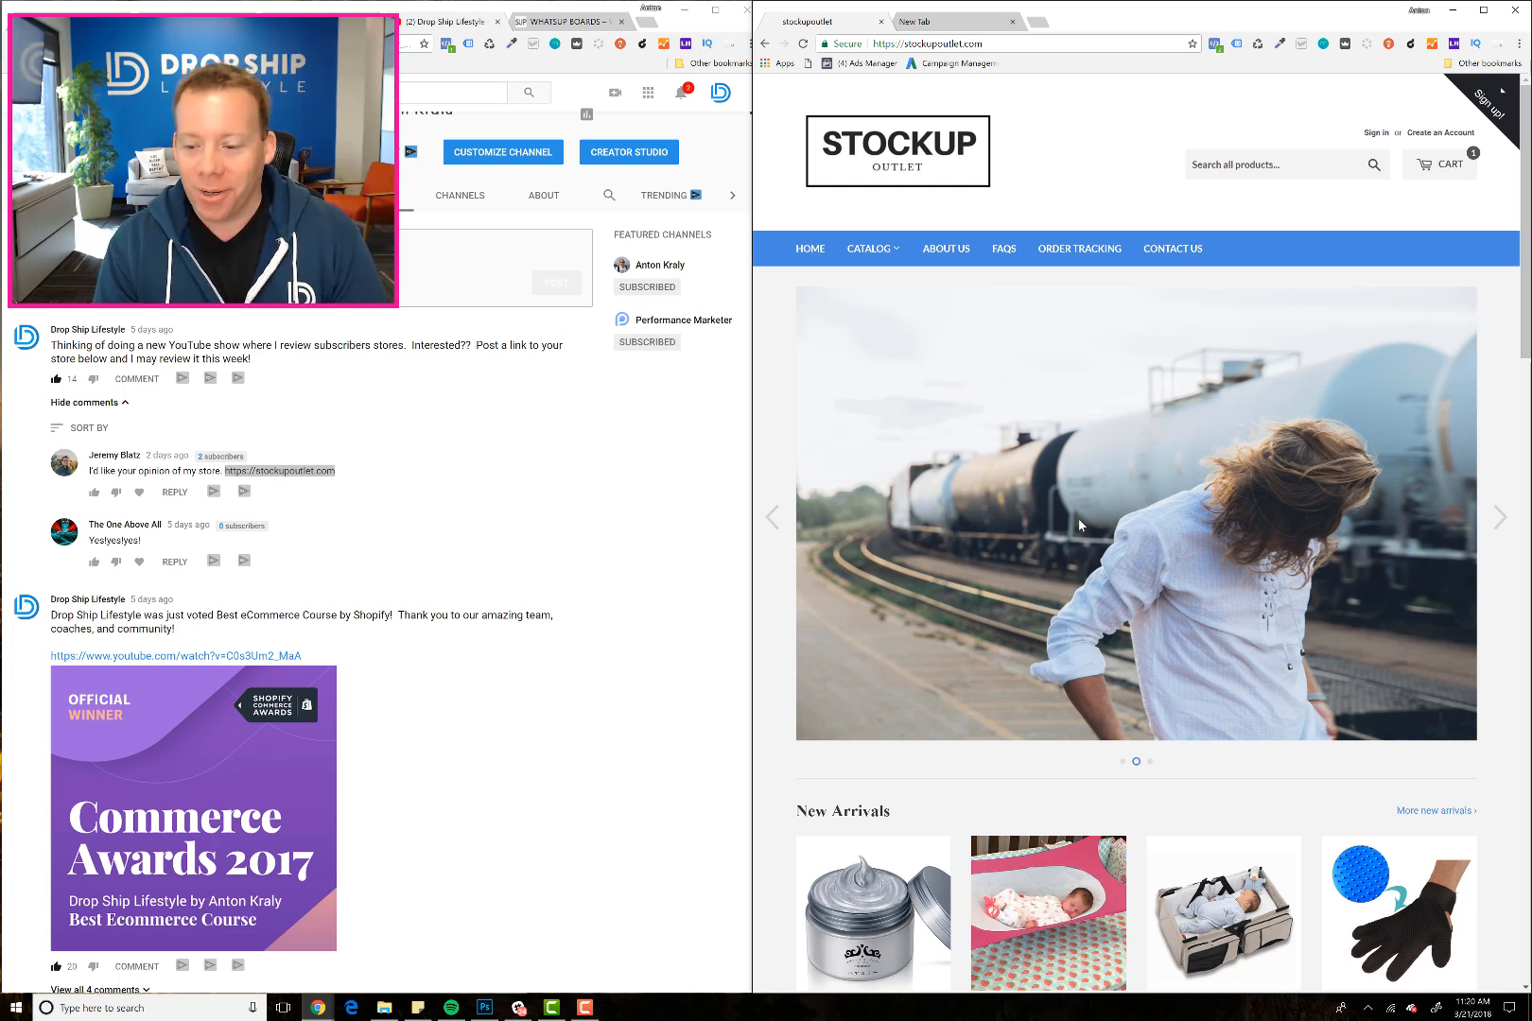
scroll(down, 3)
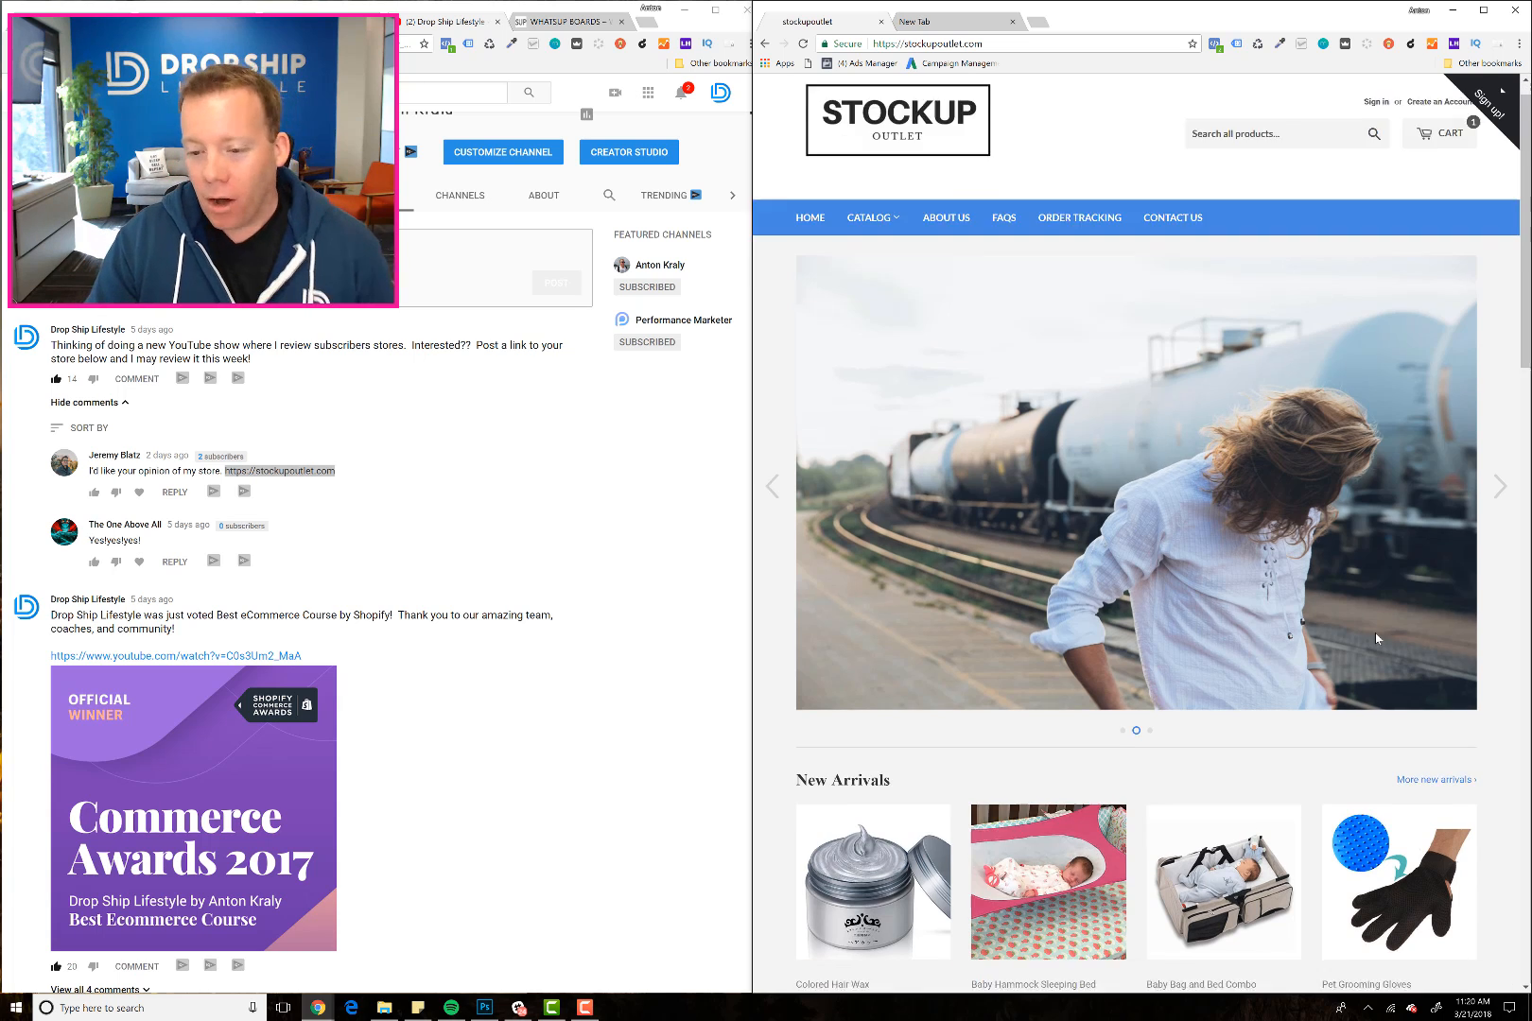
scroll(down, 3)
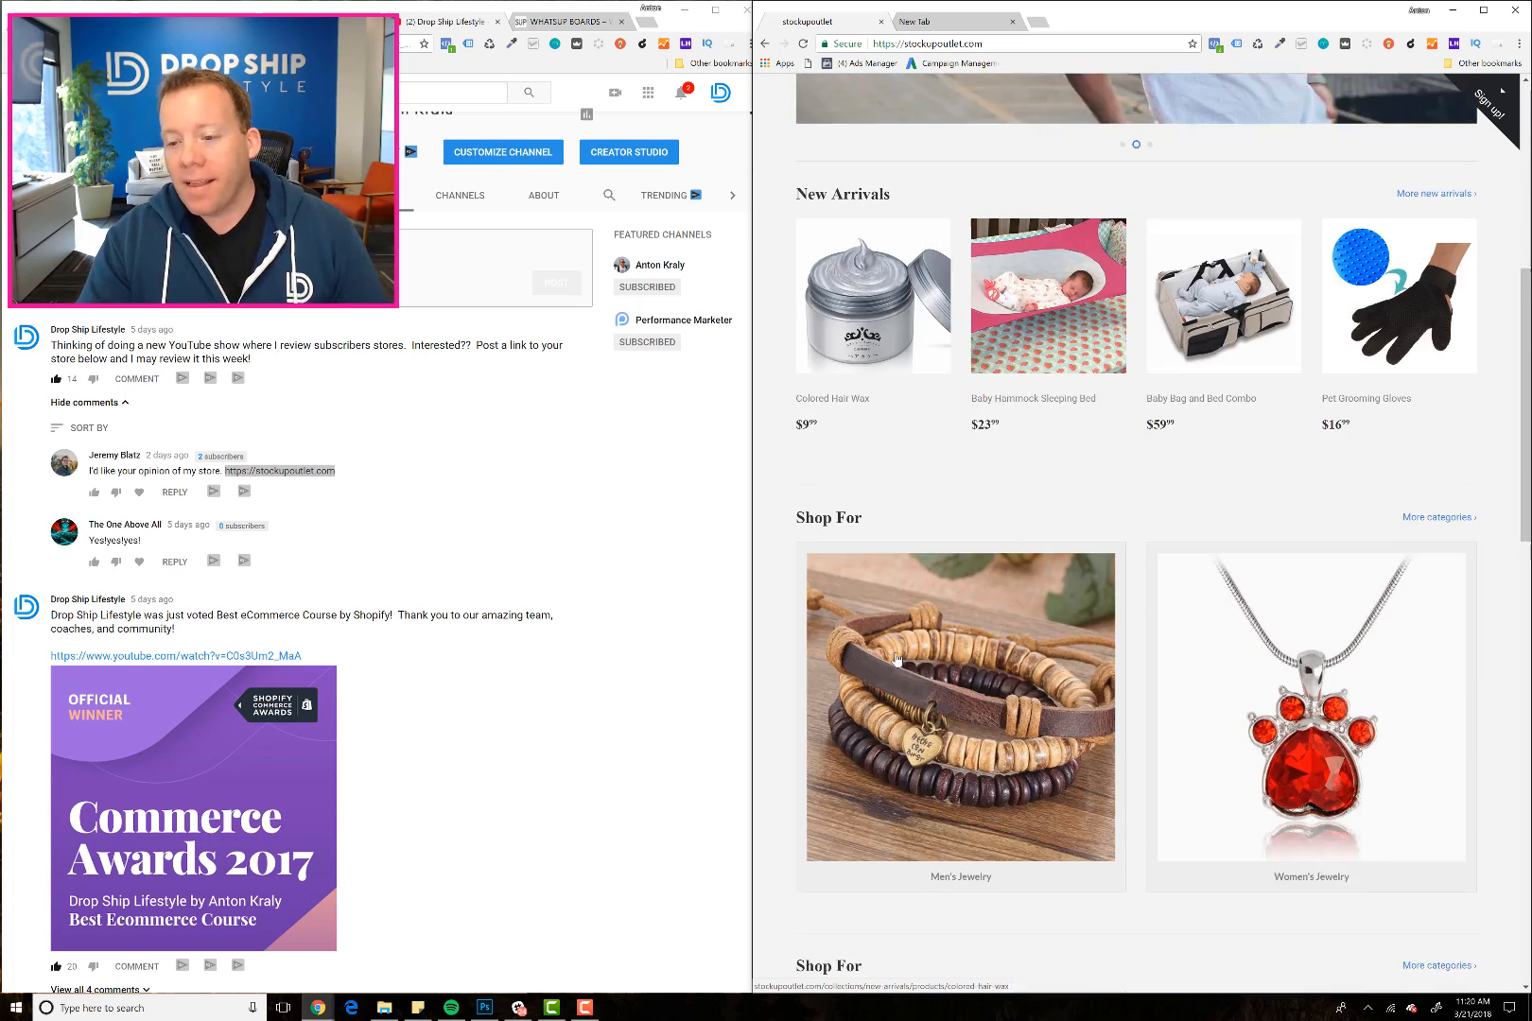
scroll(down, 3)
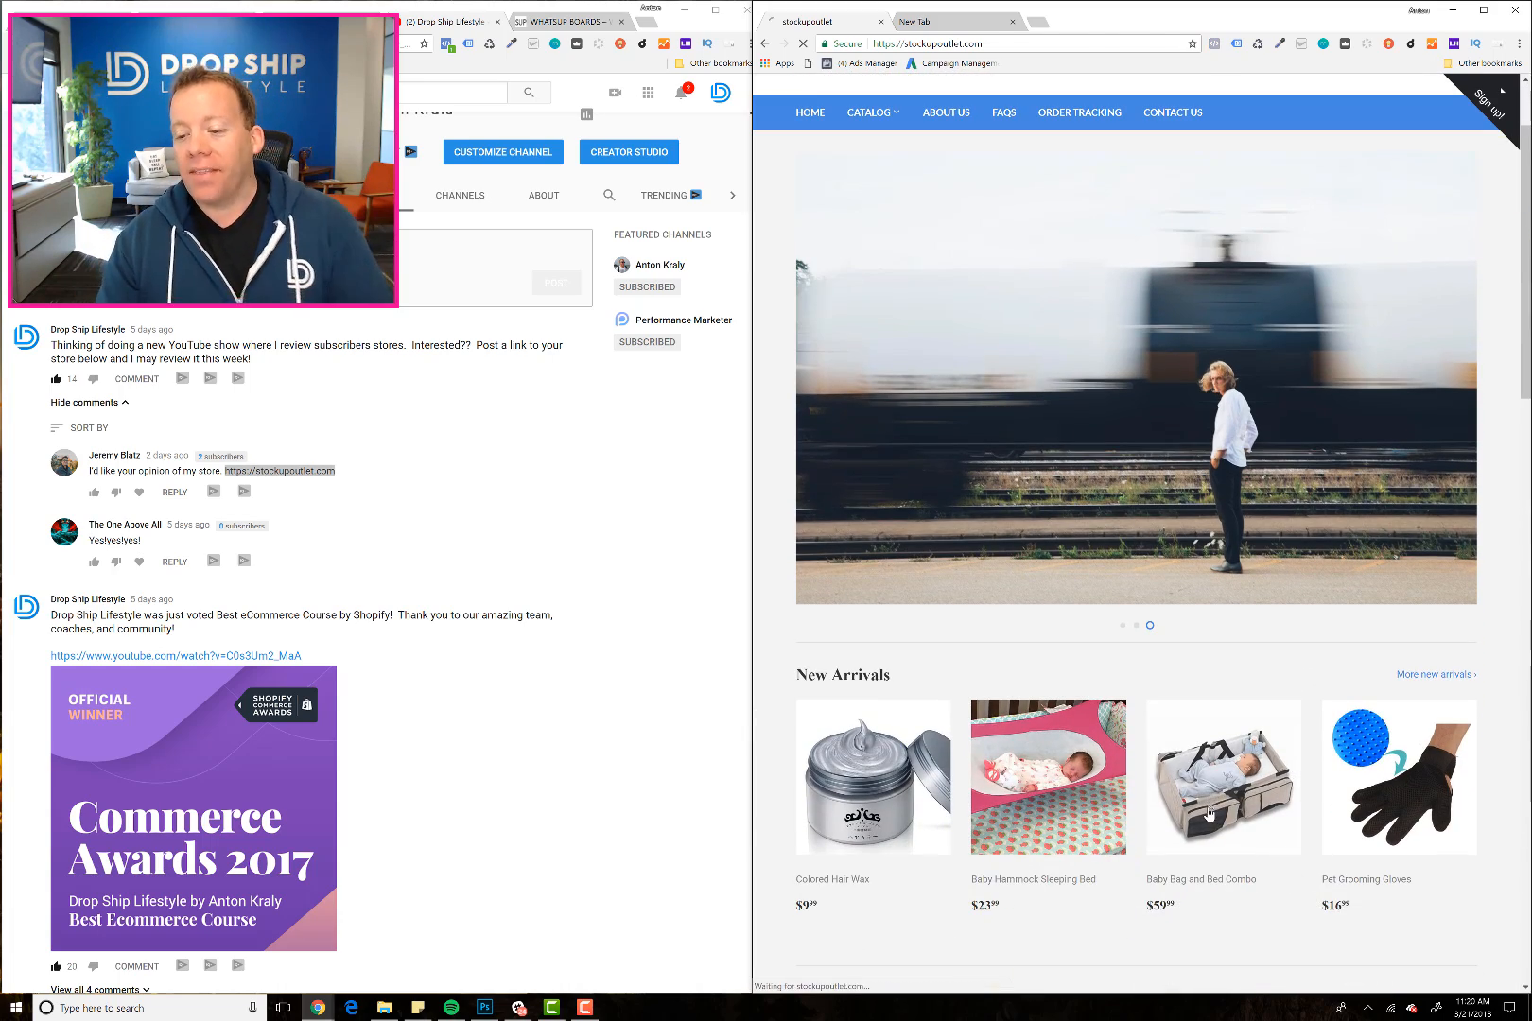
- Open and scroll the Baby Bag and Bed Combo page, then start a new tab for Amazon
click(1222, 778)
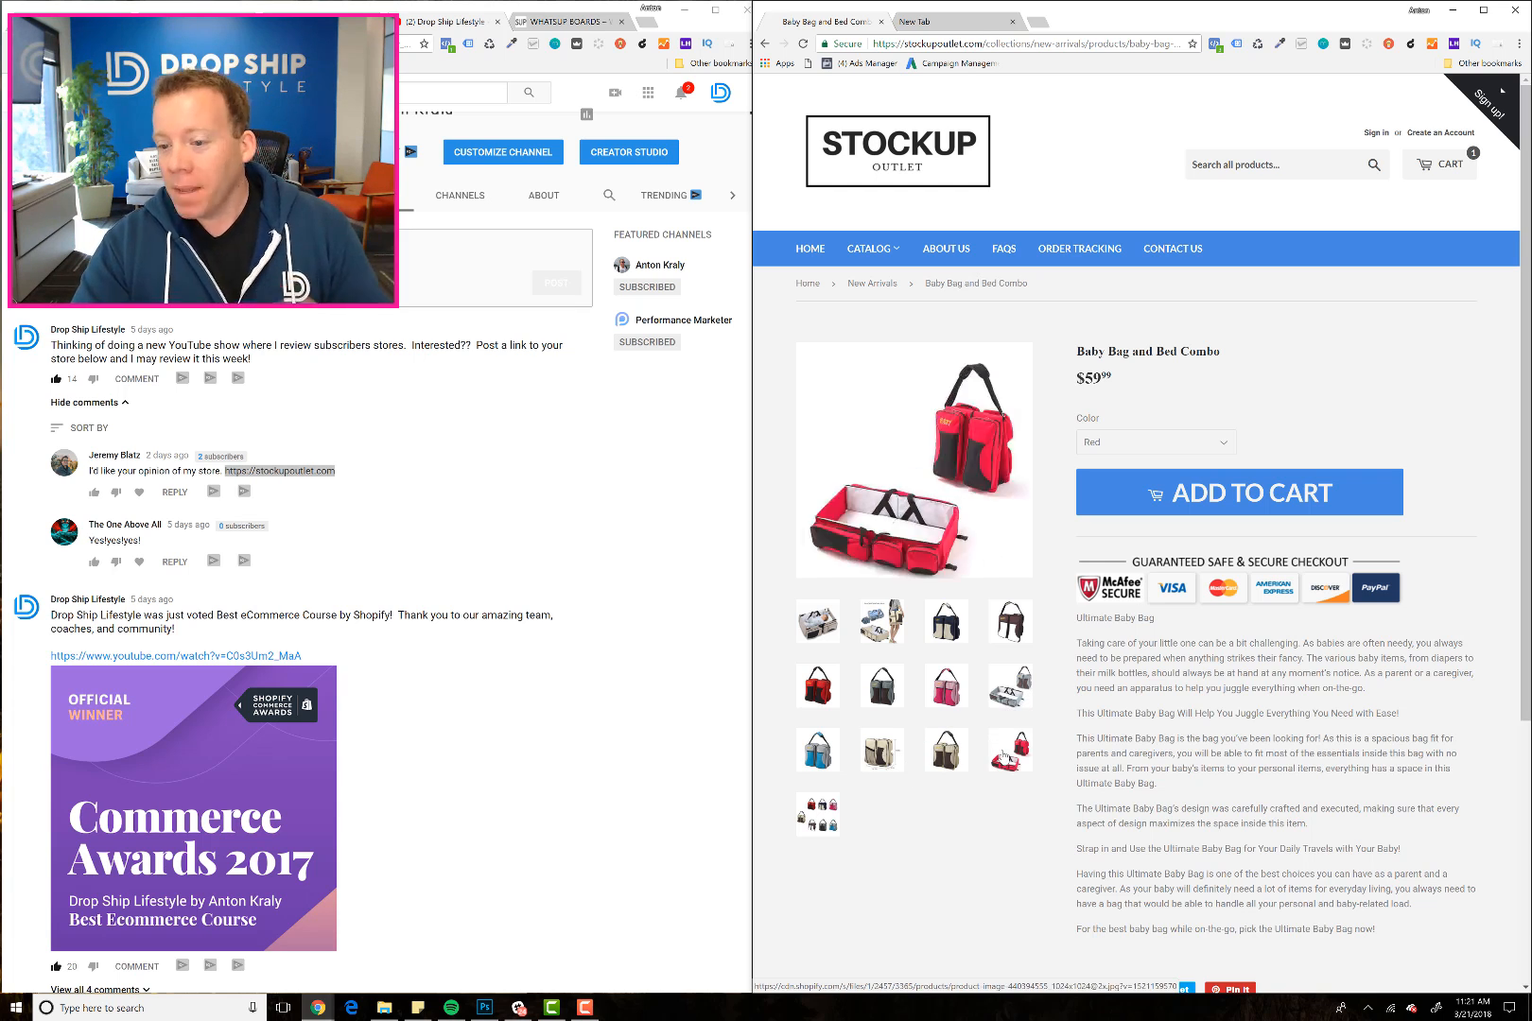
scroll(down, 3)
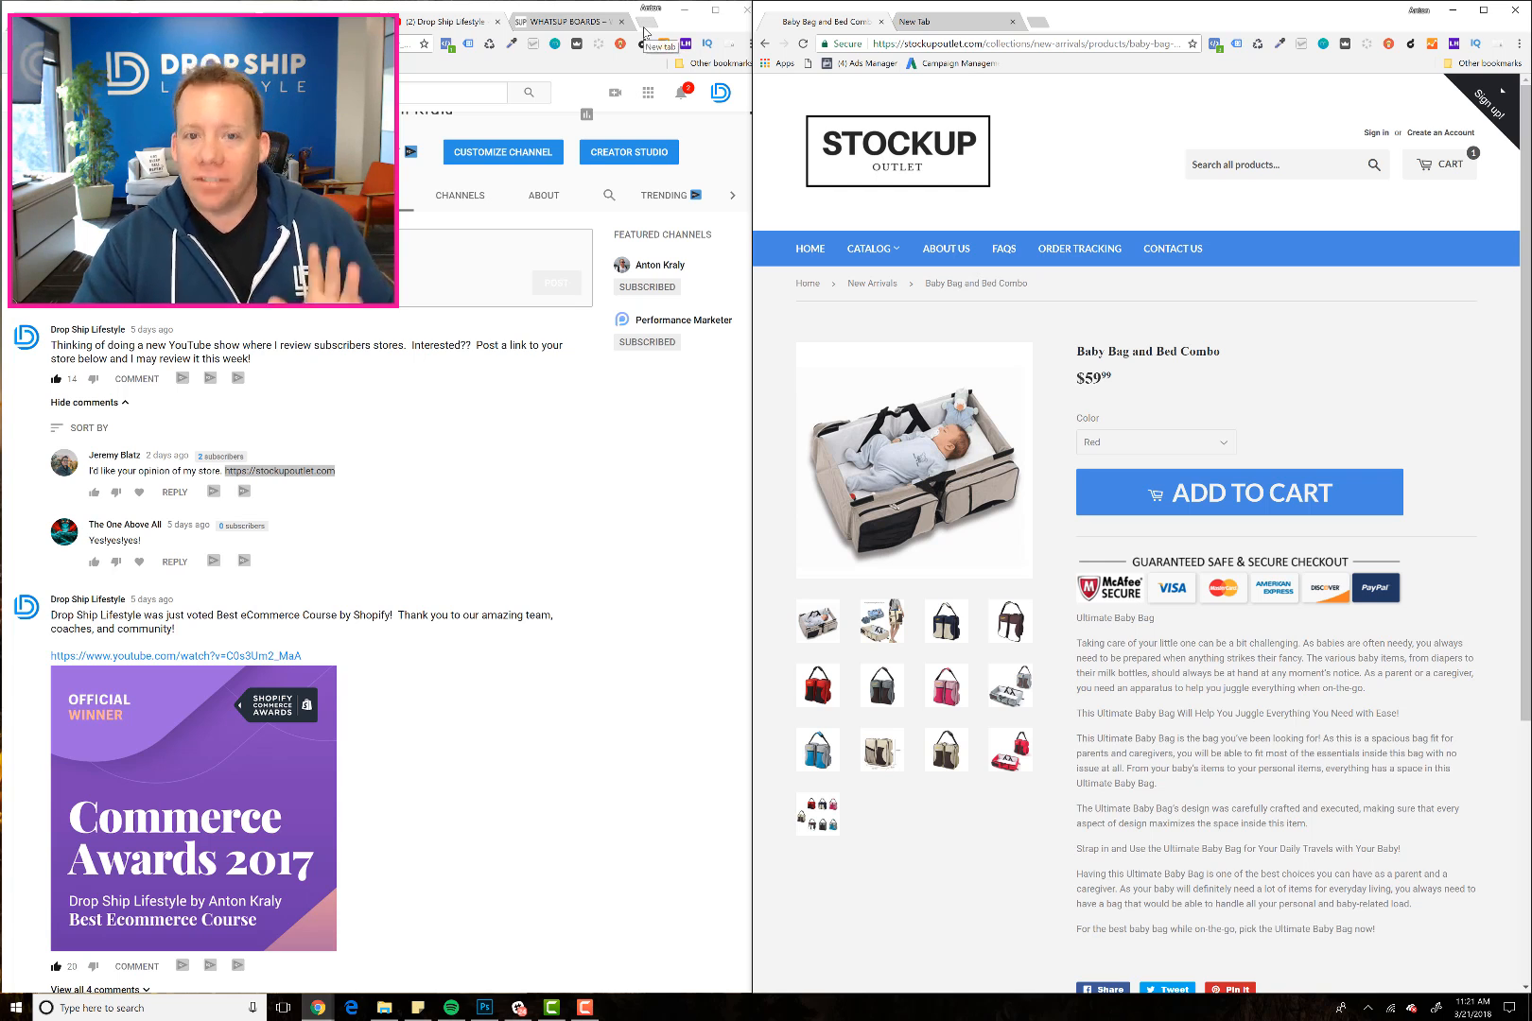
click(658, 21)
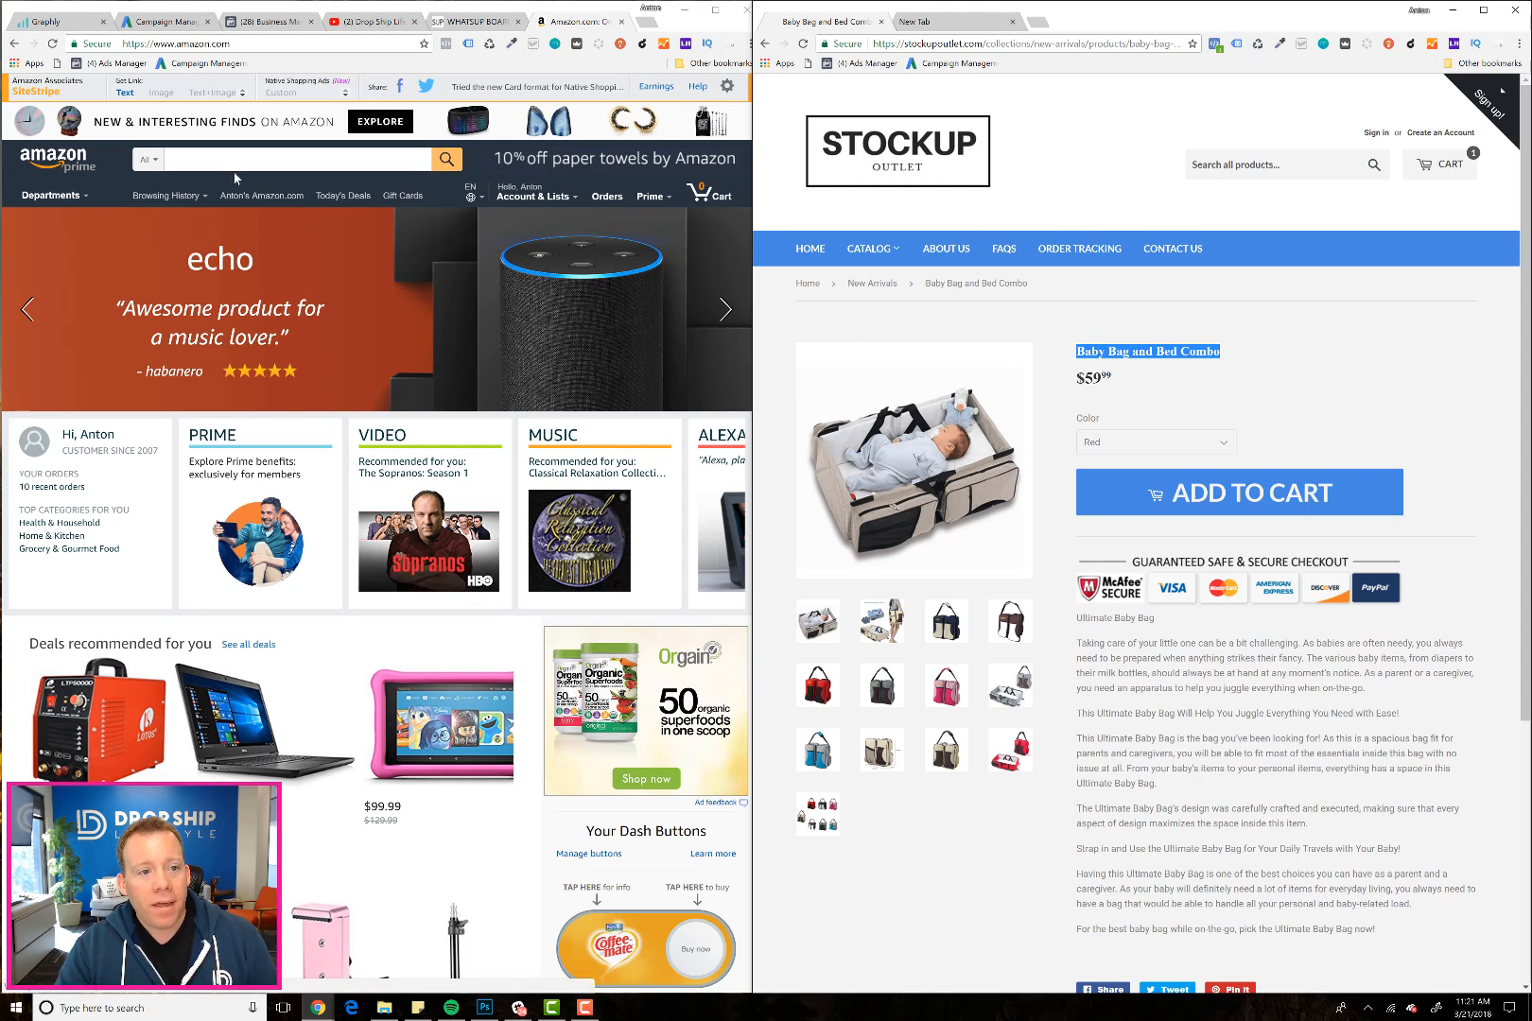
- Search Amazon for 'Baby Bag and Bed Combo' and open the Koalaty 3-in-1 travel tote listing
text(Baby Bag and Bed Combo)
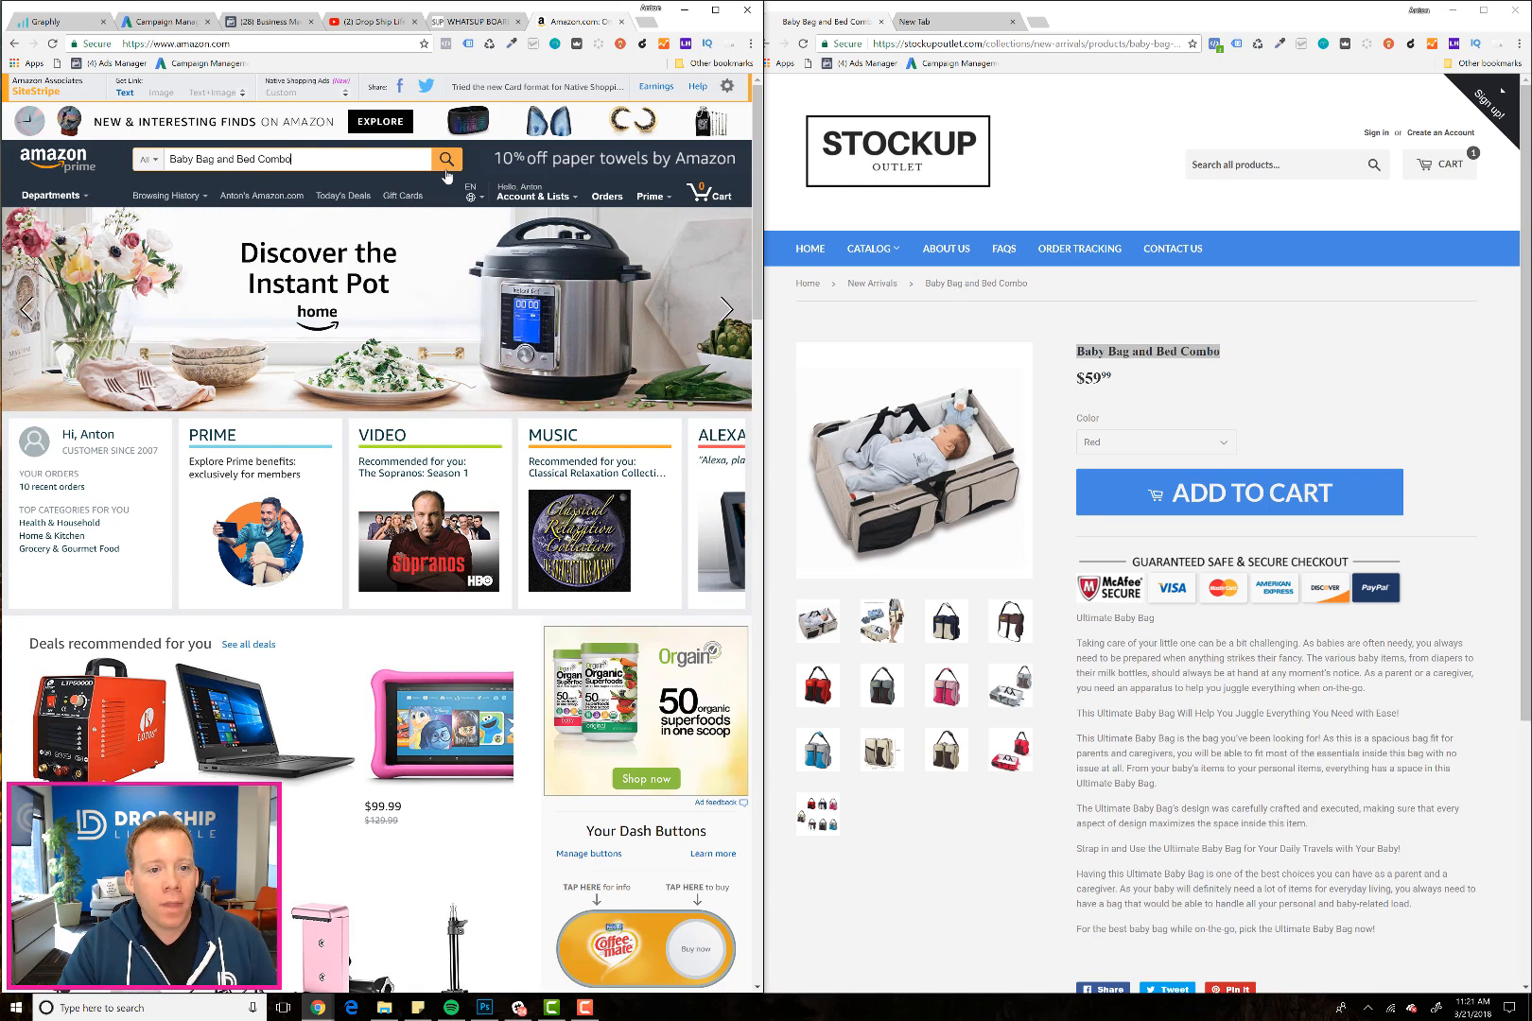
click(445, 158)
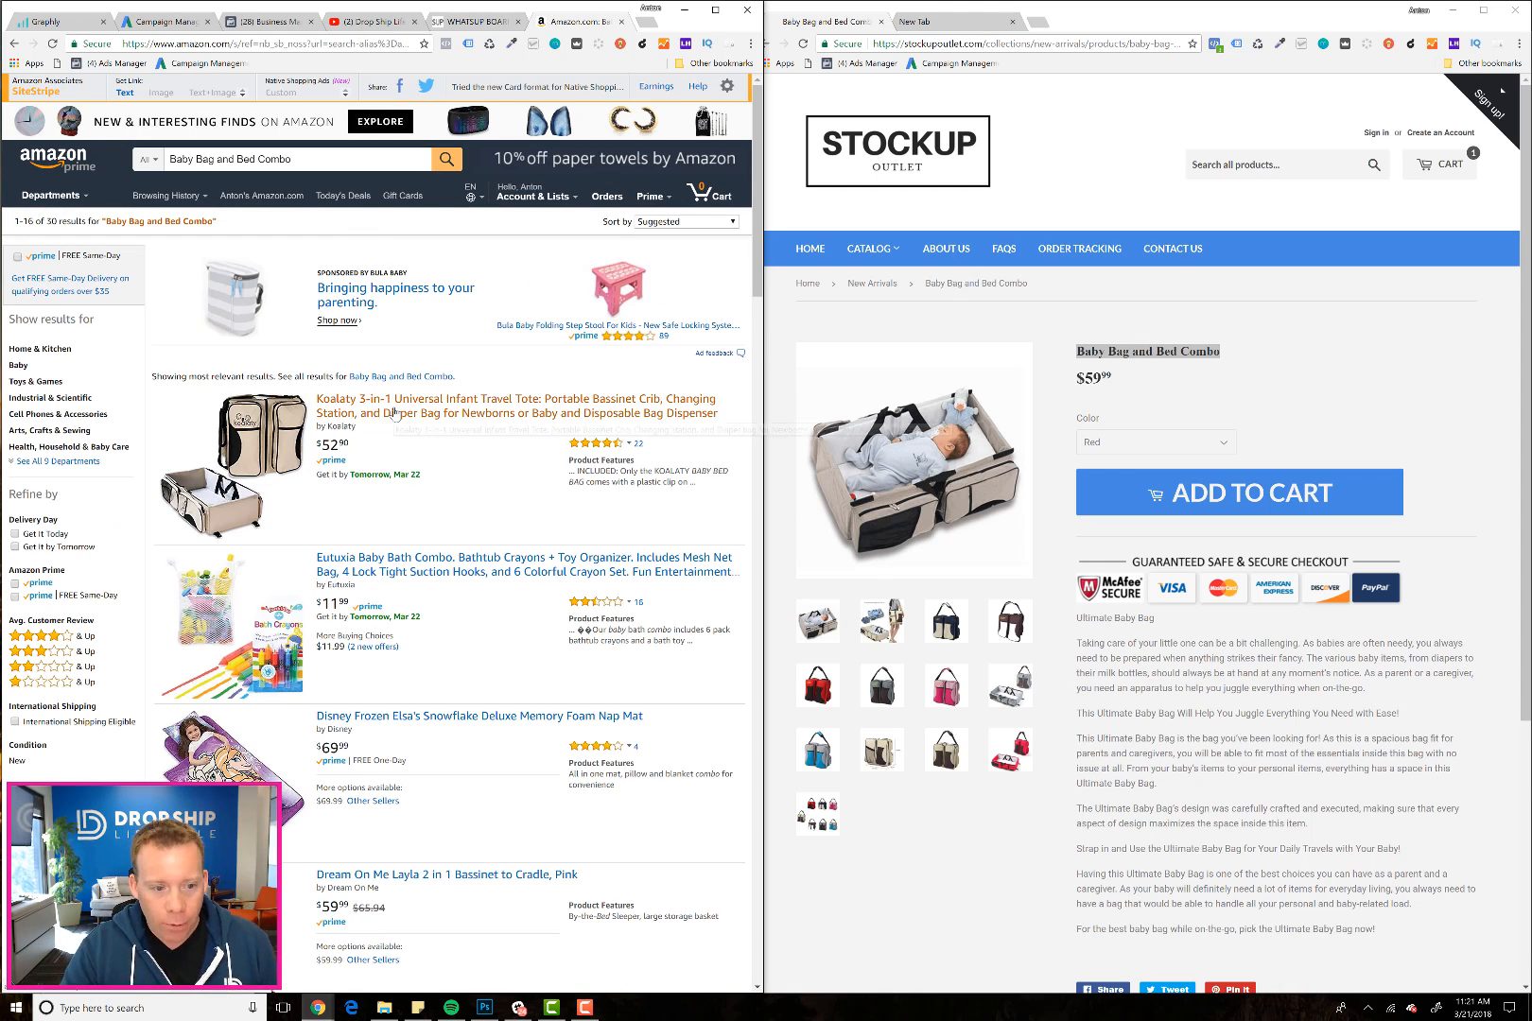
click(516, 399)
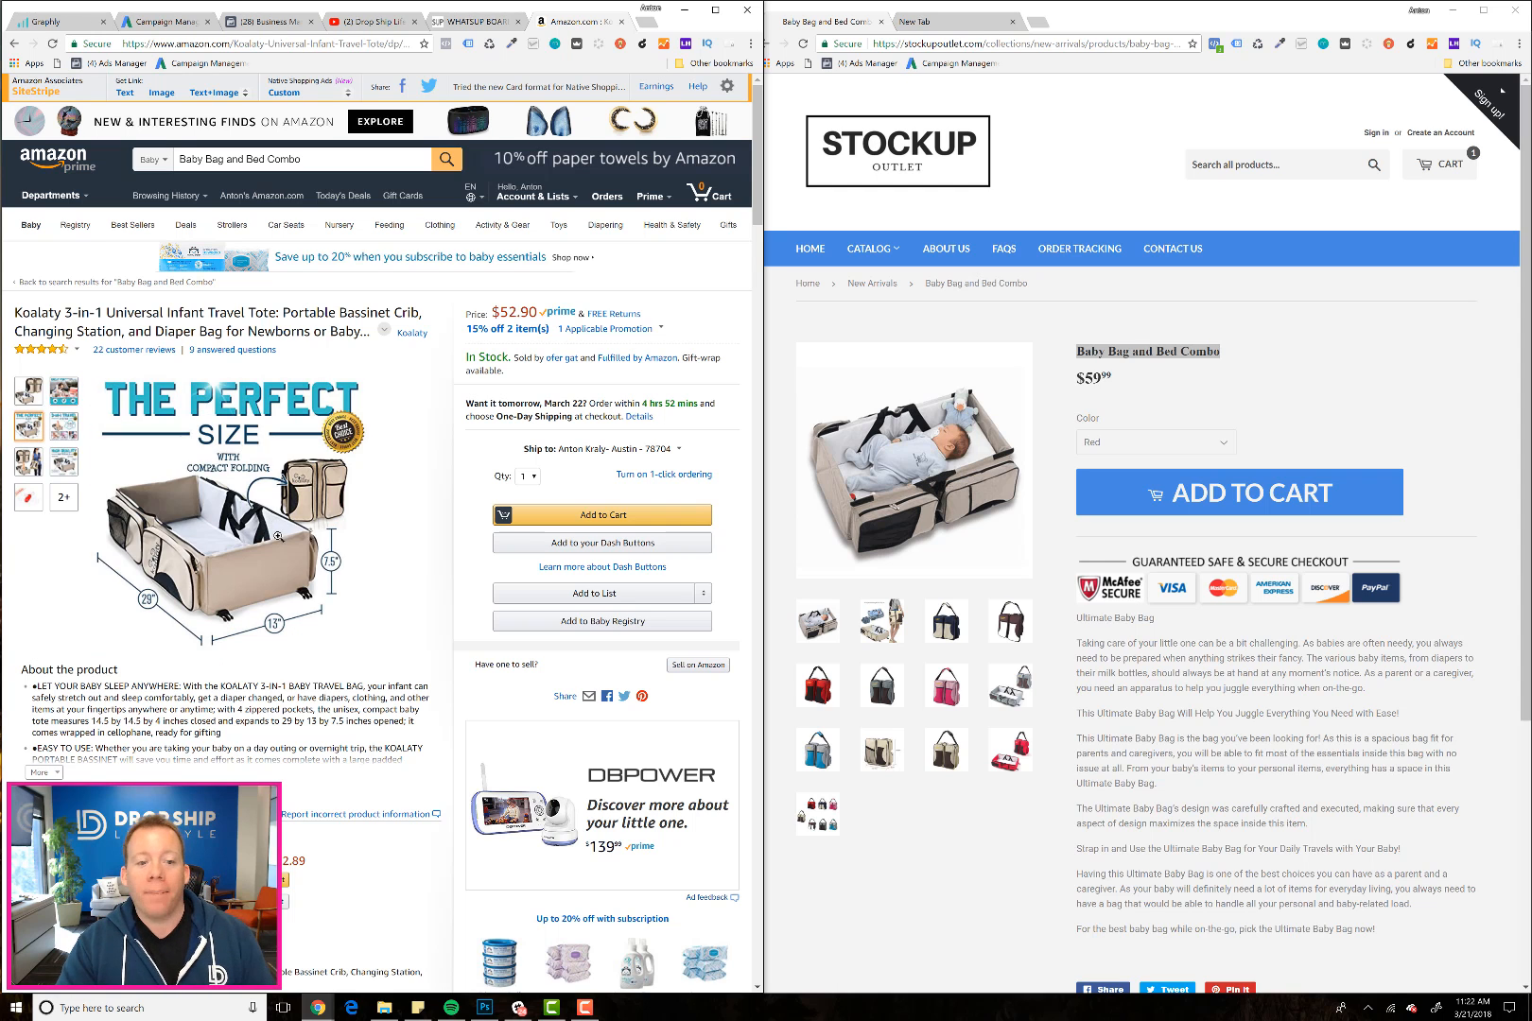
scroll(down, 3)
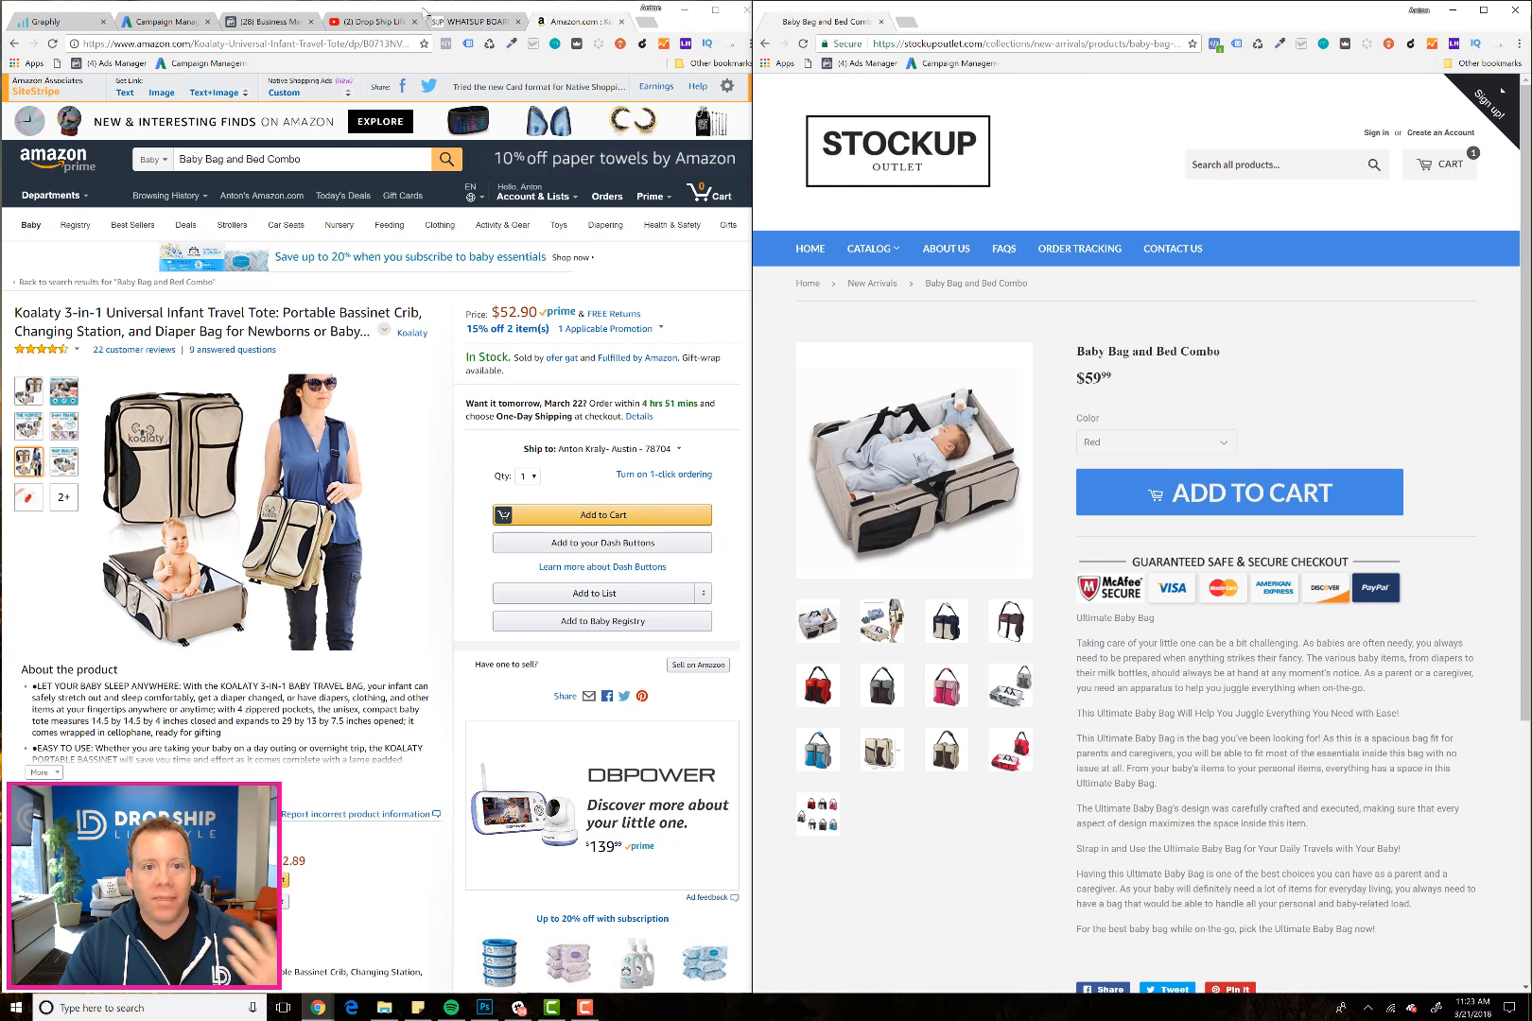
- Switch to the WhatSUP demo store and scroll down to its Best Selling SUP boards
click(564, 21)
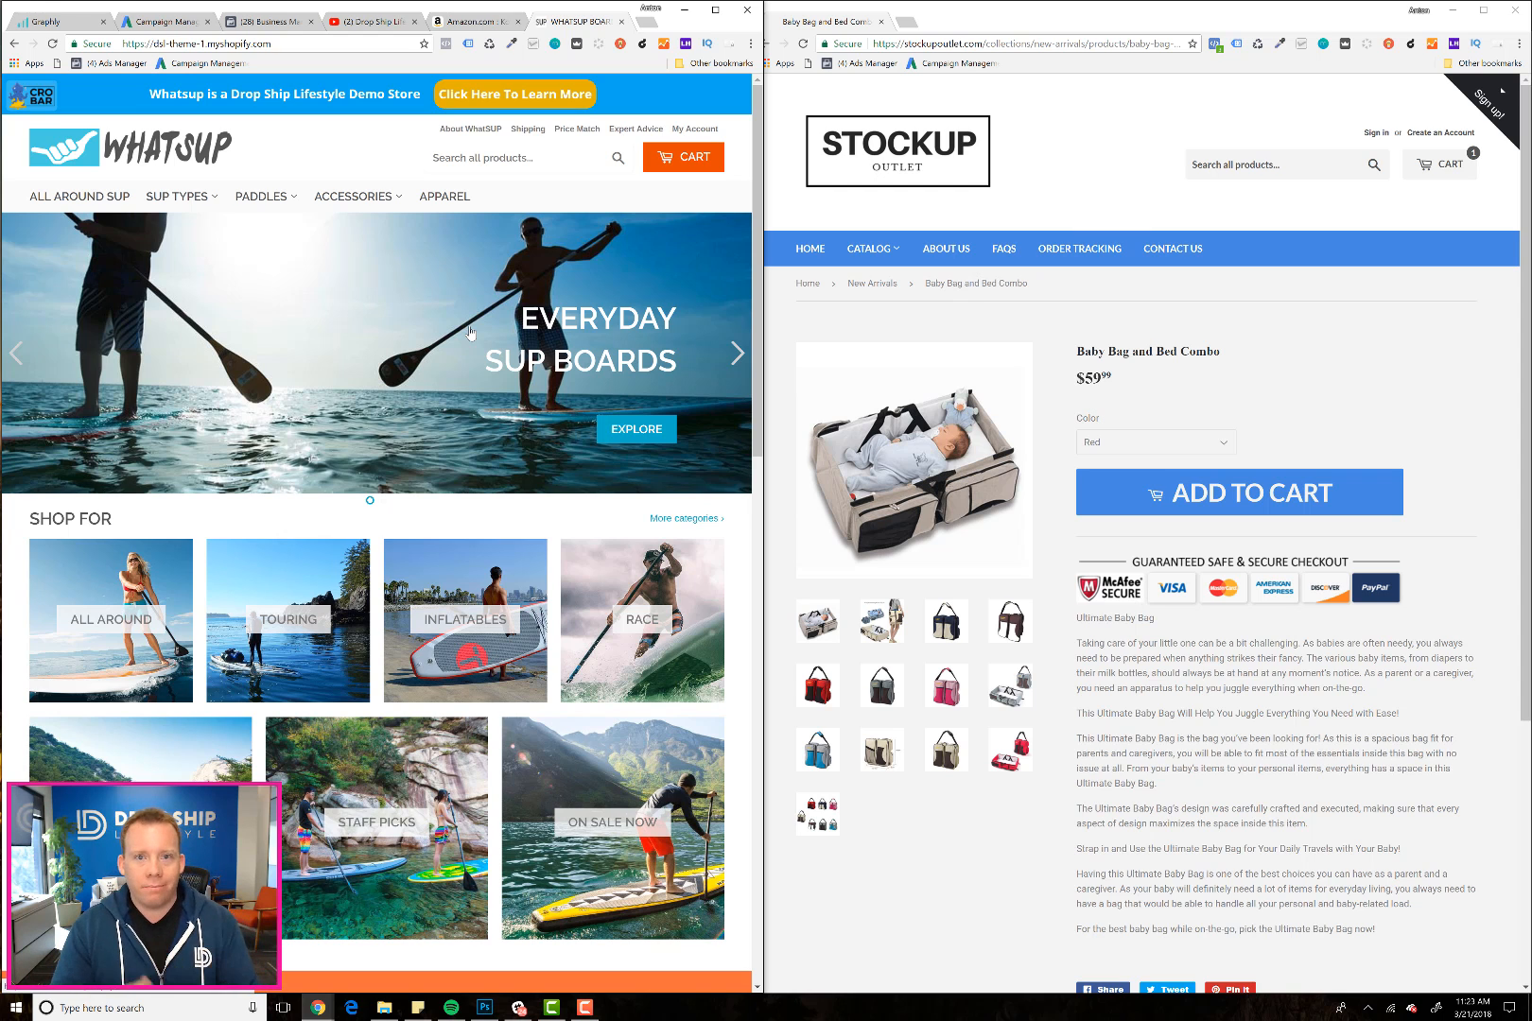
mouse_move(388, 368)
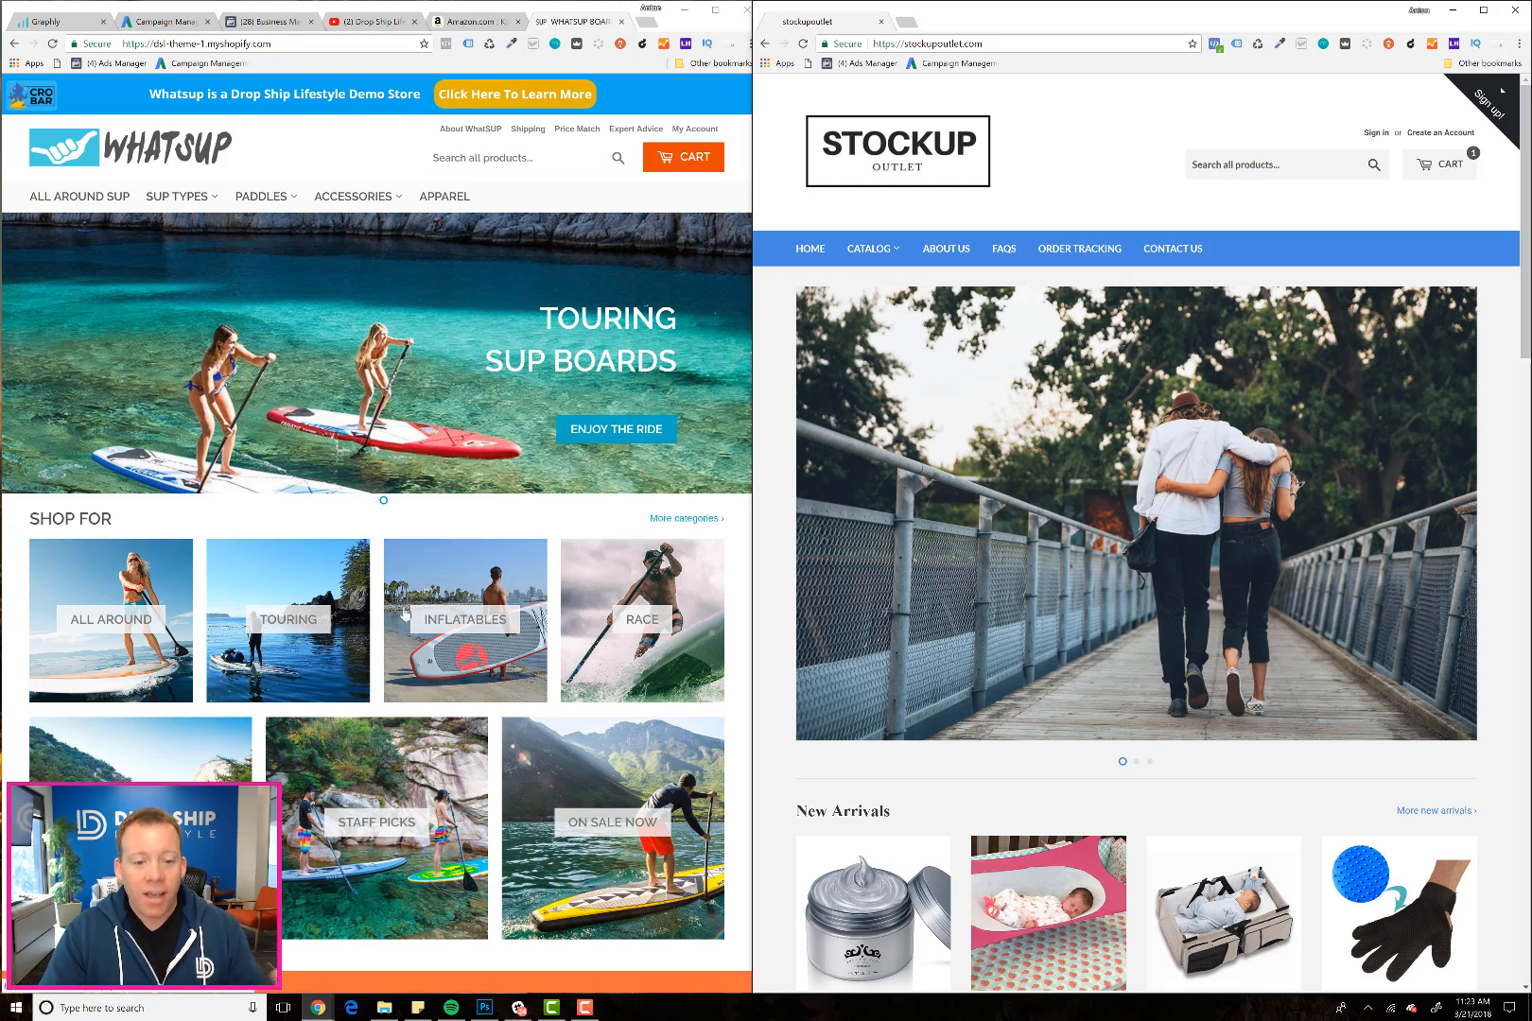
scroll(down, 3)
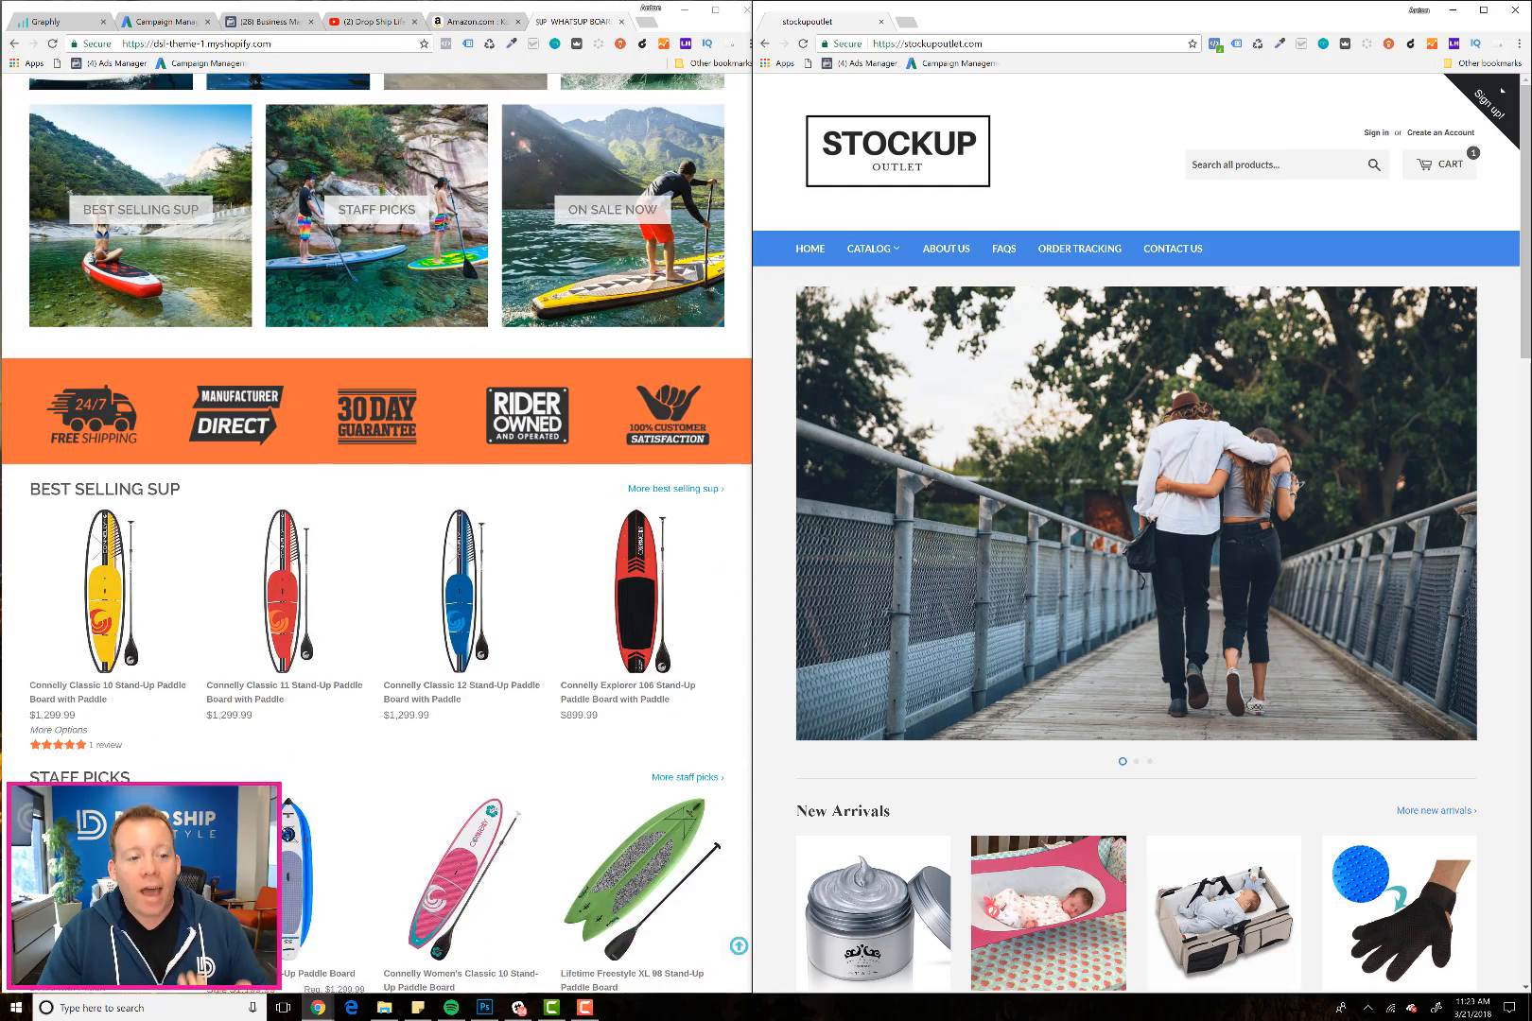
scroll(down, 3)
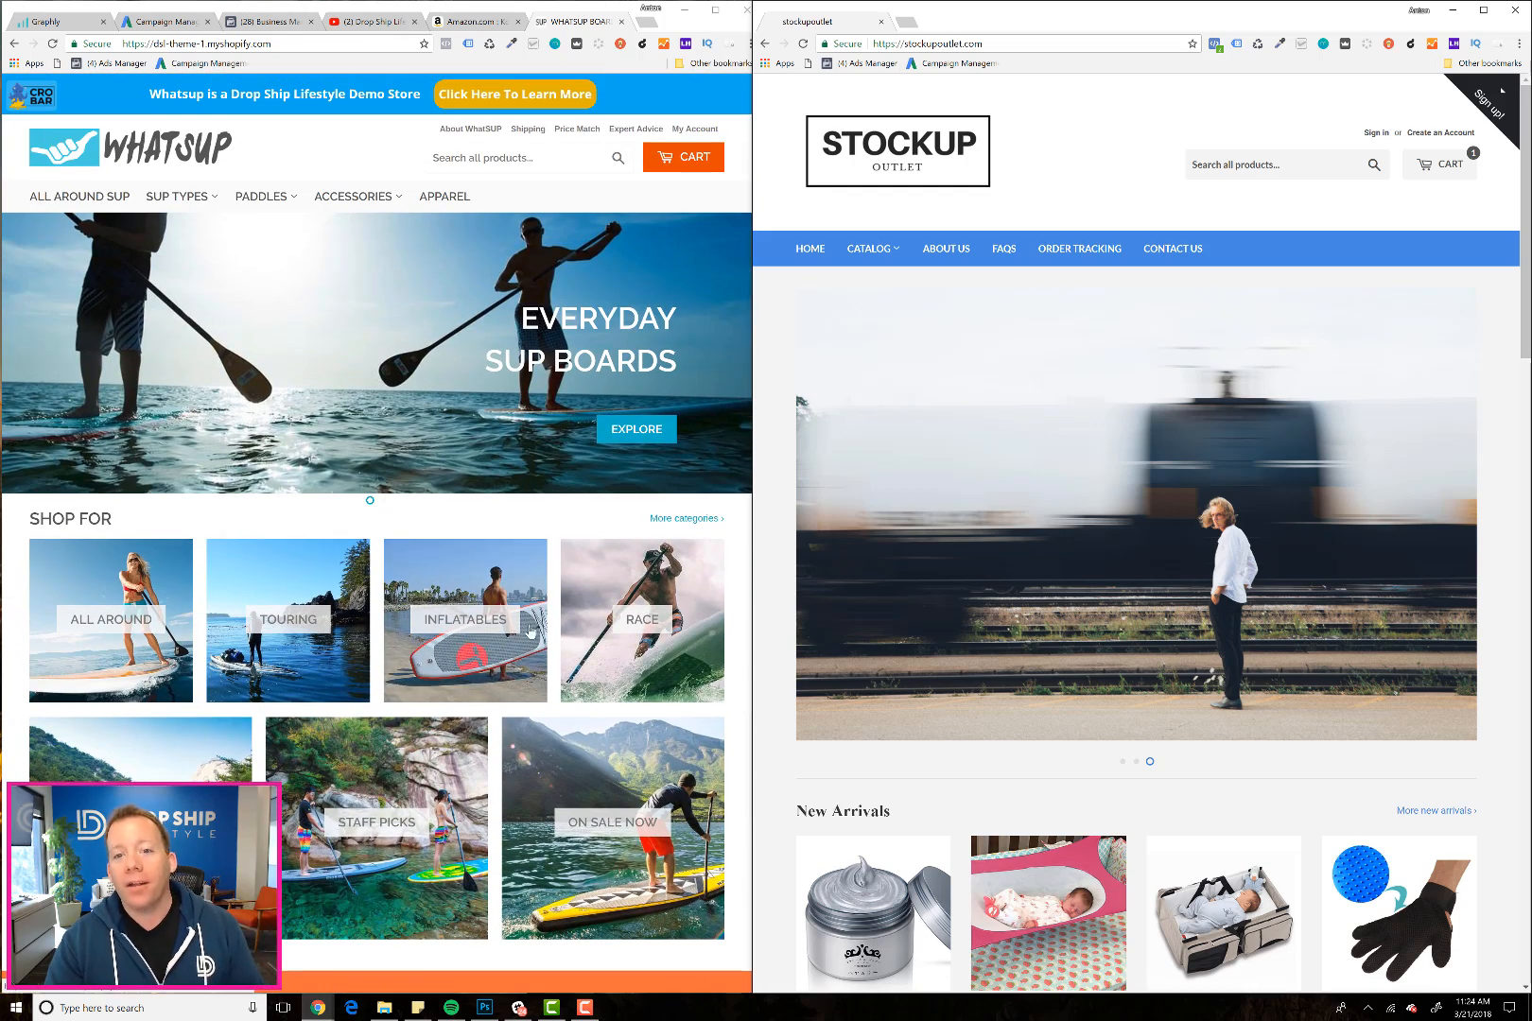
scroll(down, 3)
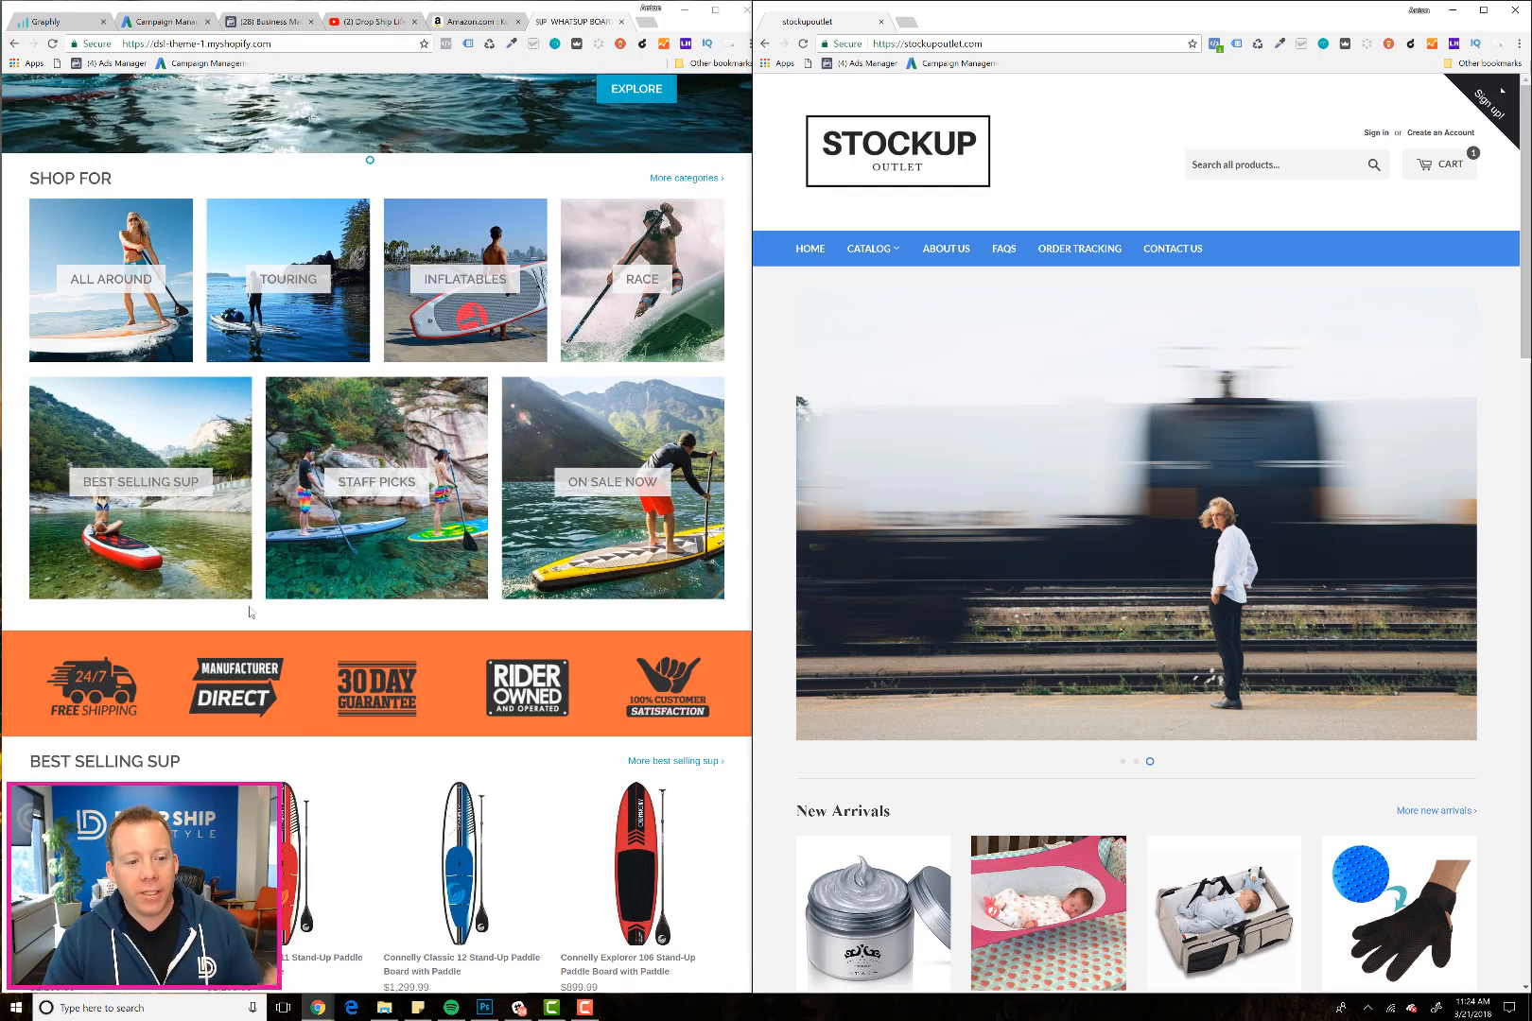
scroll(down, 3)
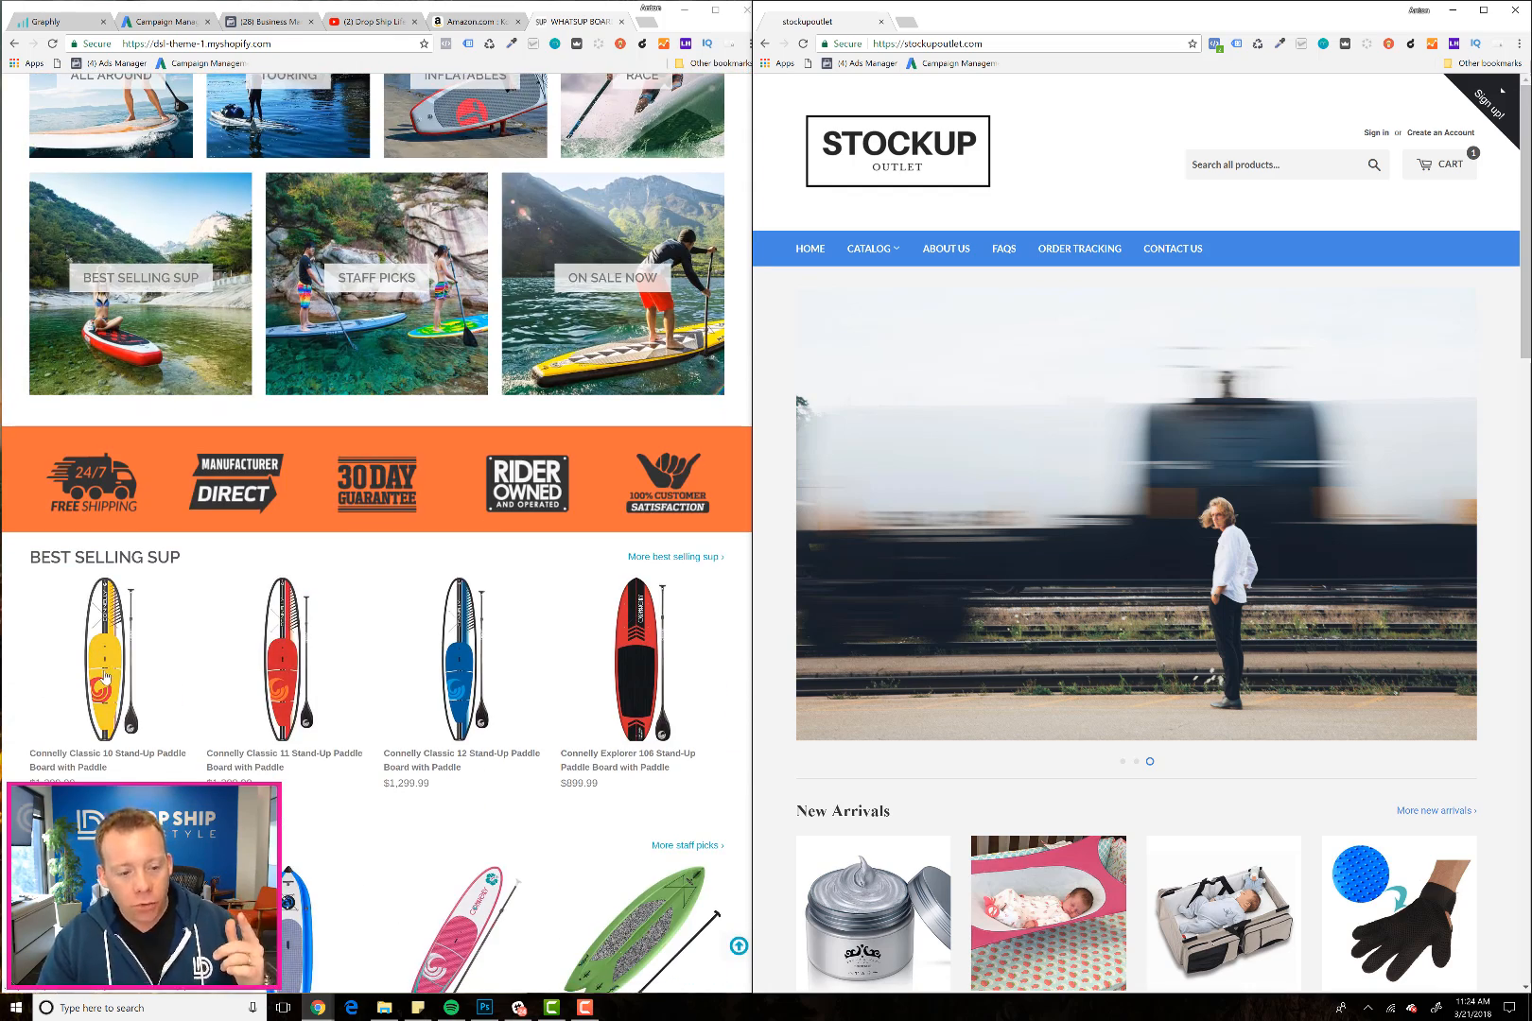
- Open Connelly Classic 10 and Baby Bag and Bed Combo pages, highlighting text in the product title
click(108, 659)
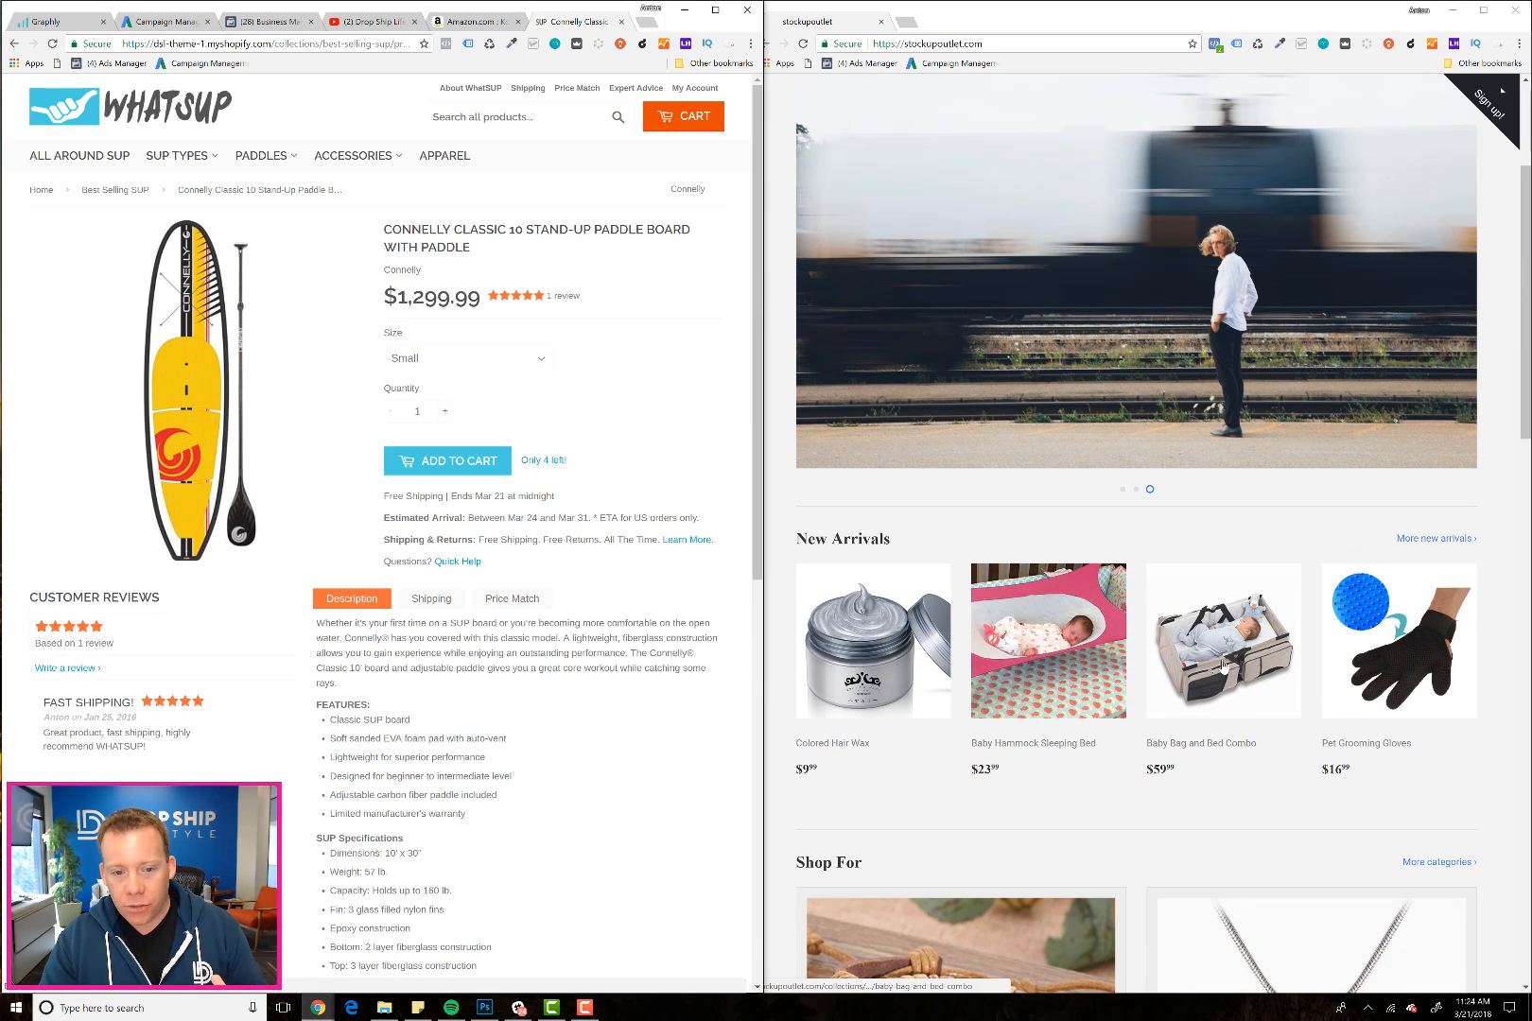
click(1221, 641)
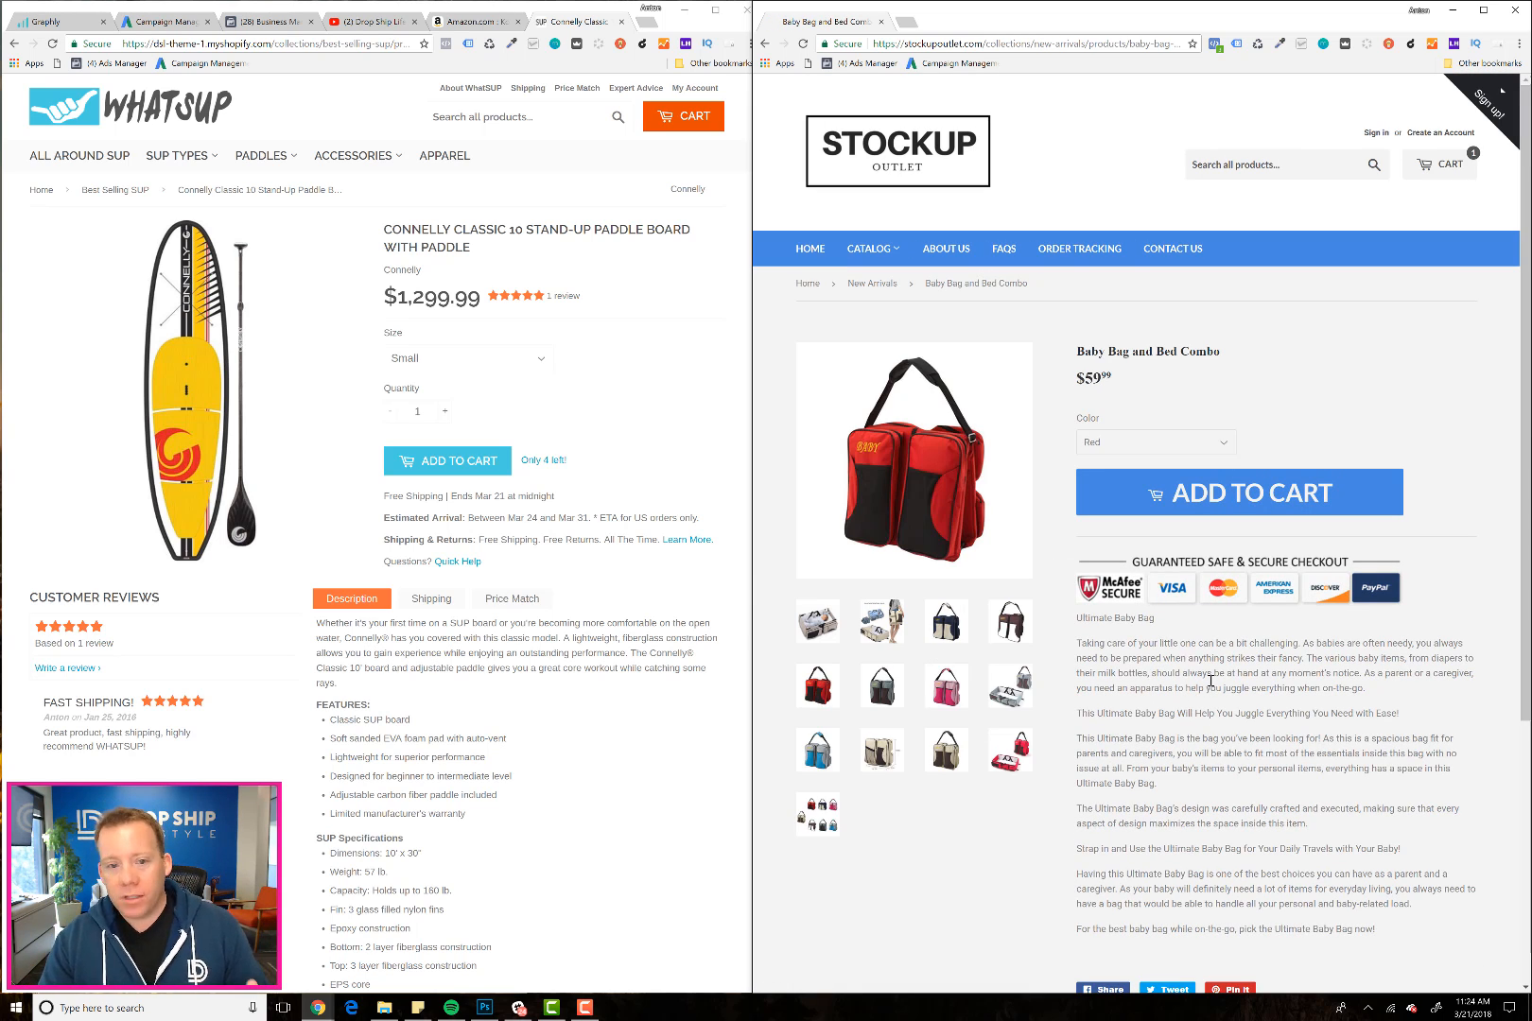
scroll(down, 3)
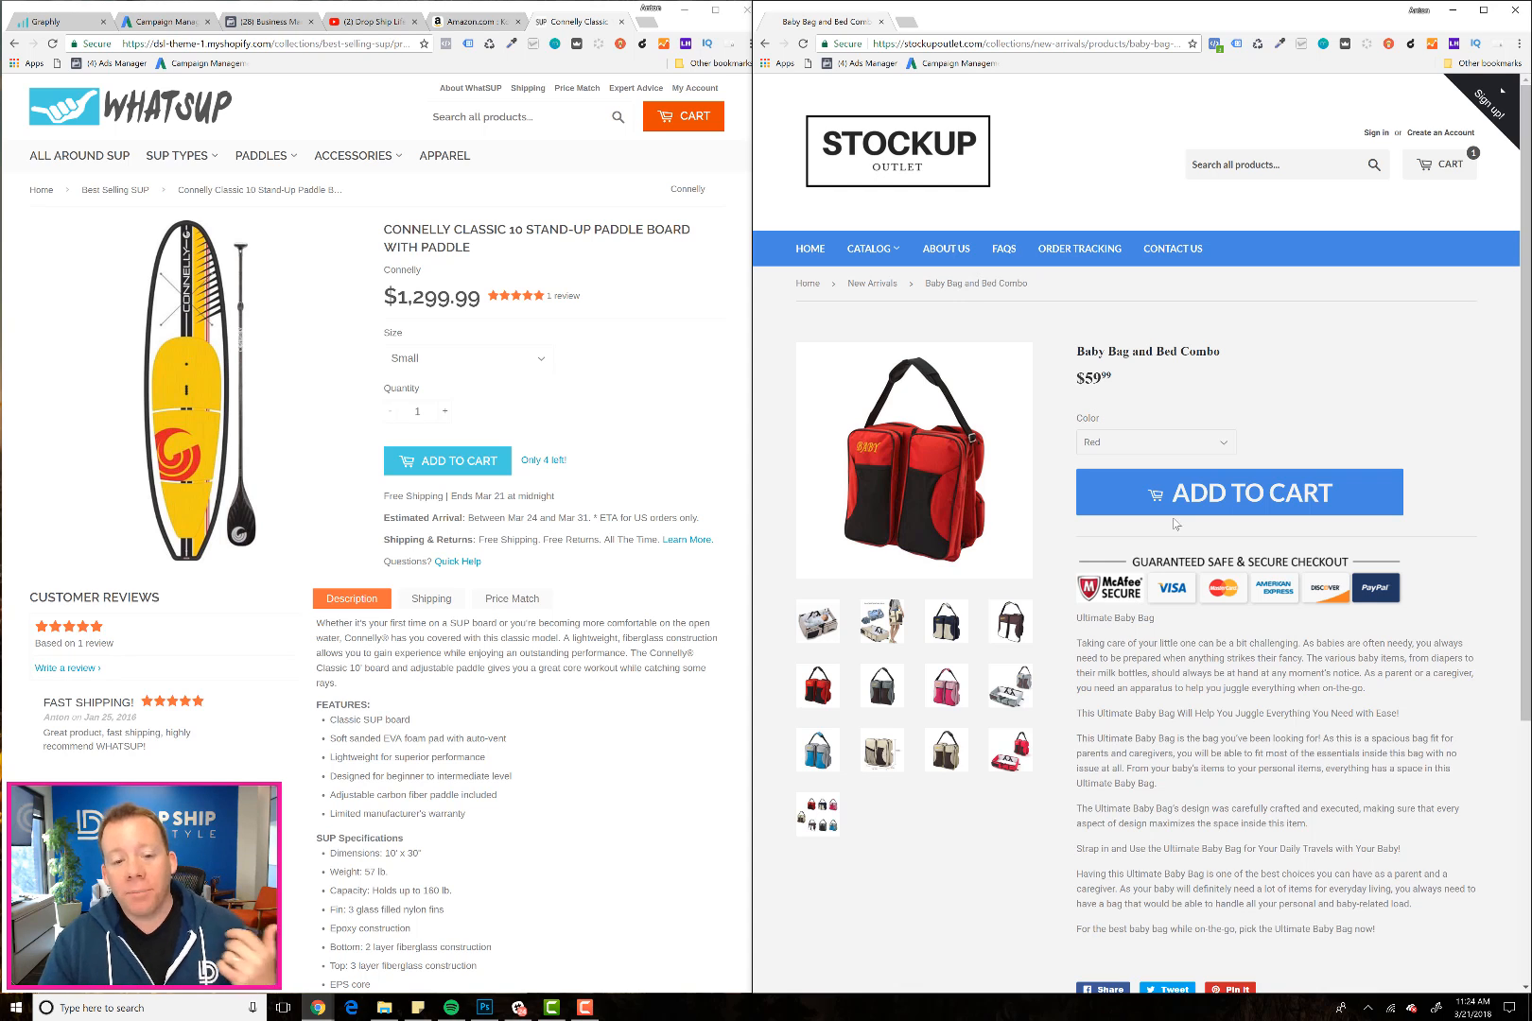
double_click(543, 460)
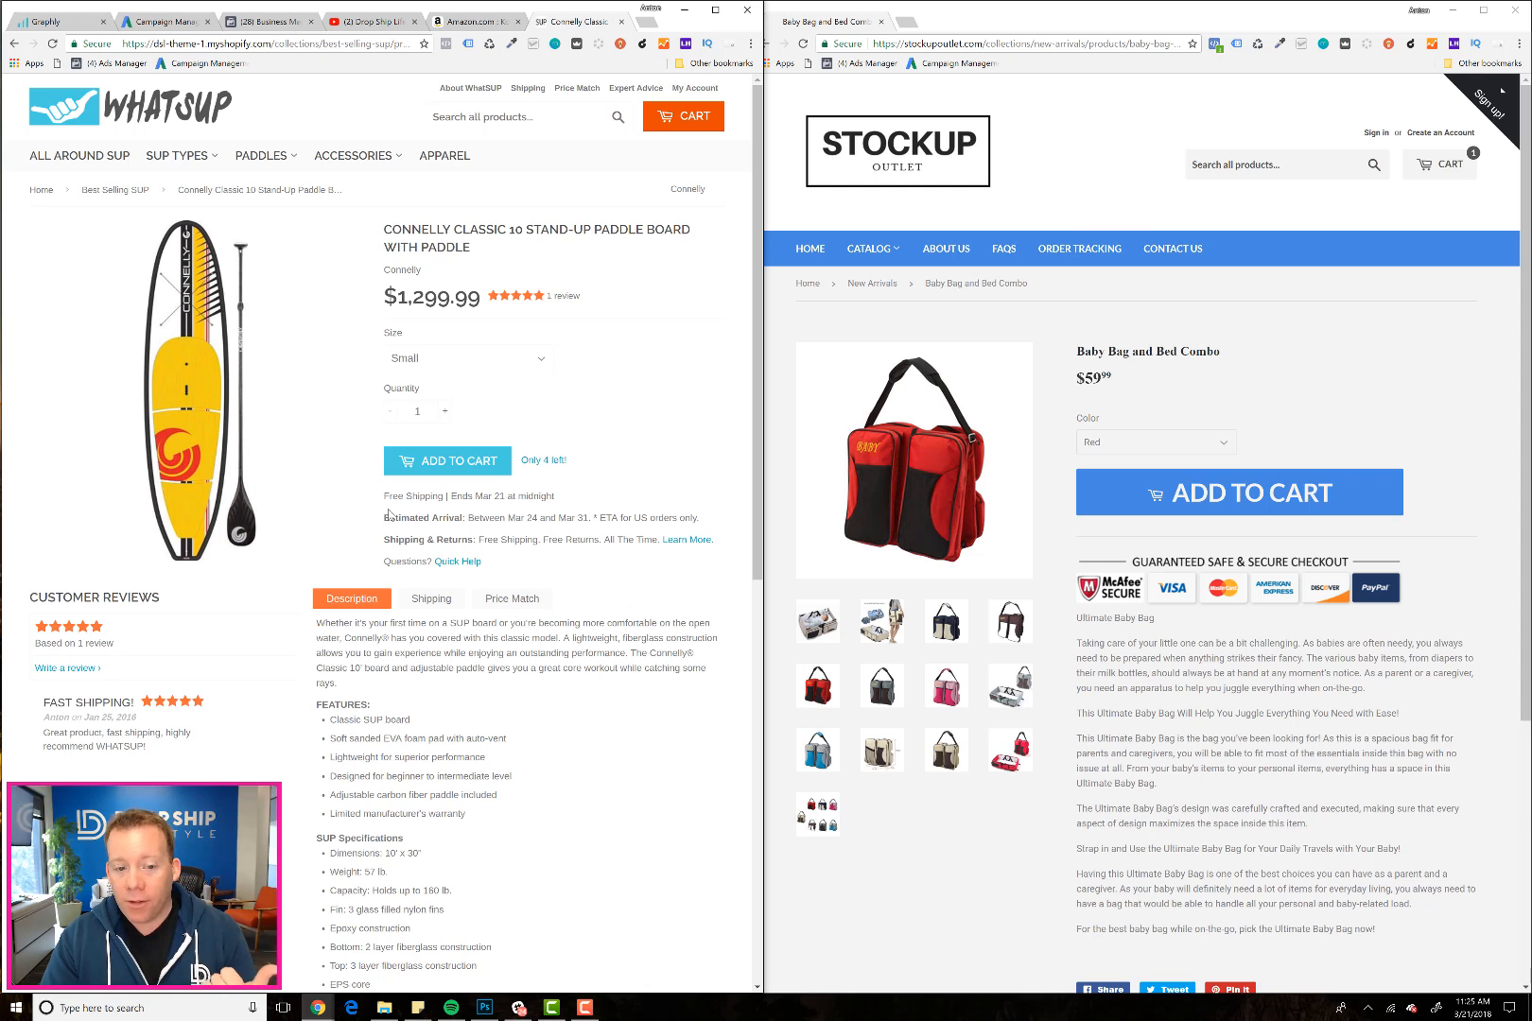
drag(384, 496, 554, 496)
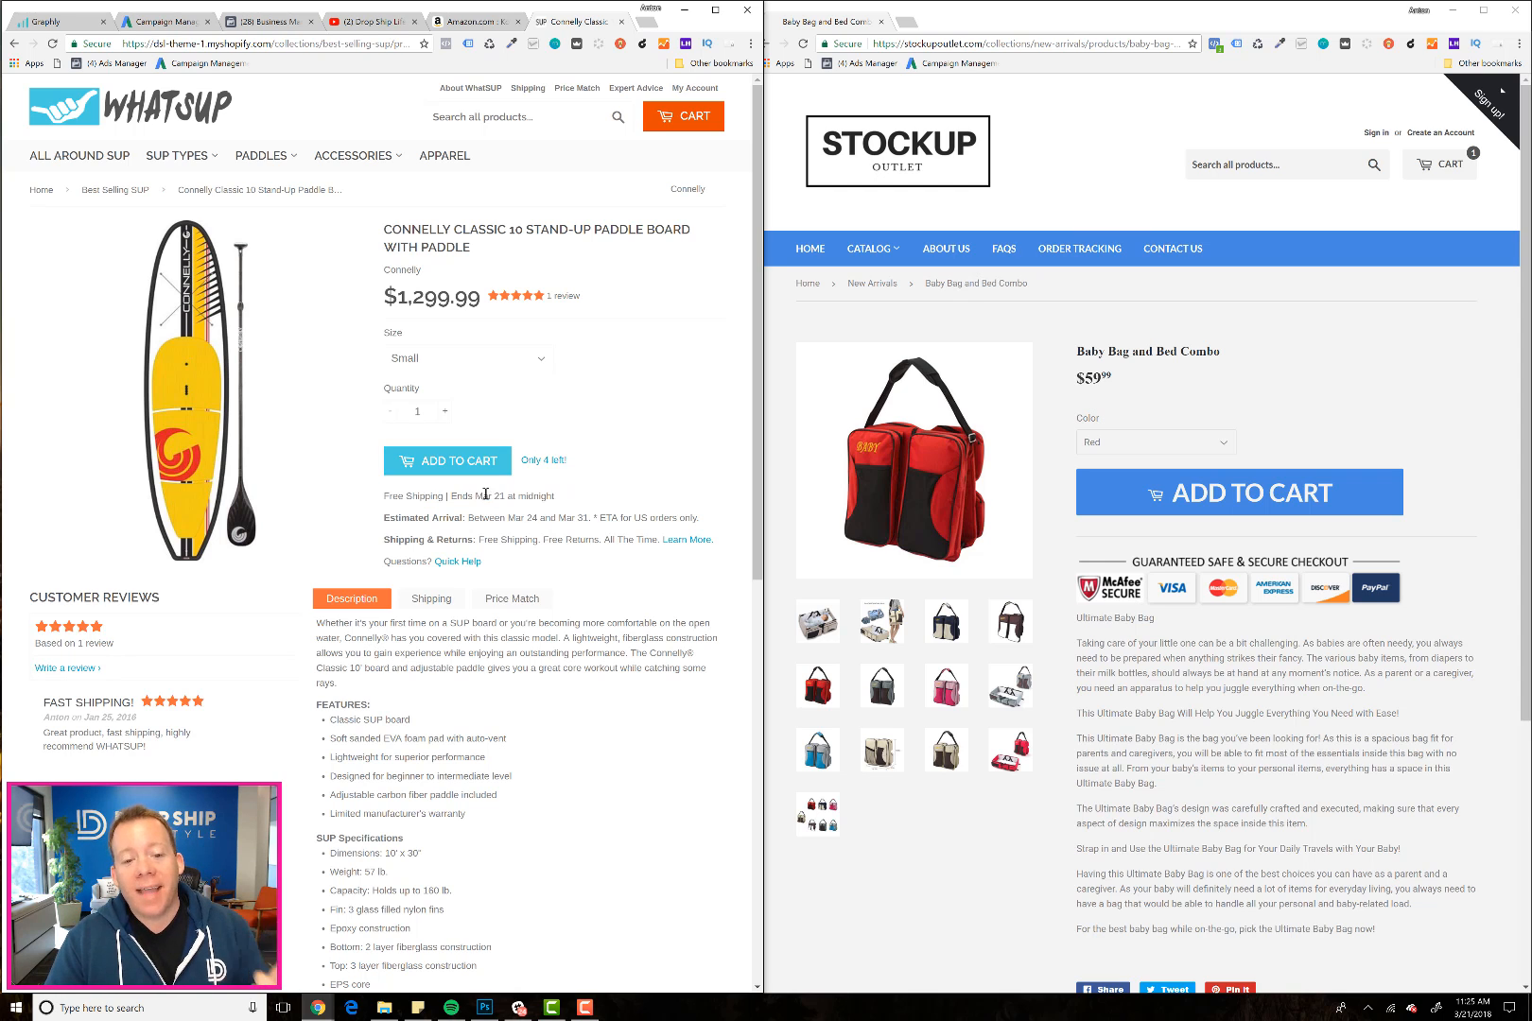
drag(470, 495, 554, 496)
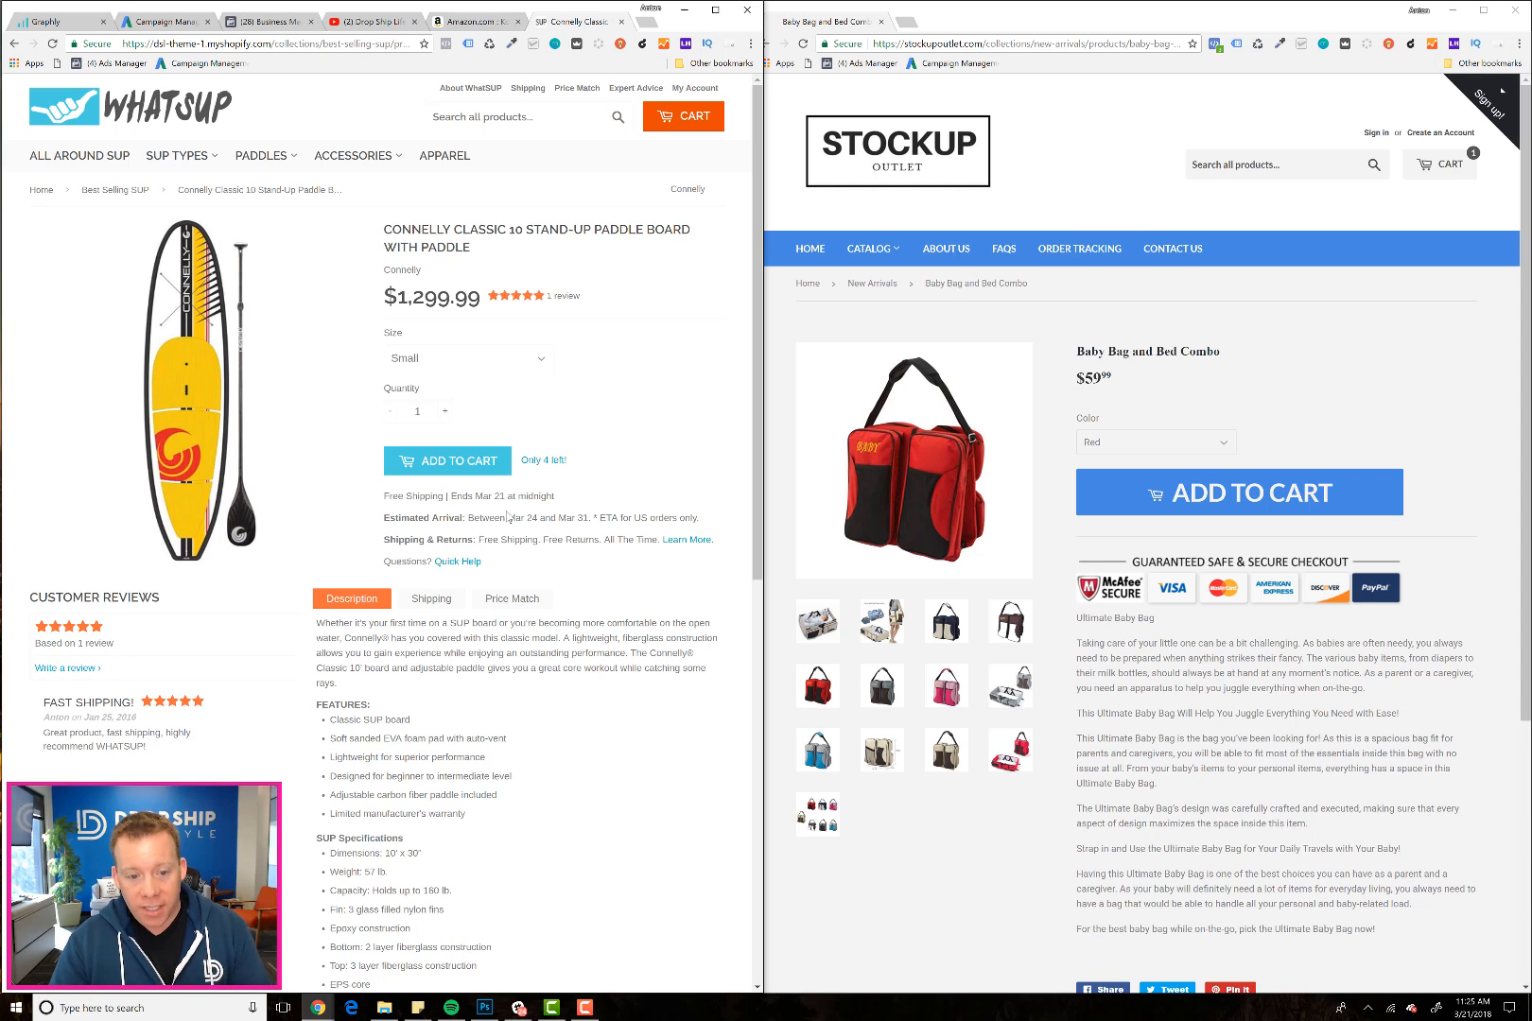
double_click(409, 518)
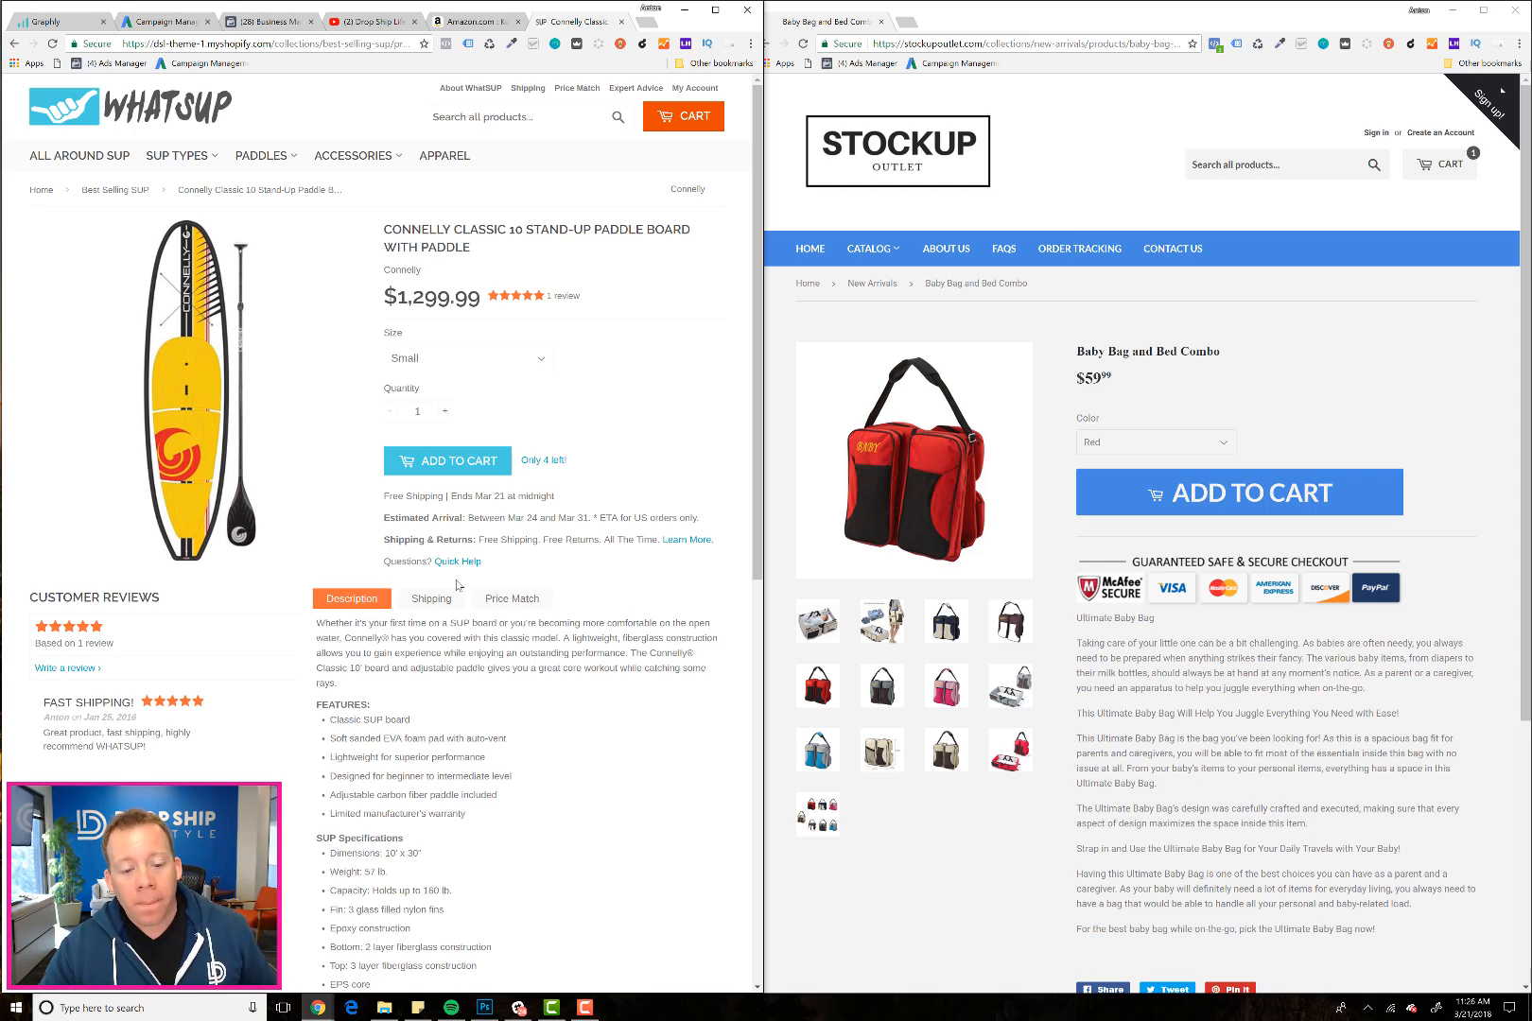
scroll(down, 3)
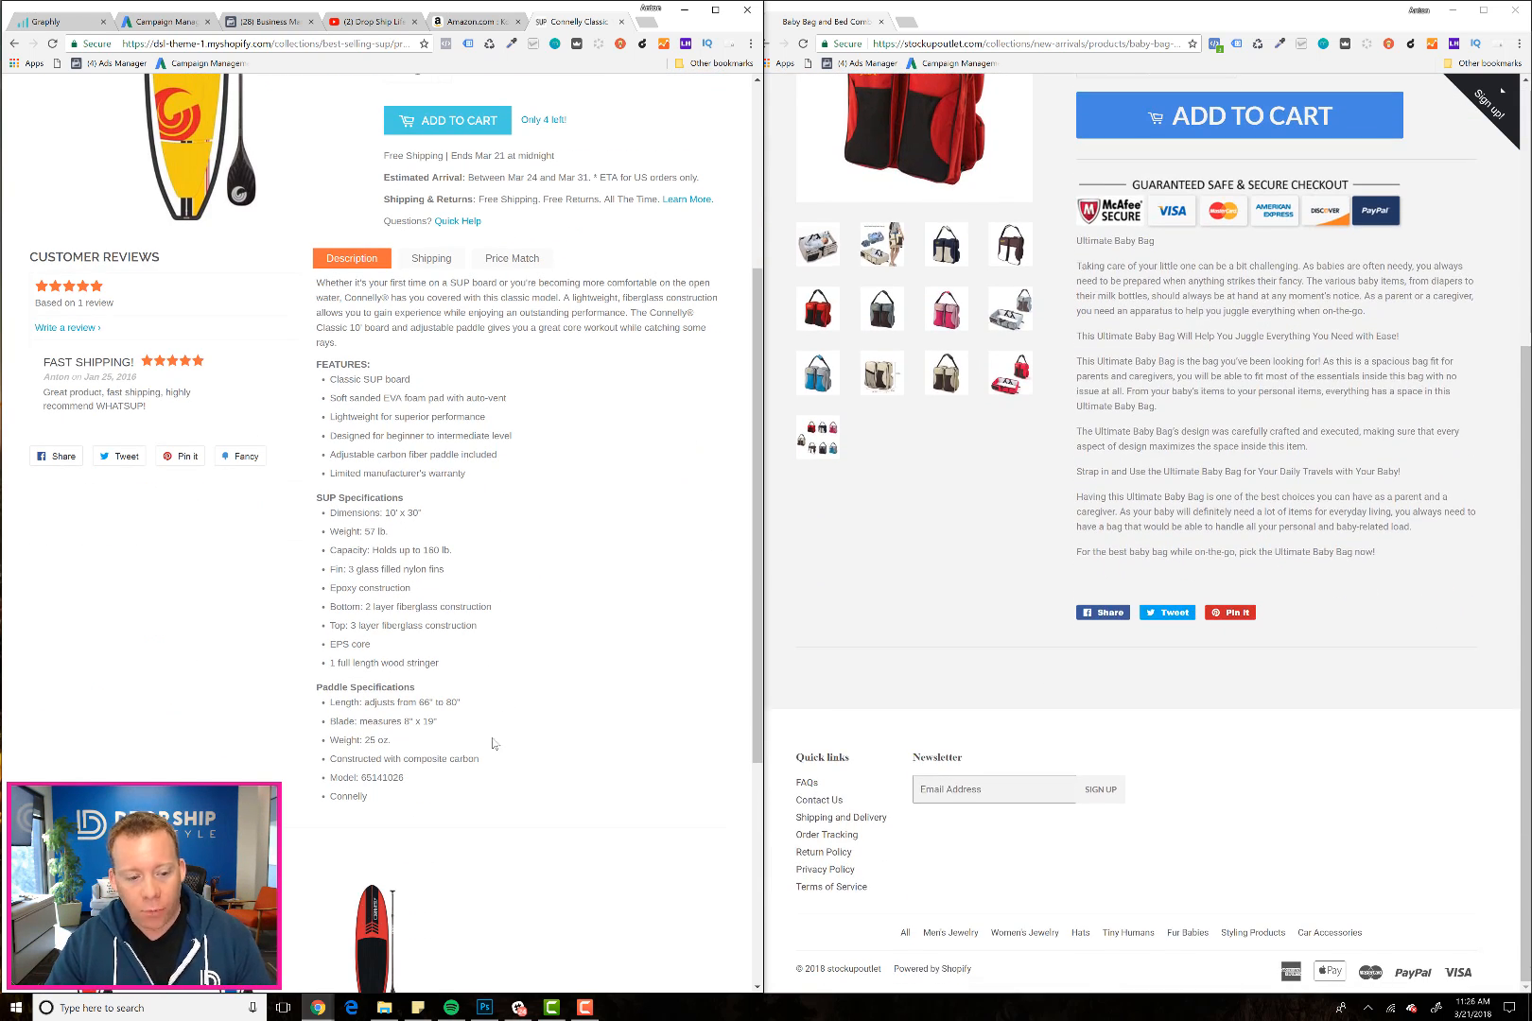
scroll(down, 3)
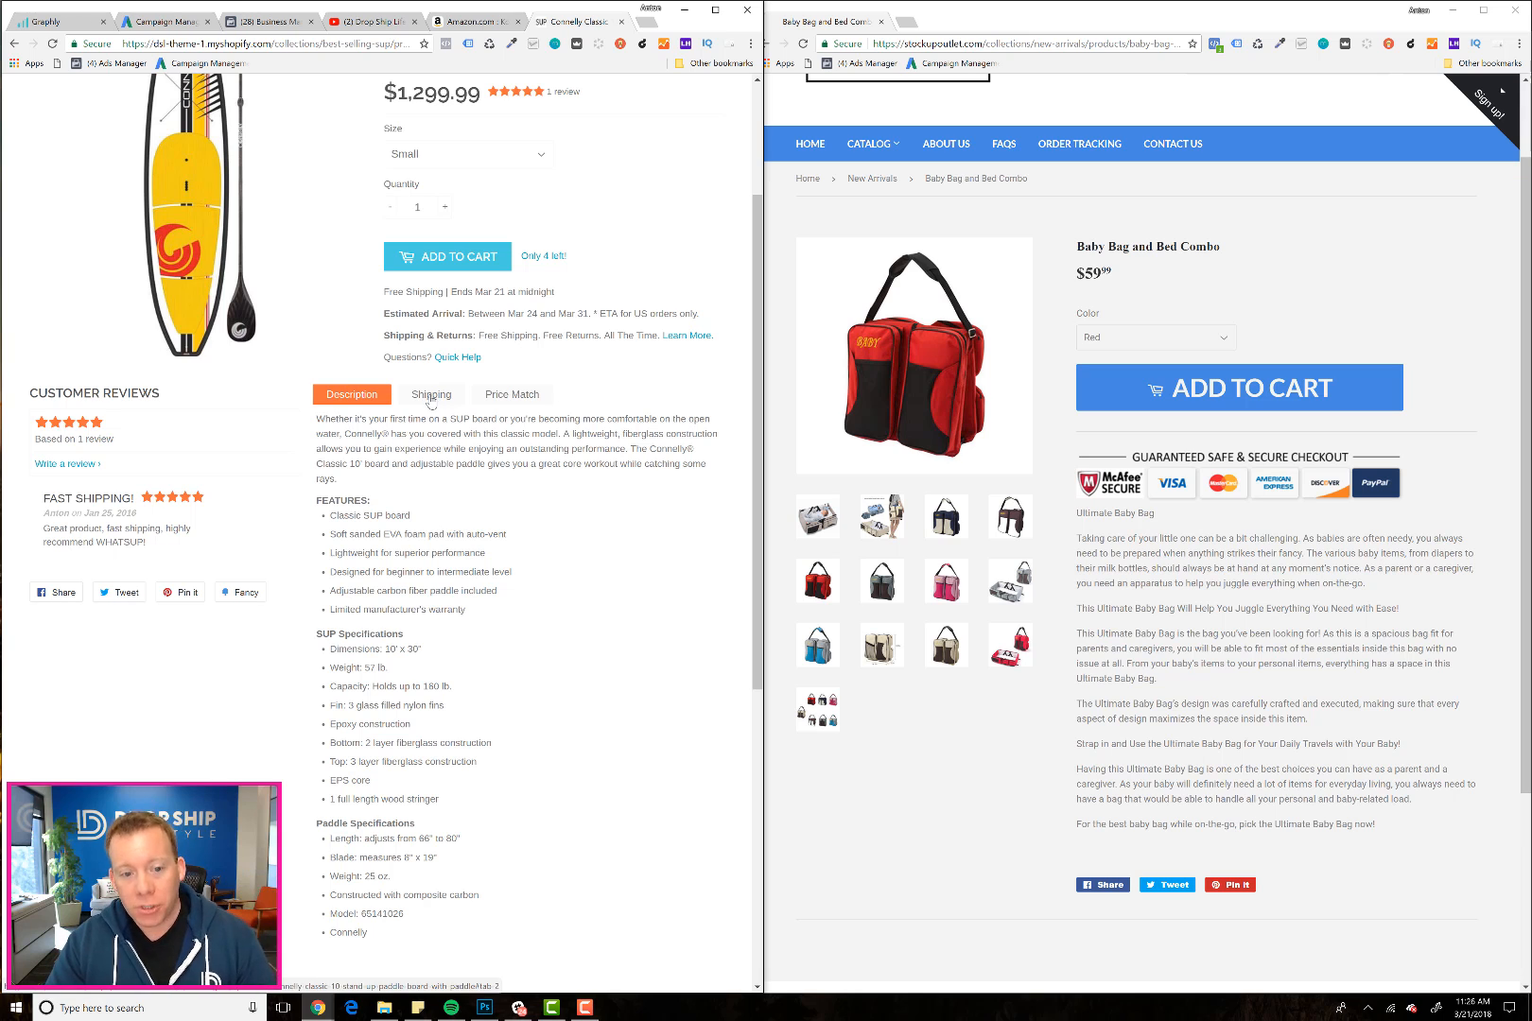
click(512, 395)
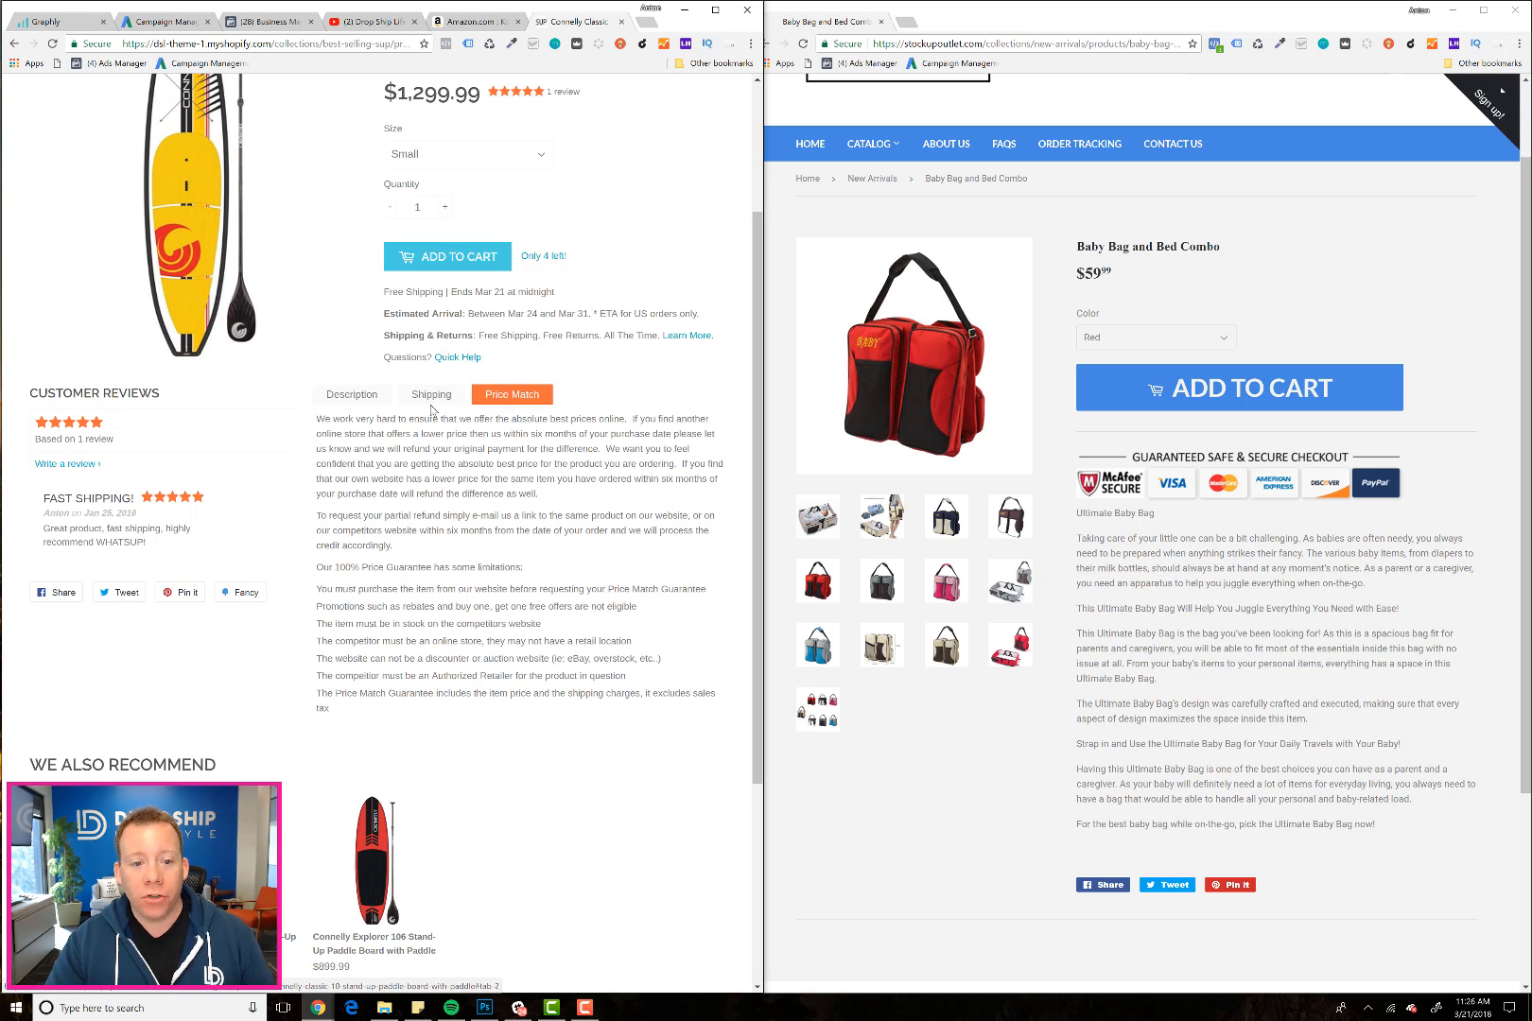
click(351, 598)
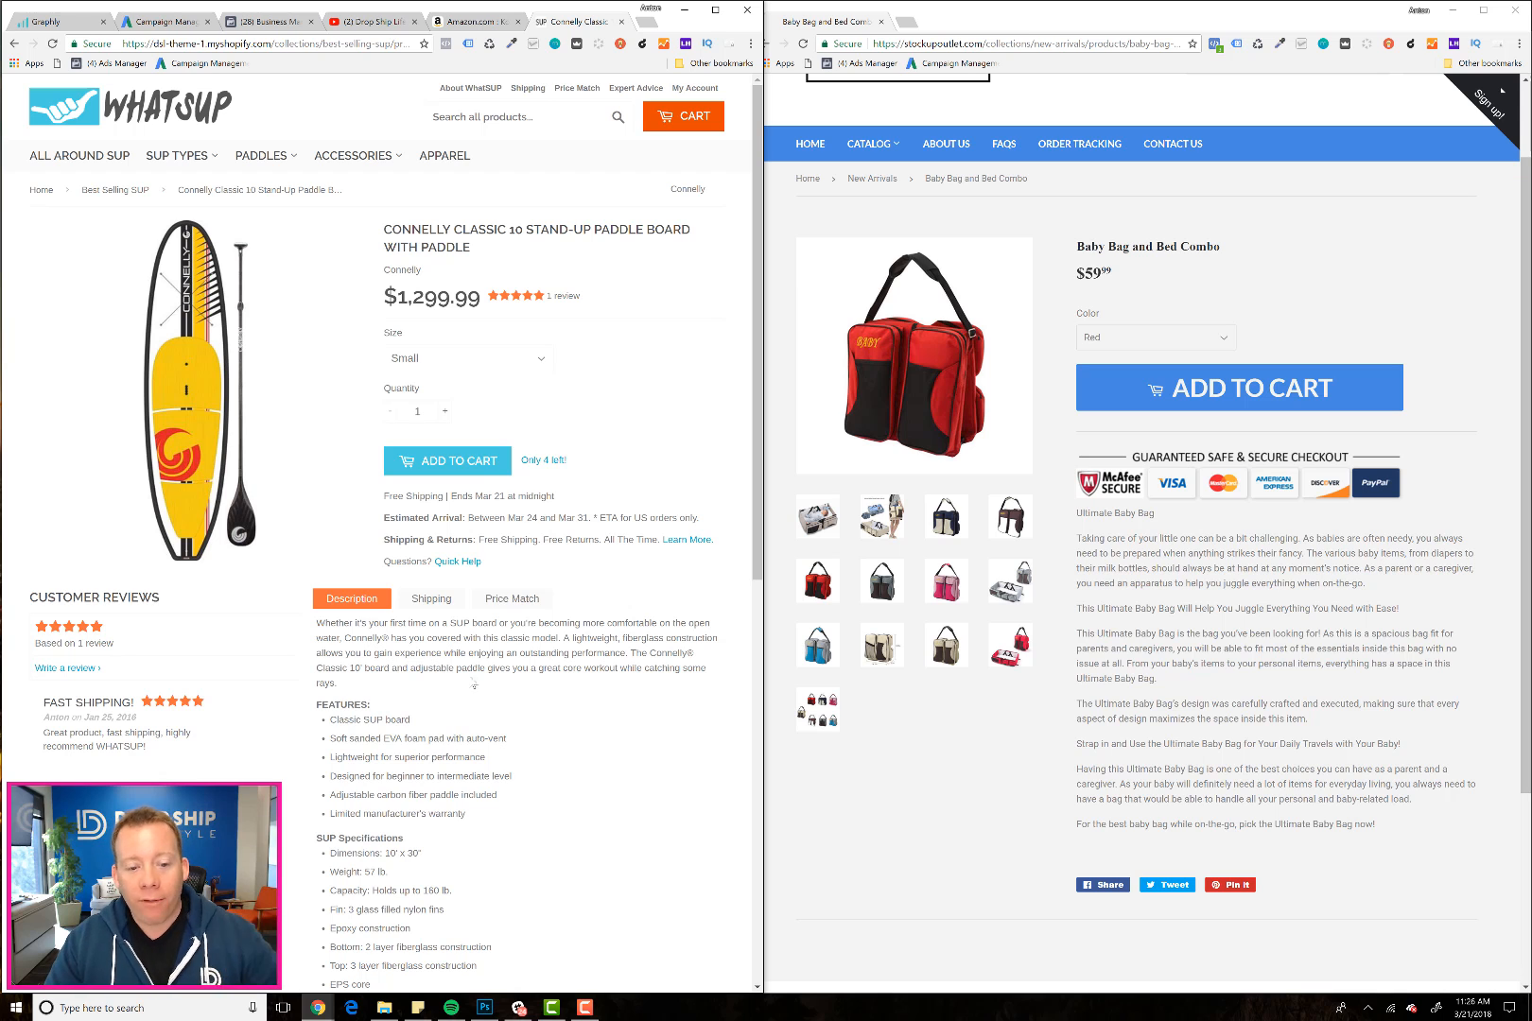
scroll(down, 3)
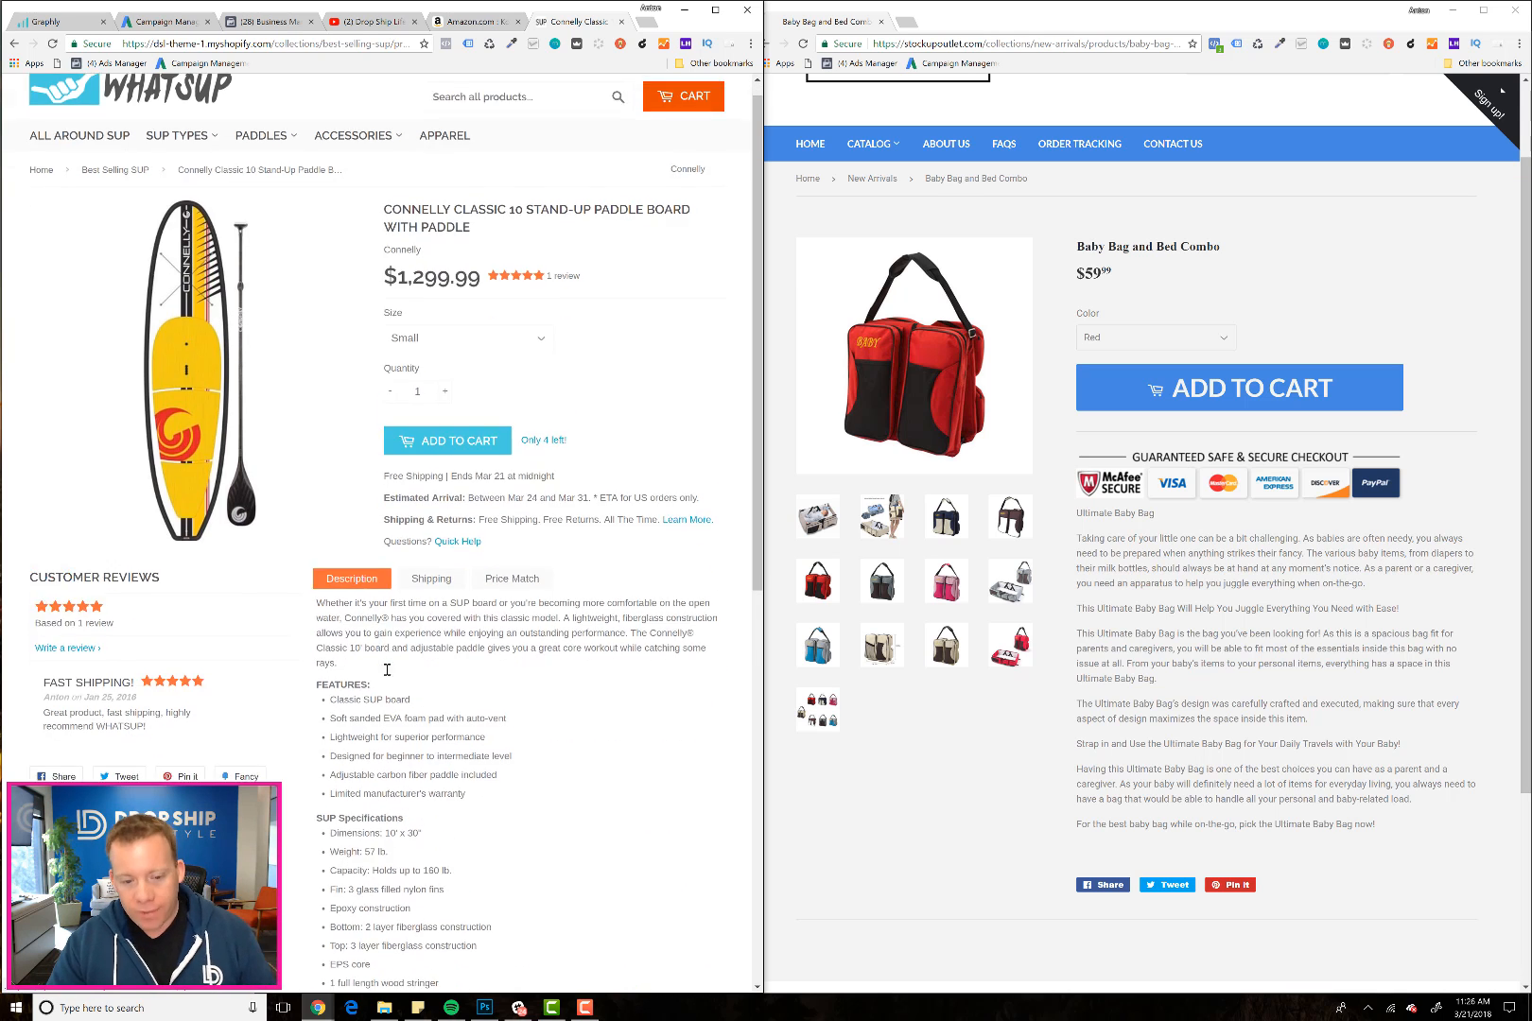
scroll(down, 3)
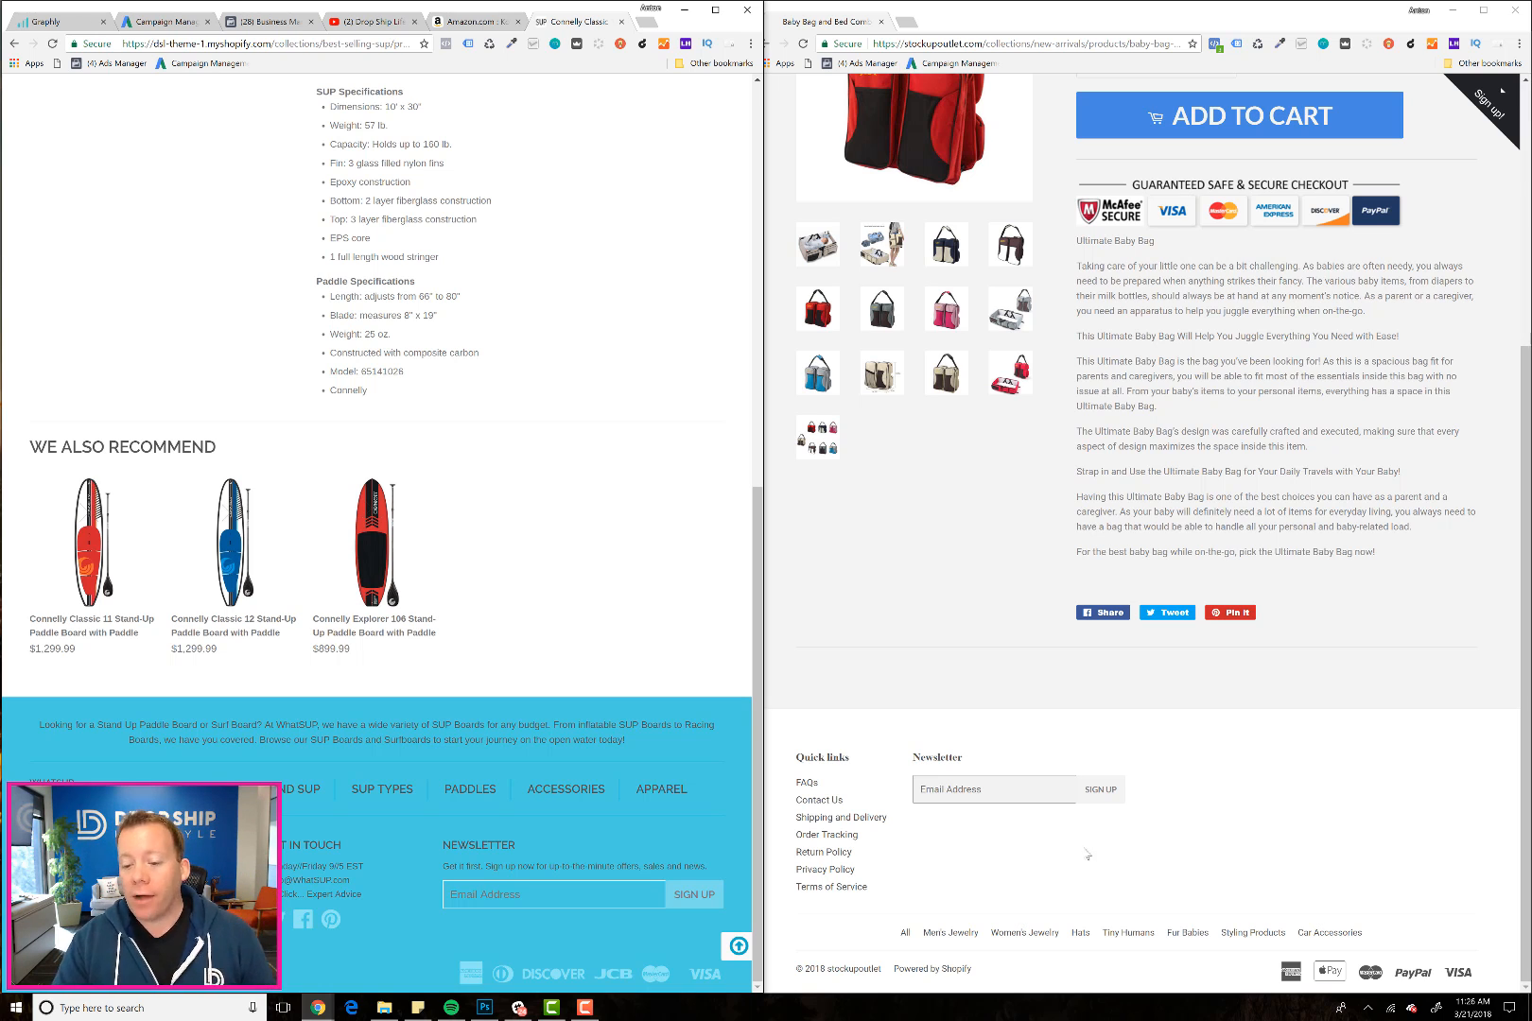
mouse_move(1059, 921)
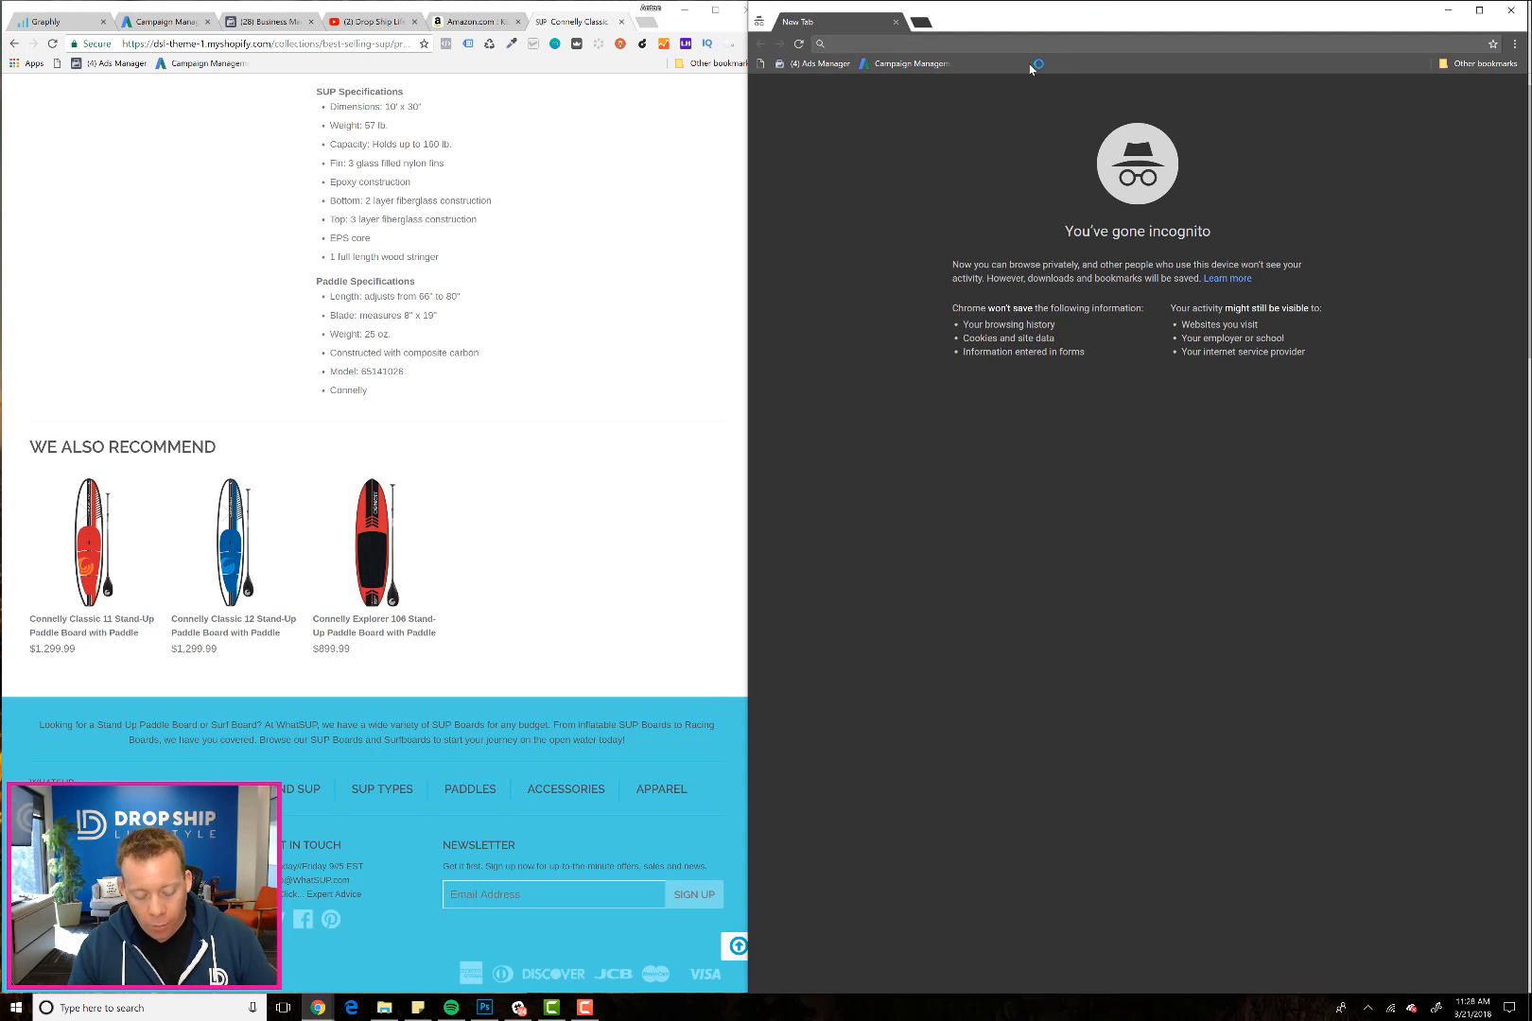
text(www.facebook.com)
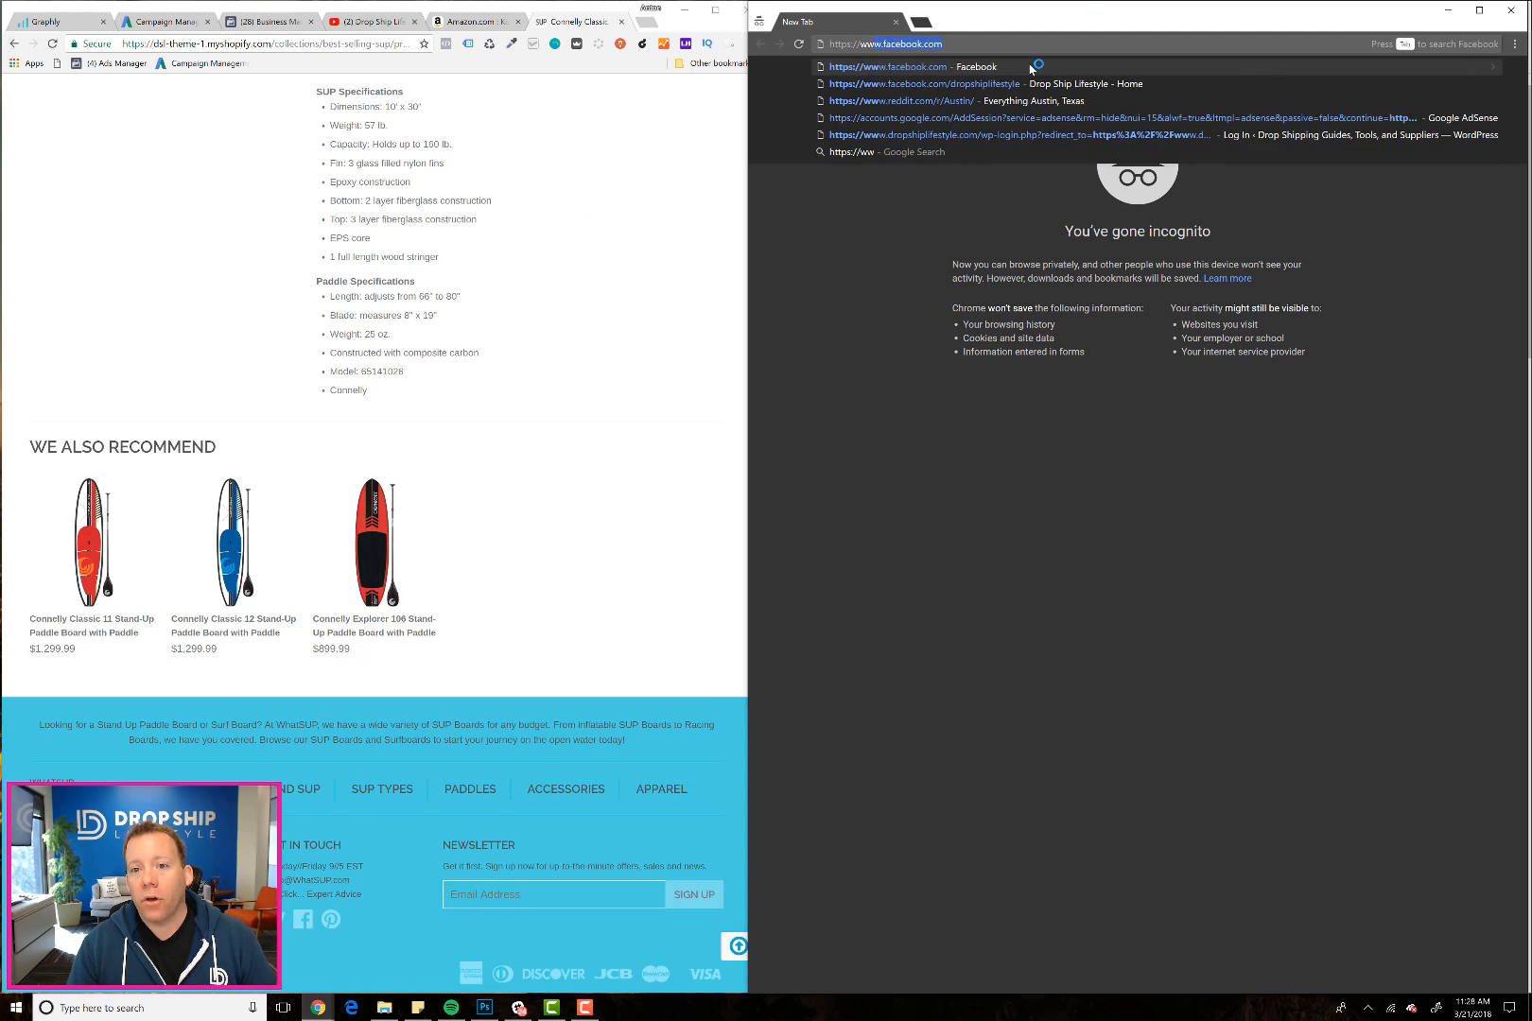